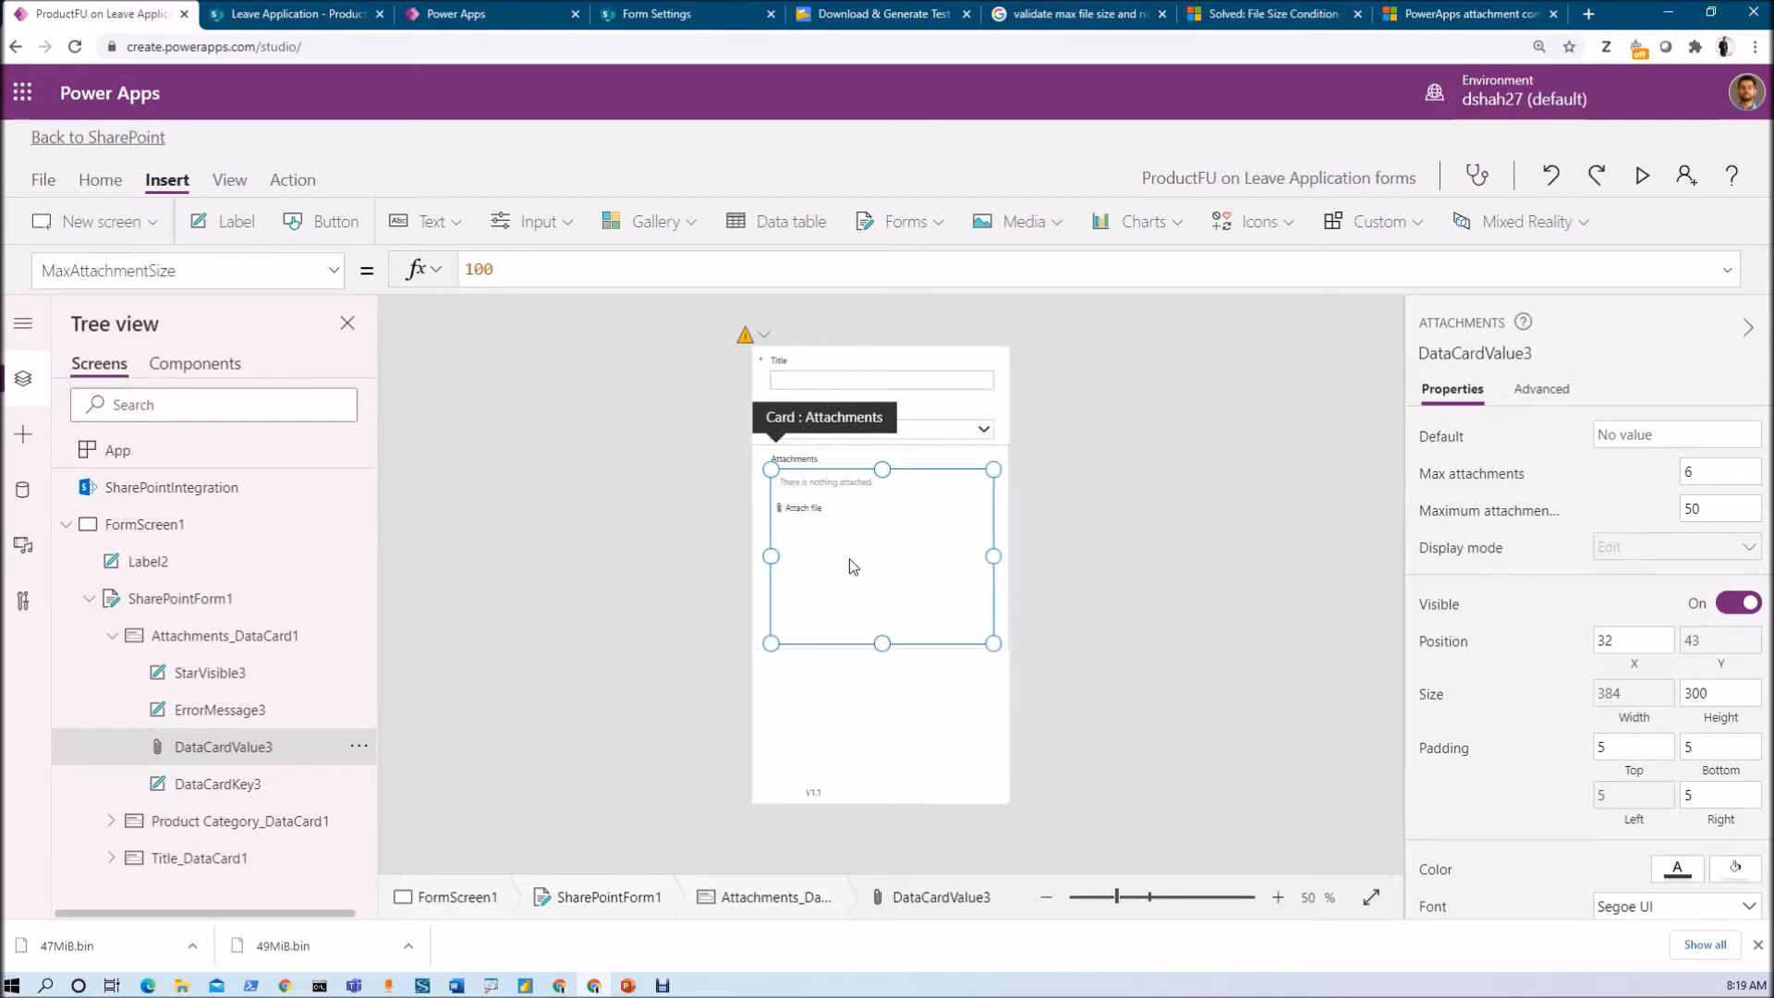
{"action": "mouse_move", "coordinate": [1514, 494]}
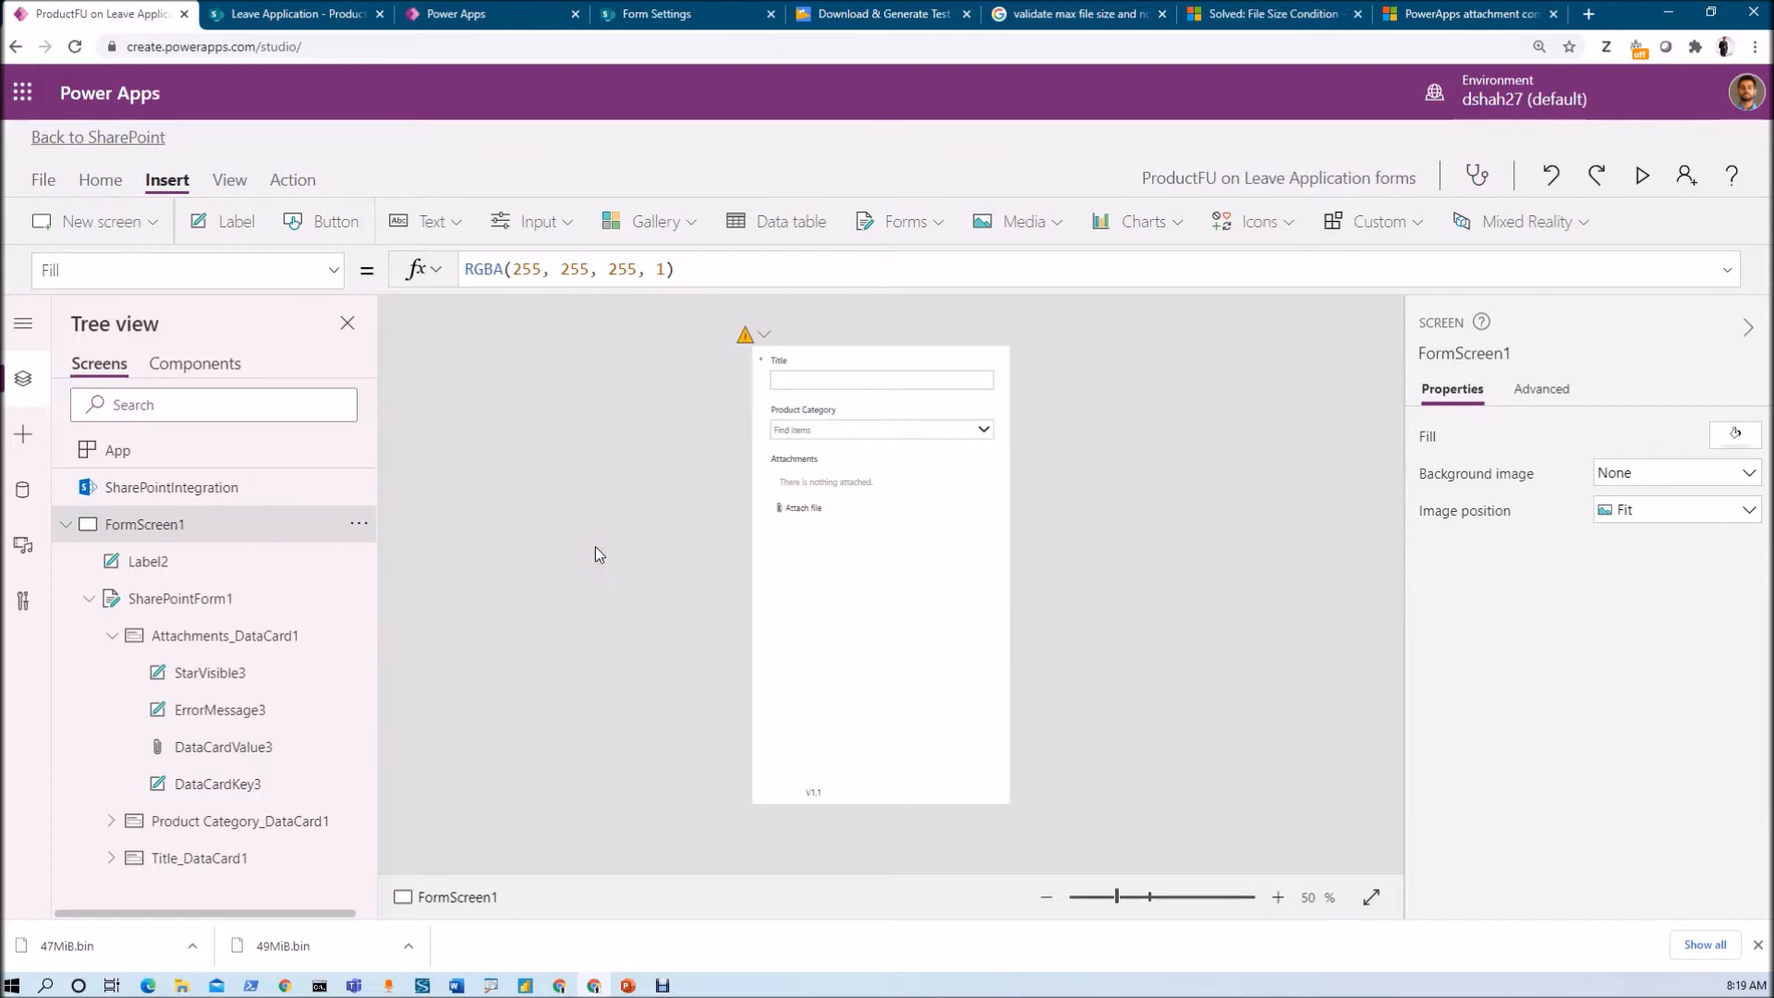
{"action": "mouse_move", "coordinate": [854, 408]}
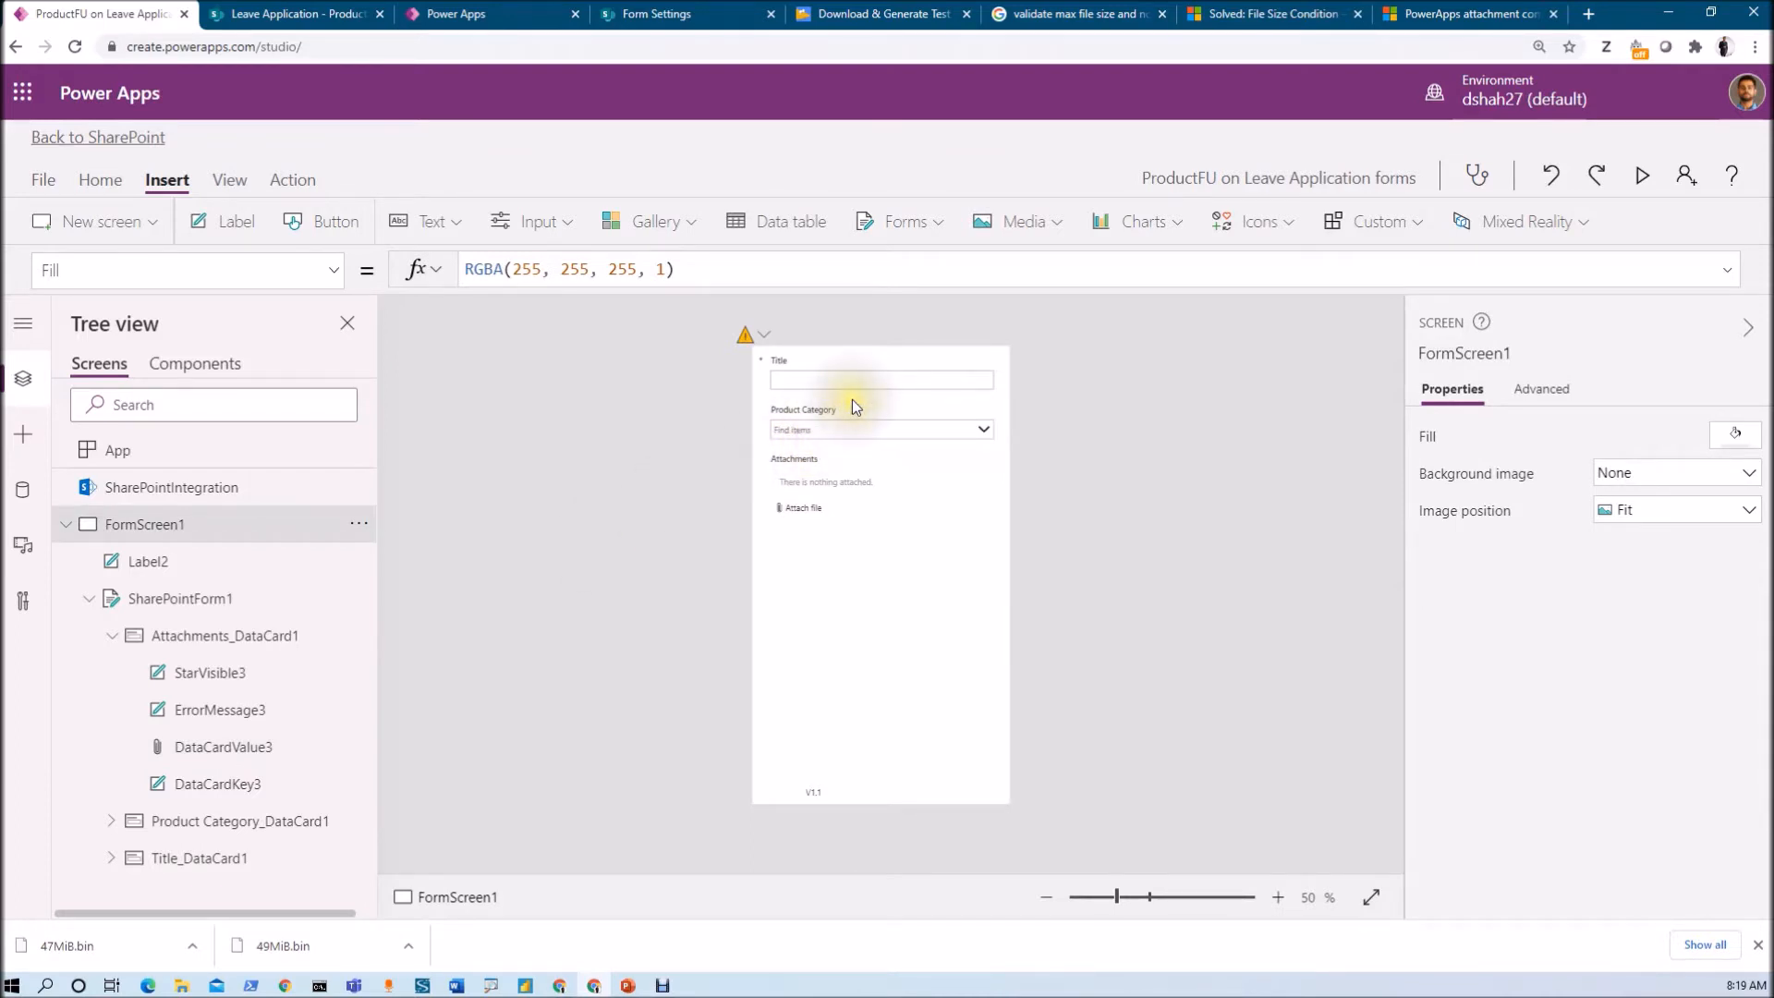
{"action": "mouse_move", "coordinate": [852, 407]}
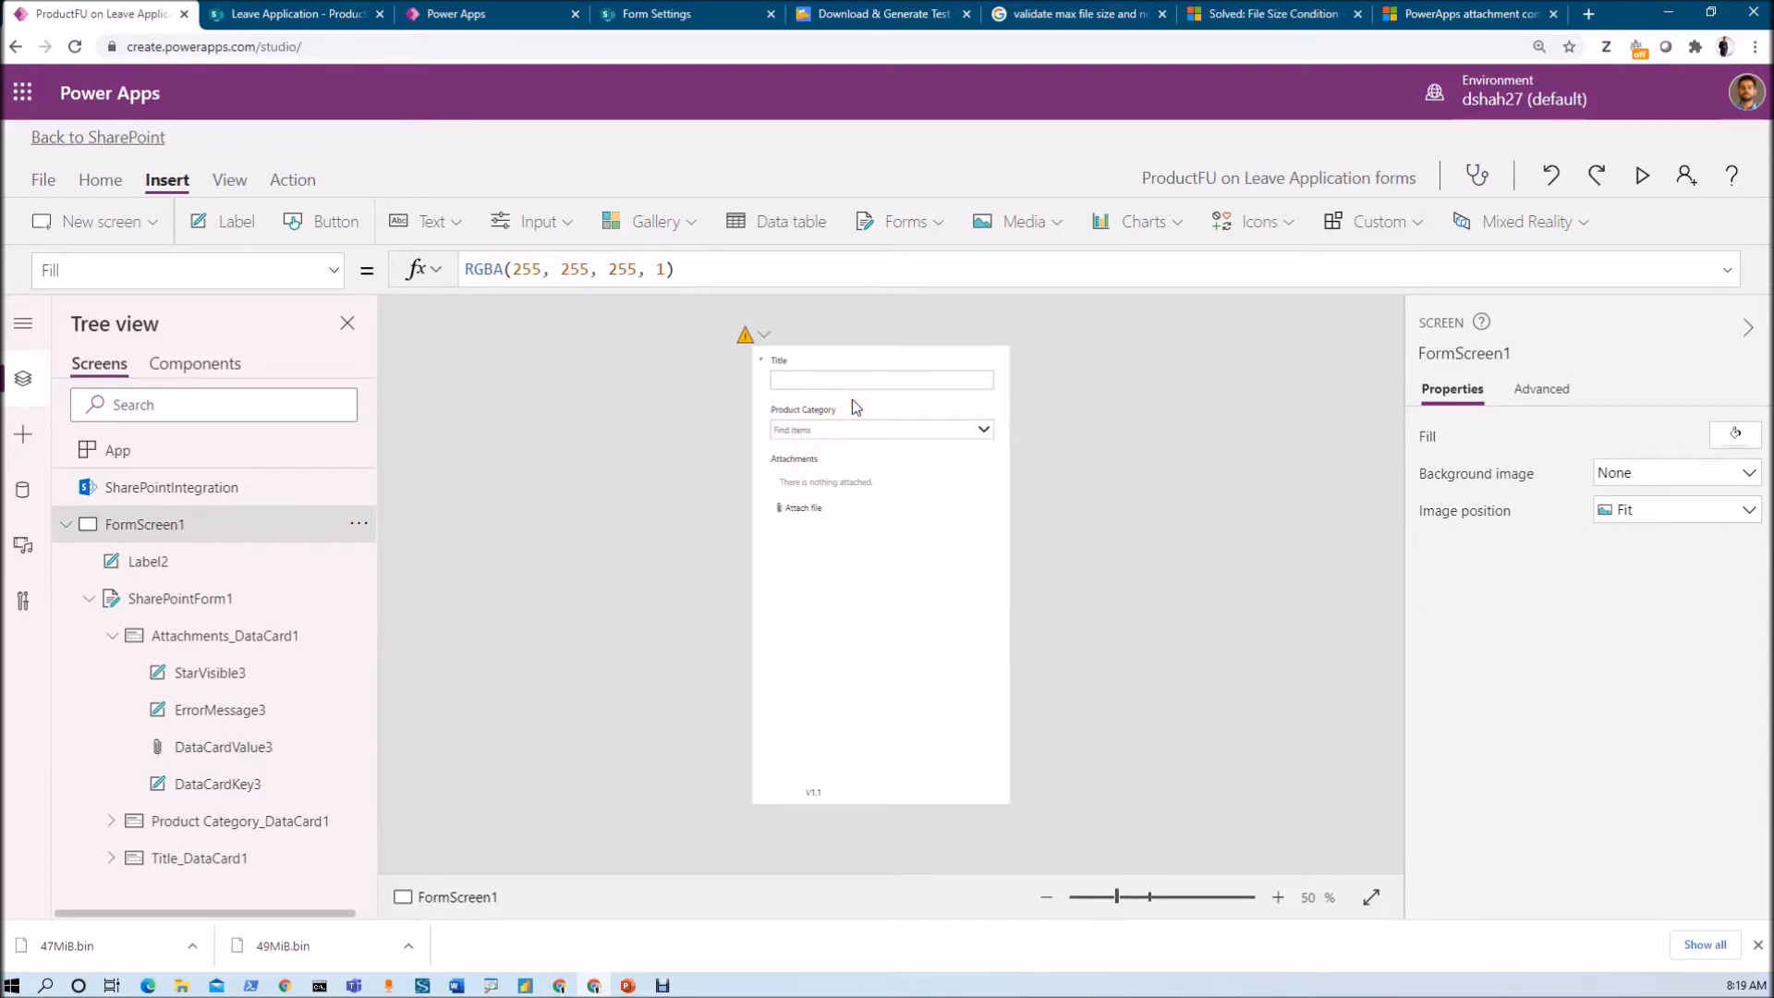
- Select the Attachments card and check the form in SharePoint before returning to the editor
{"action": "left_click", "coordinate": [223, 635]}
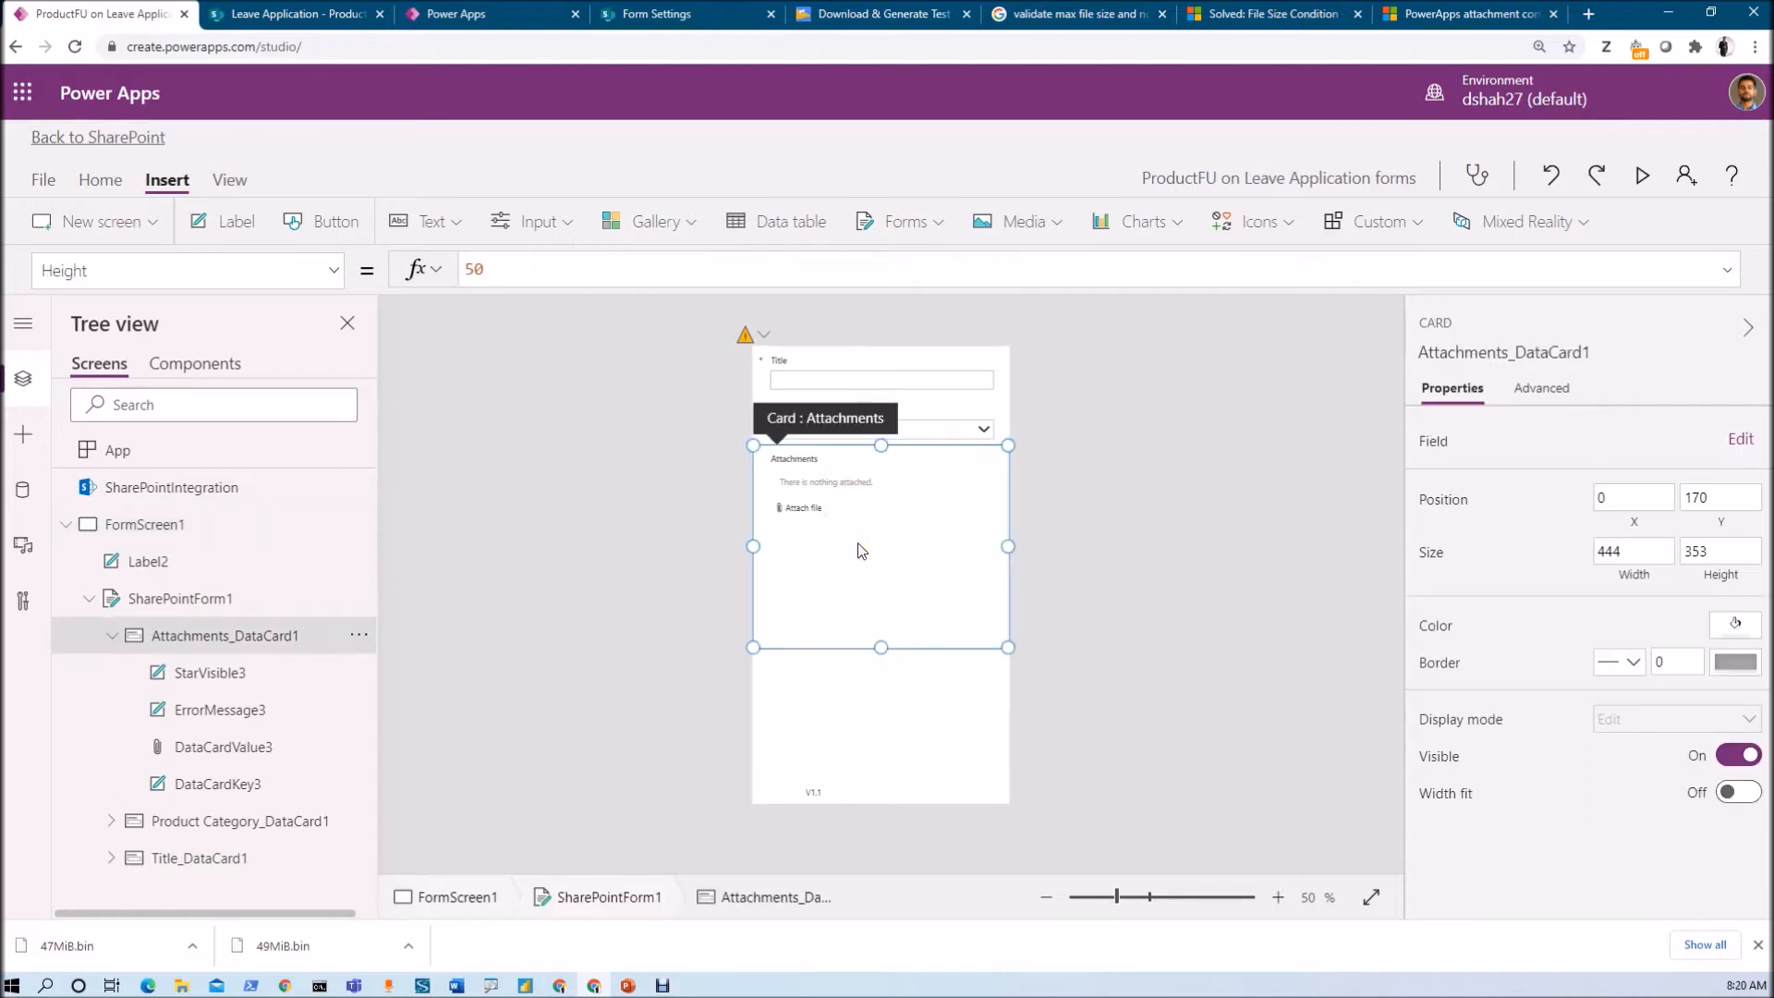
{"action": "mouse_move", "coordinate": [841, 529]}
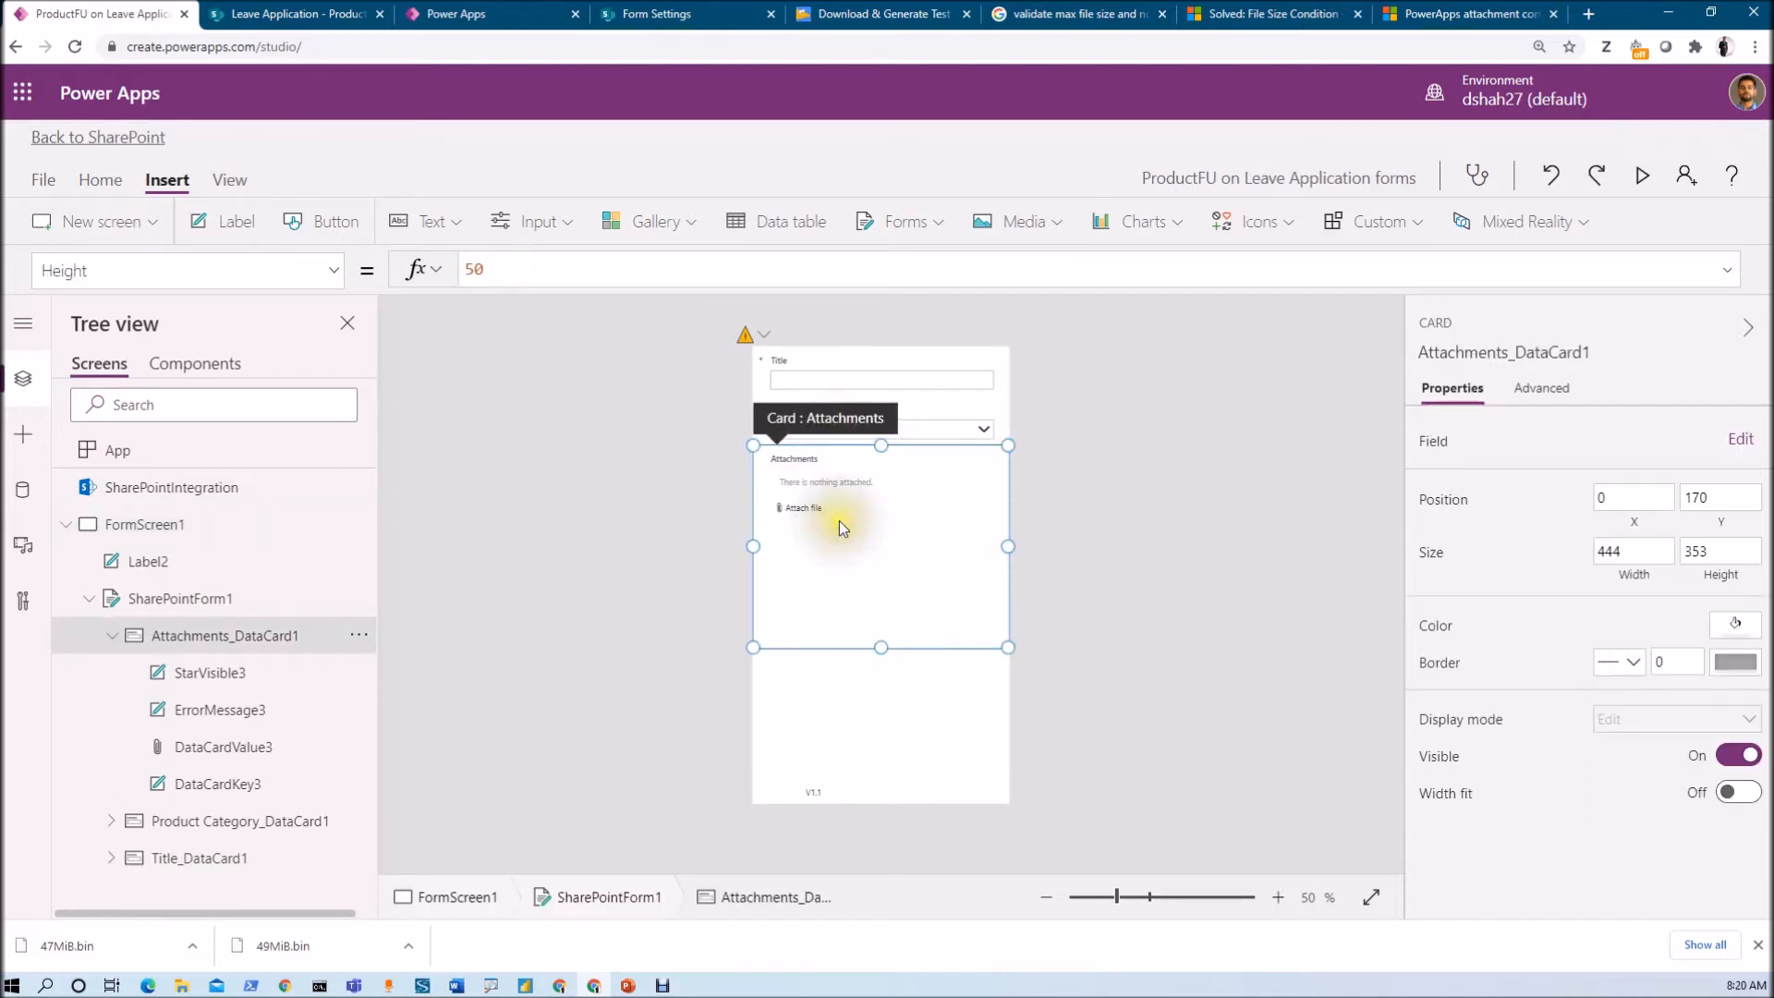
{"action": "mouse_move", "coordinate": [841, 528]}
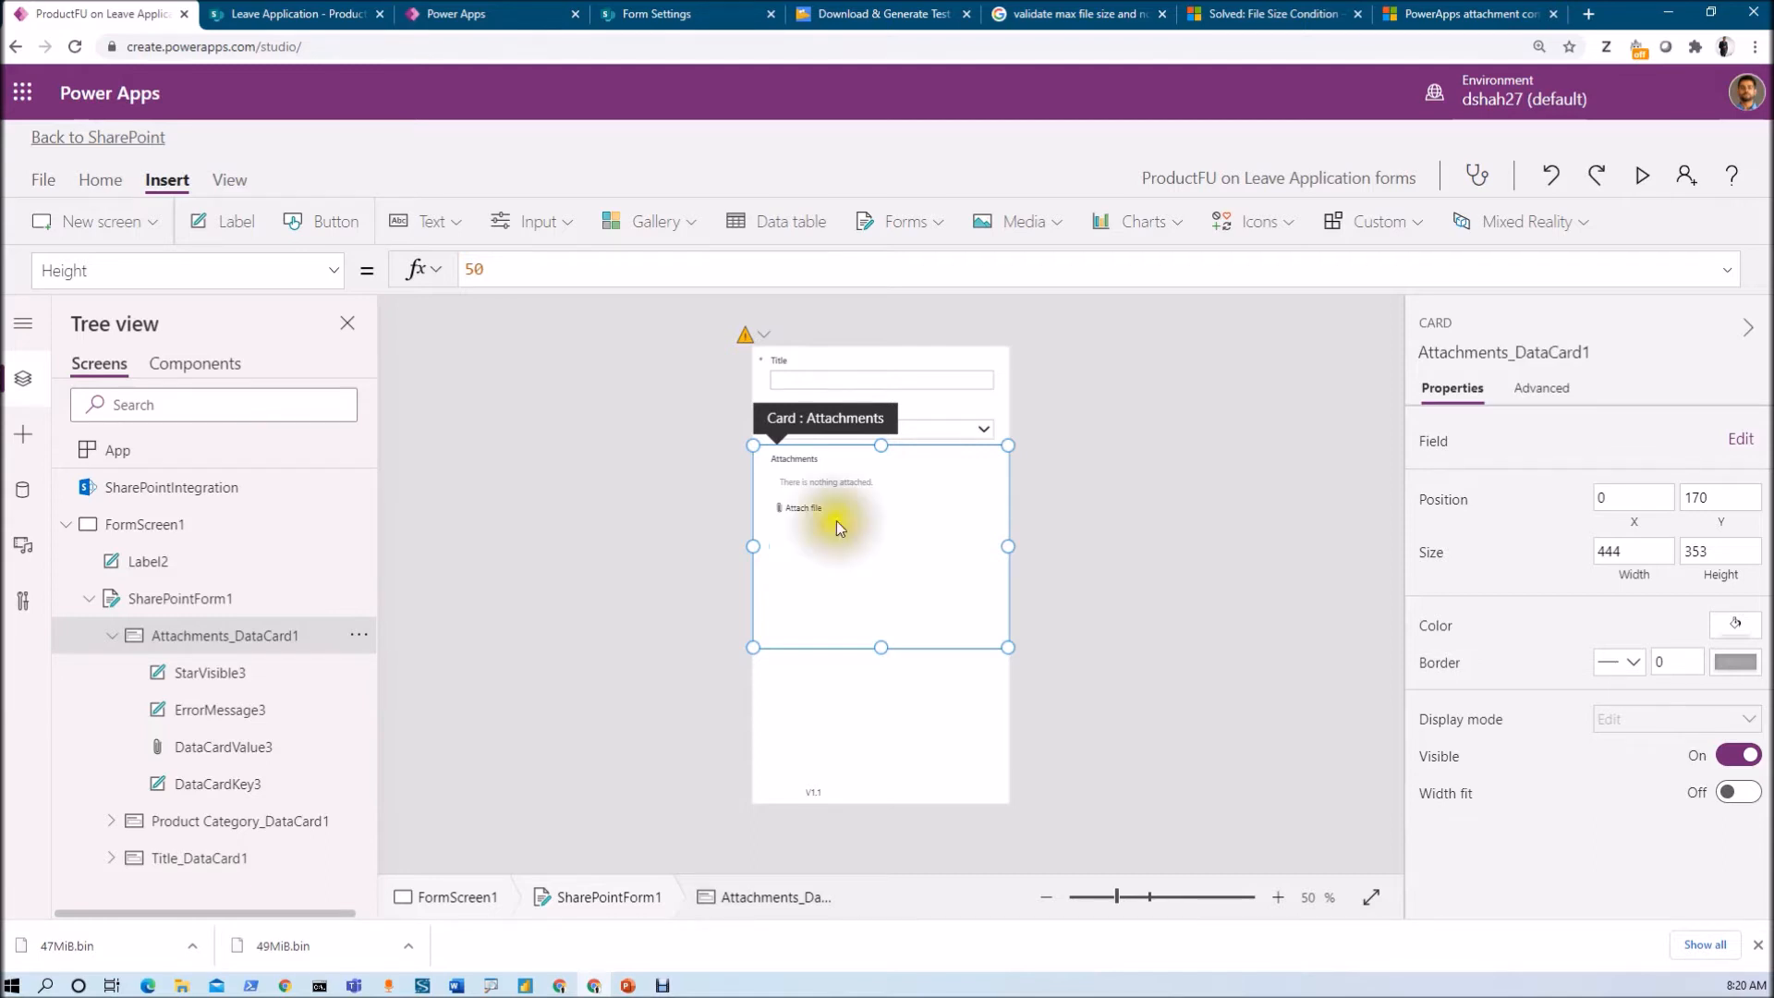
{"action": "mouse_move", "coordinate": [810, 514]}
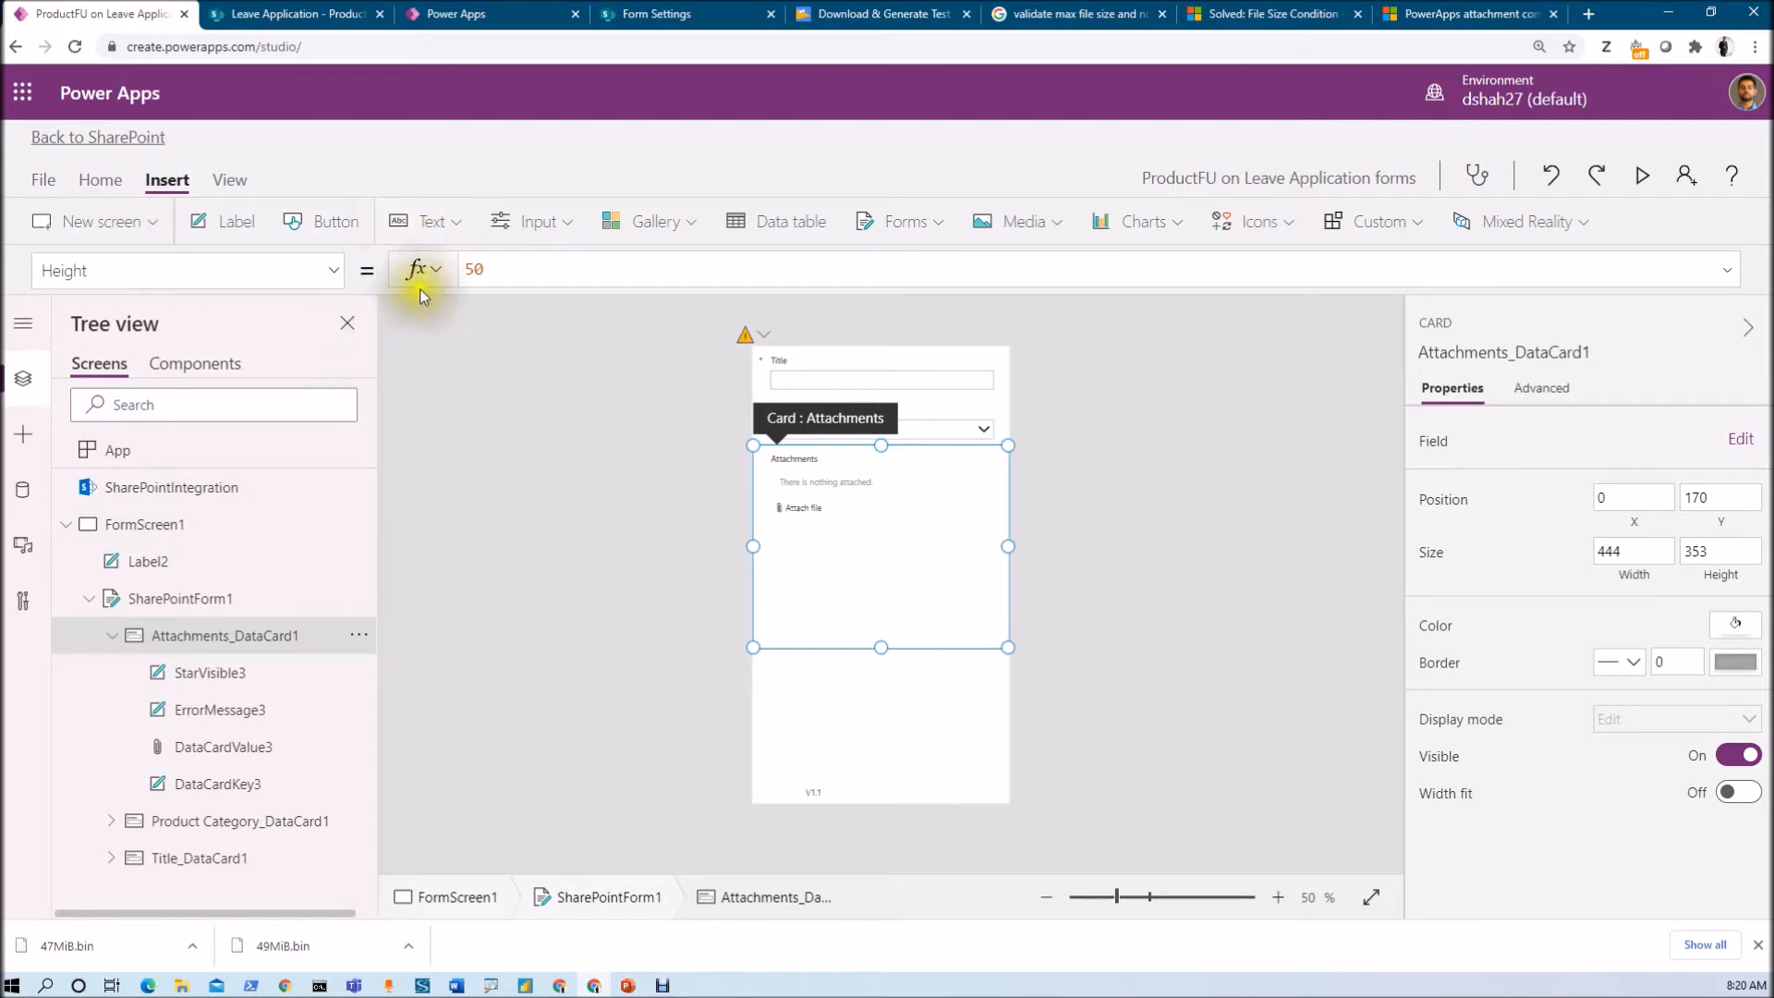
{"action": "left_click", "coordinate": [297, 14]}
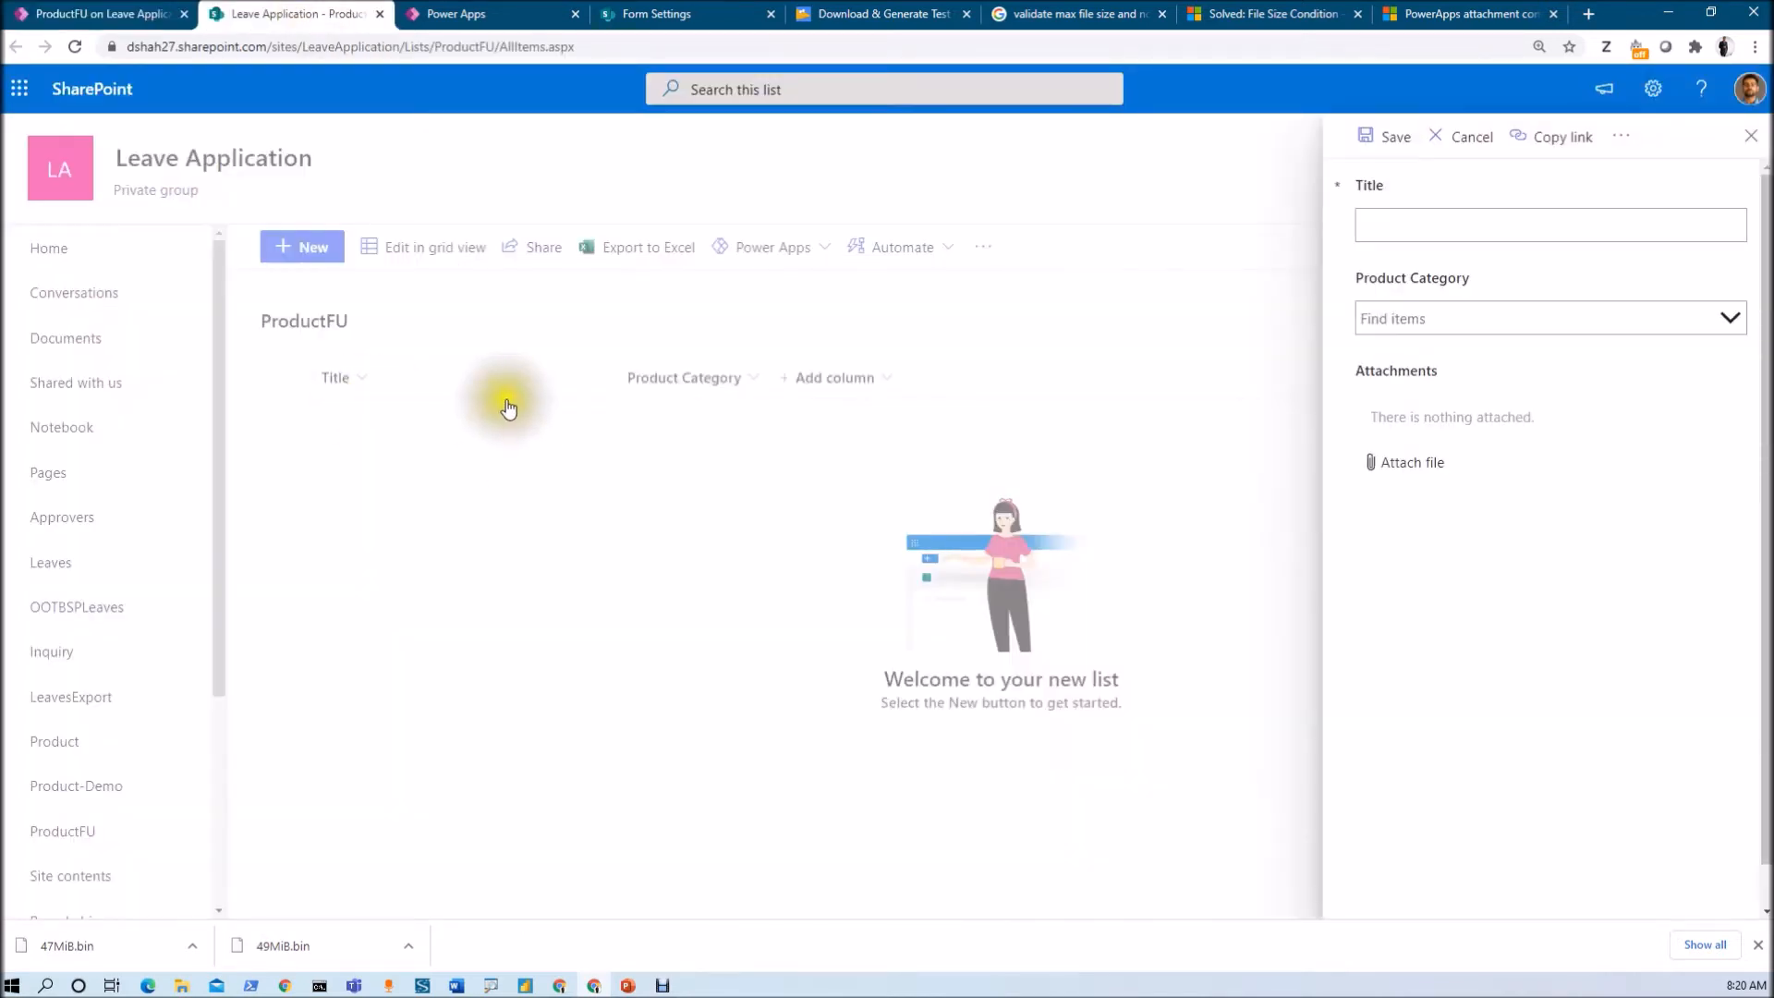
{"action": "mouse_move", "coordinate": [1496, 104]}
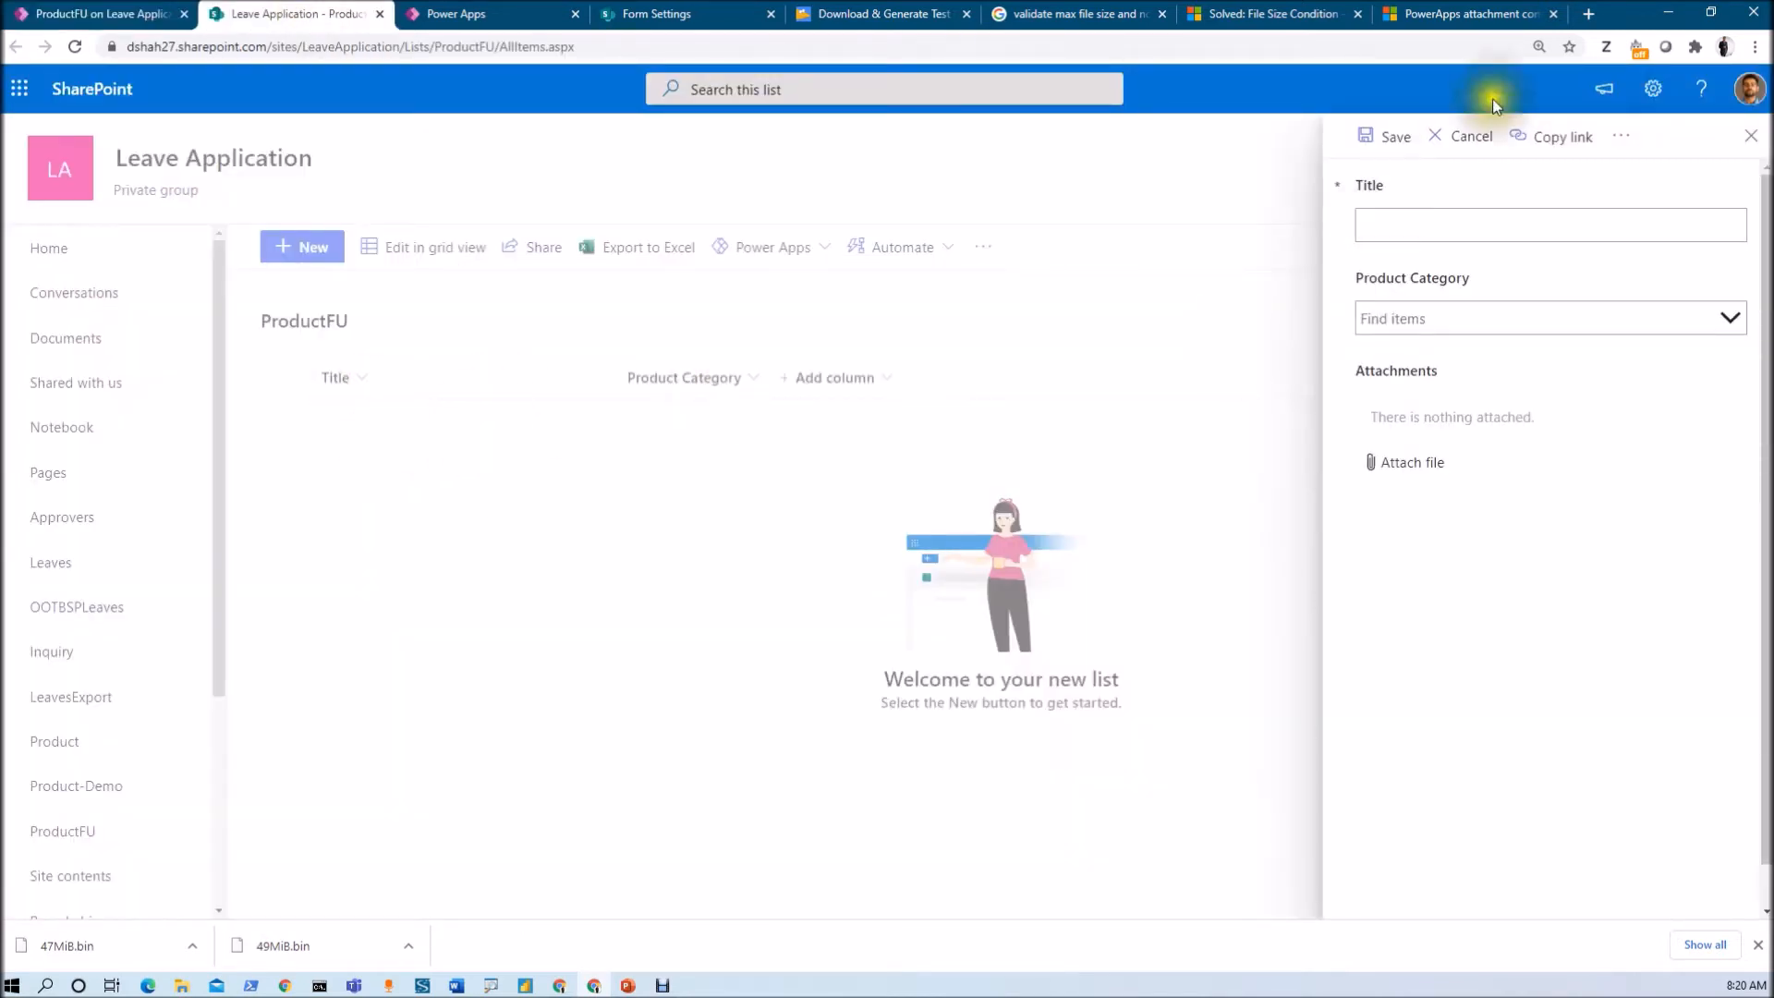
{"action": "left_click", "coordinate": [1470, 136]}
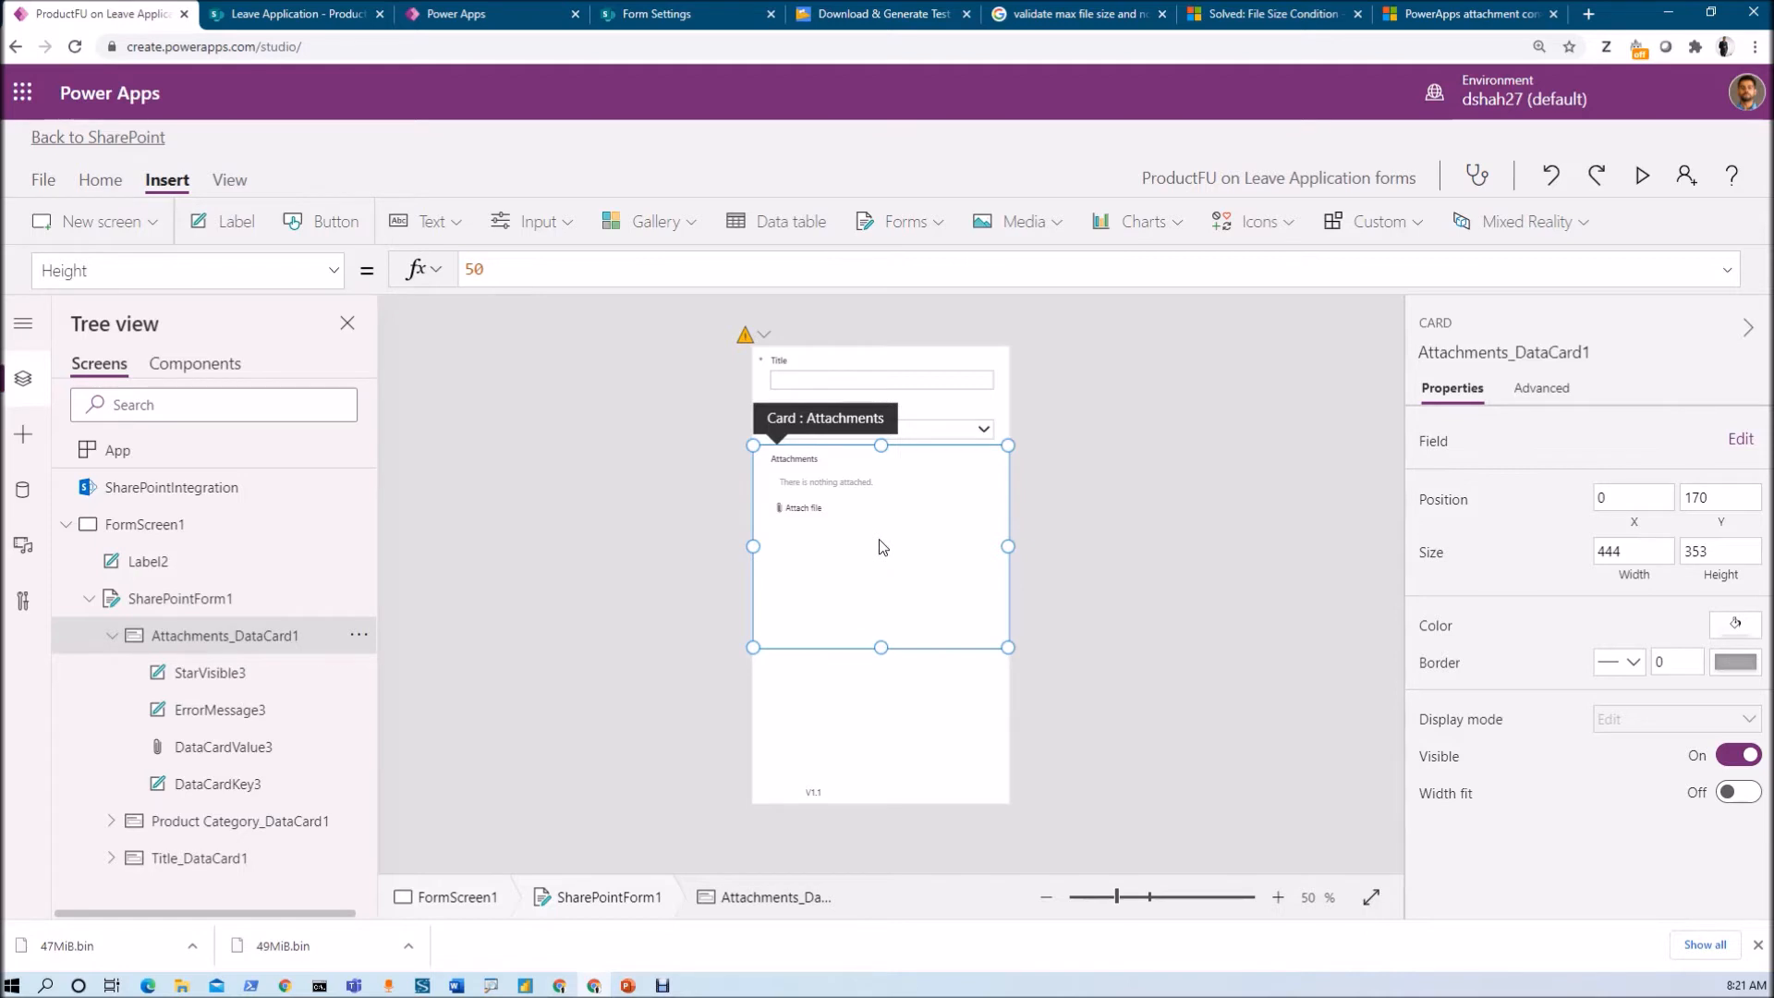
- Set the attachments control's Max attachments to 2 and begin clearing the maximum size value
{"action": "left_click", "coordinate": [881, 586]}
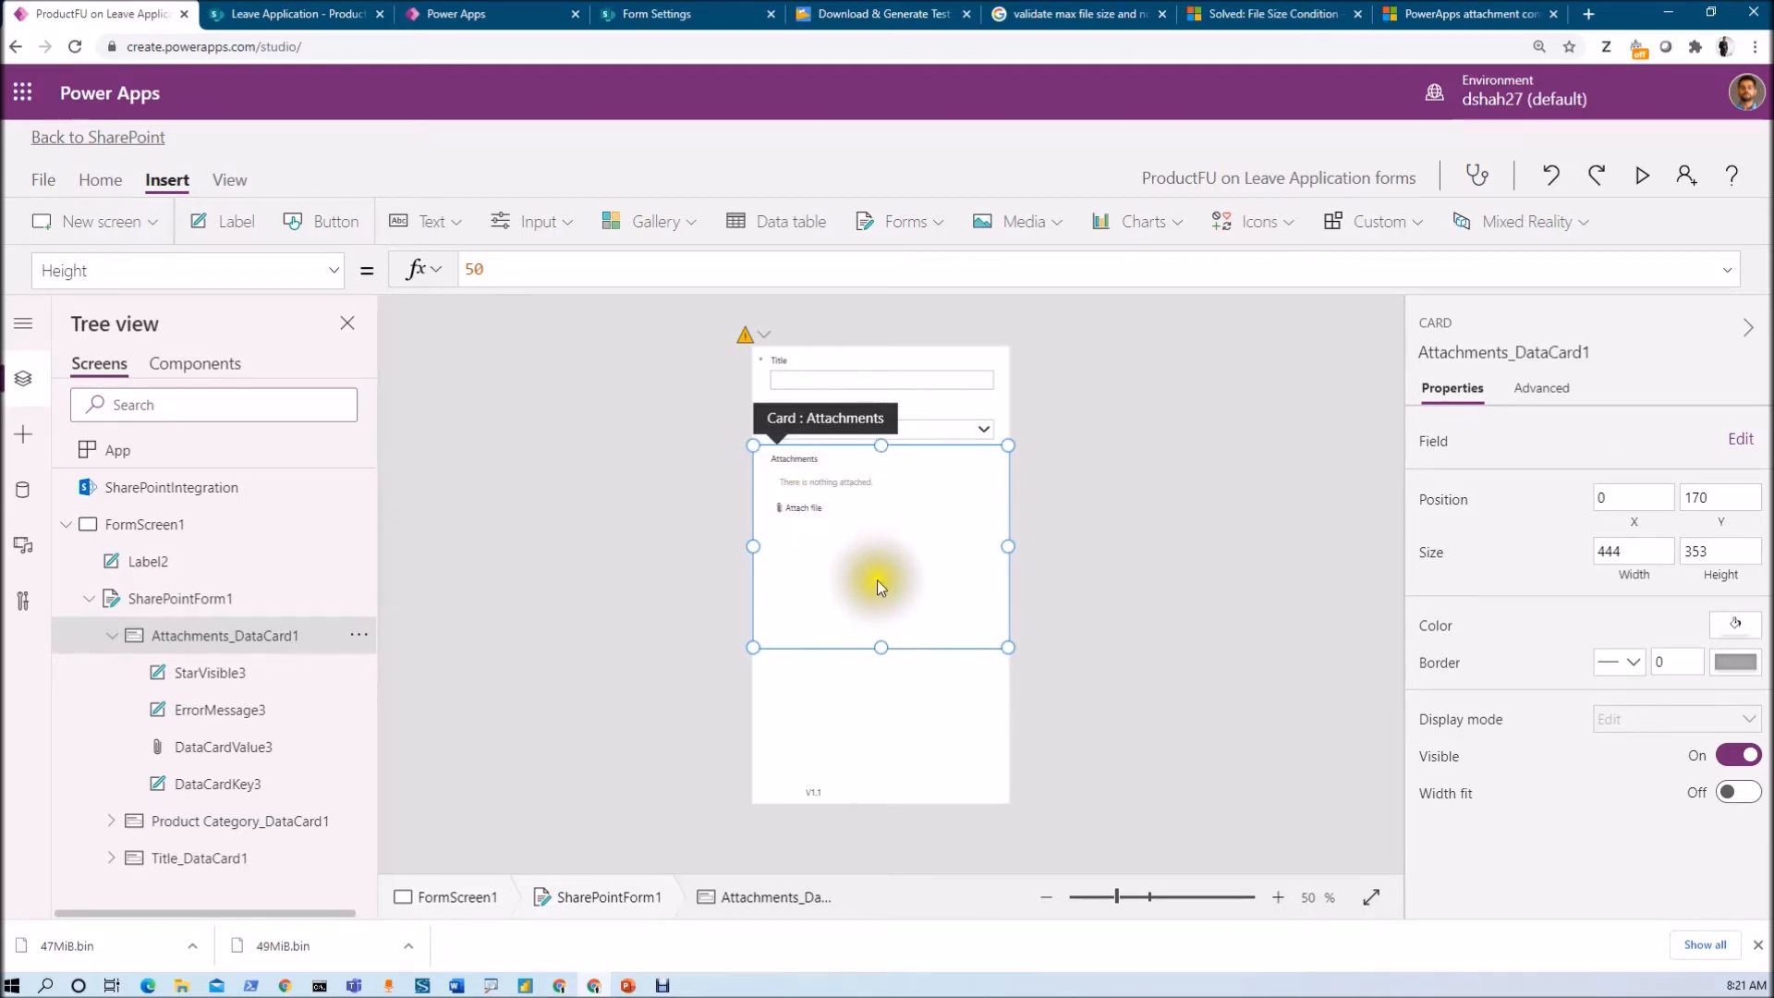
{"action": "mouse_move", "coordinate": [823, 493]}
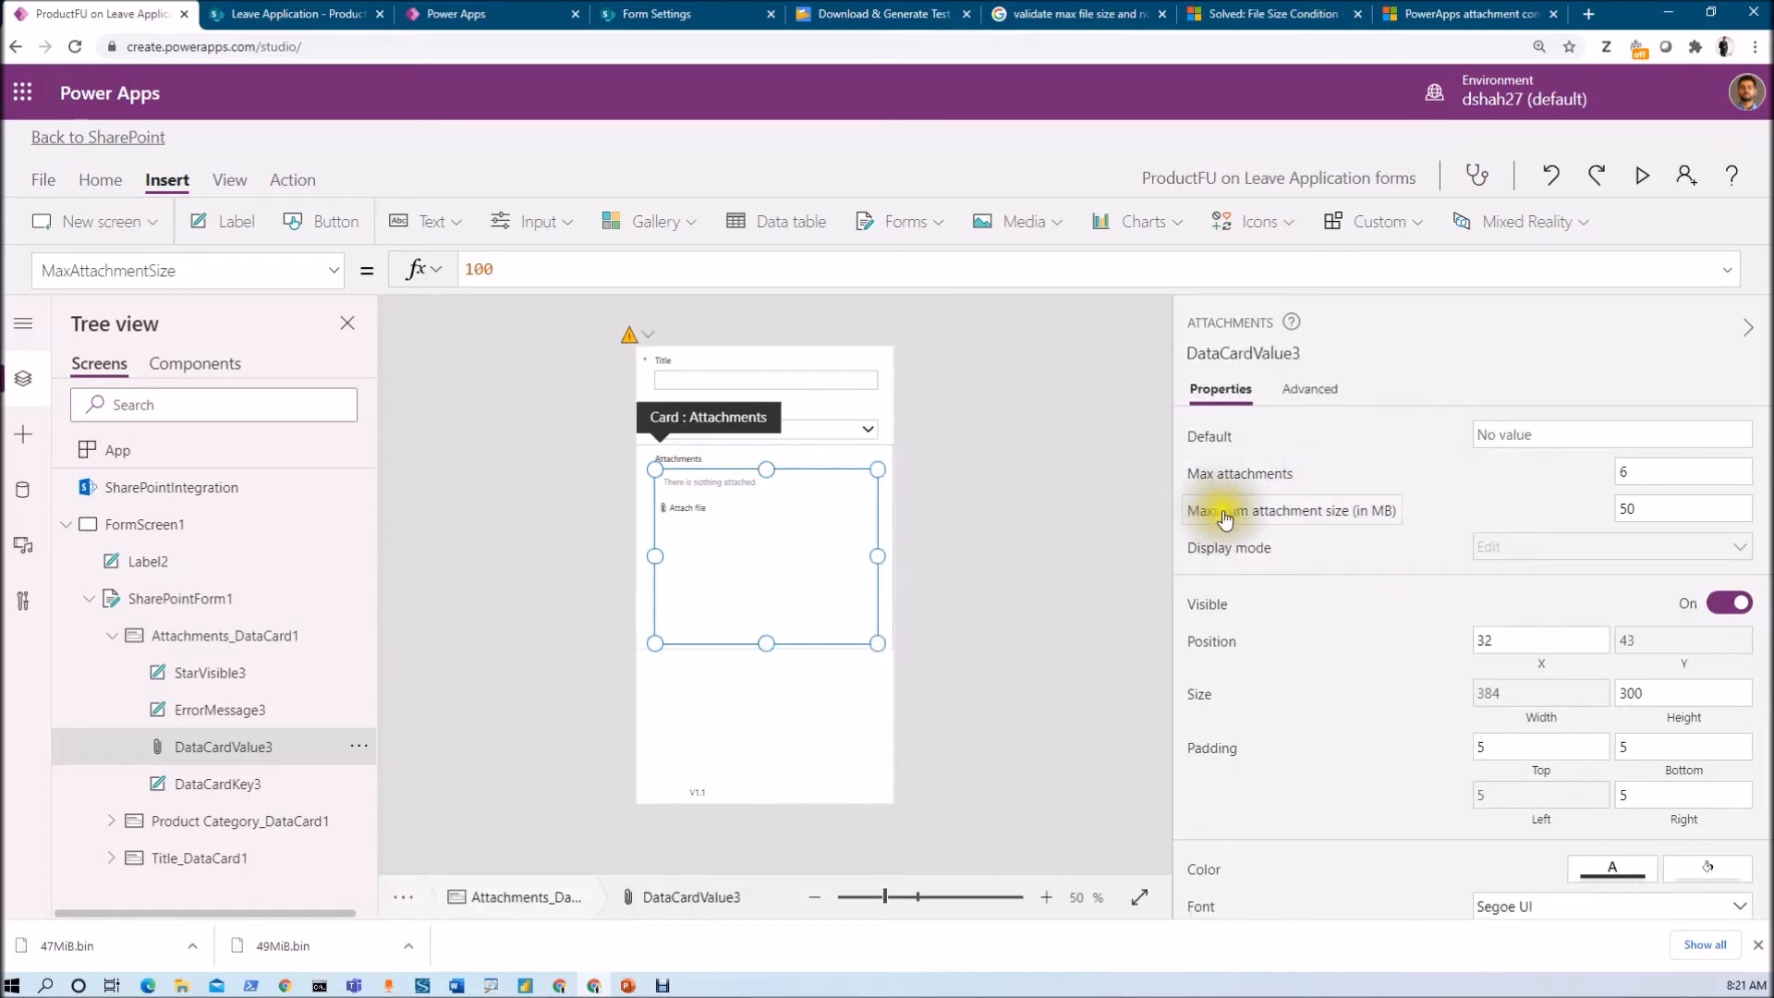
{"action": "mouse_move", "coordinate": [1230, 473]}
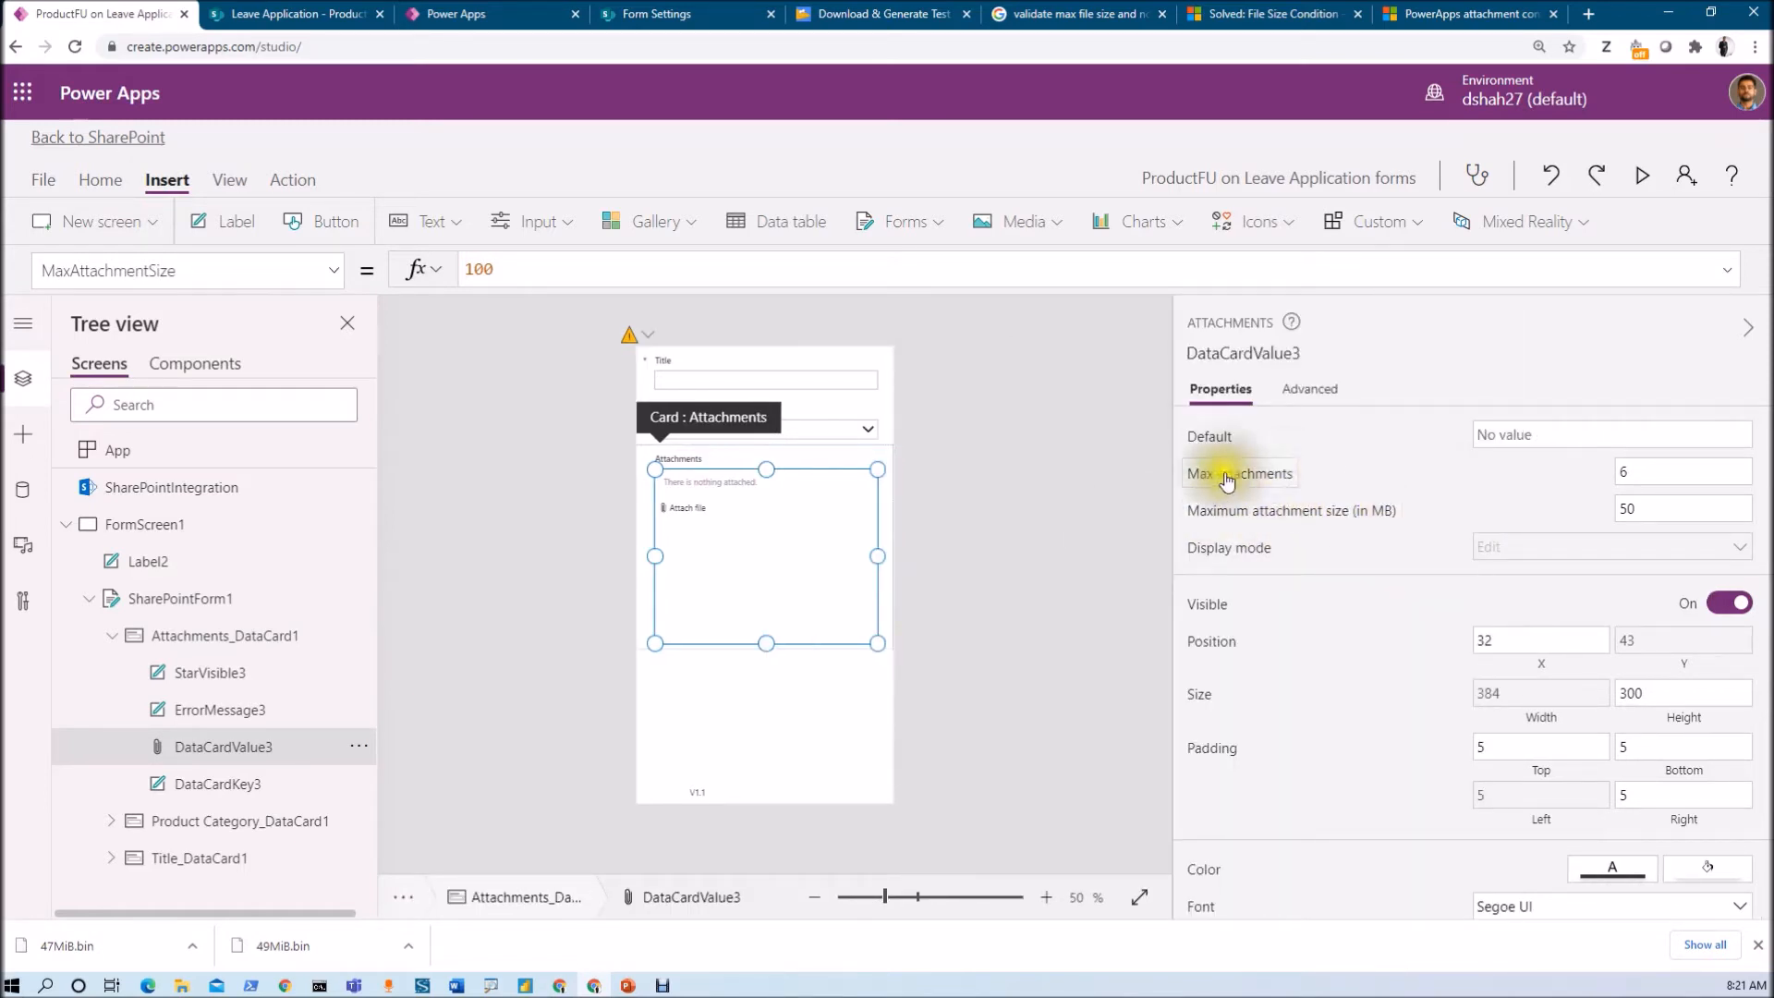
{"action": "mouse_move", "coordinate": [1759, 493]}
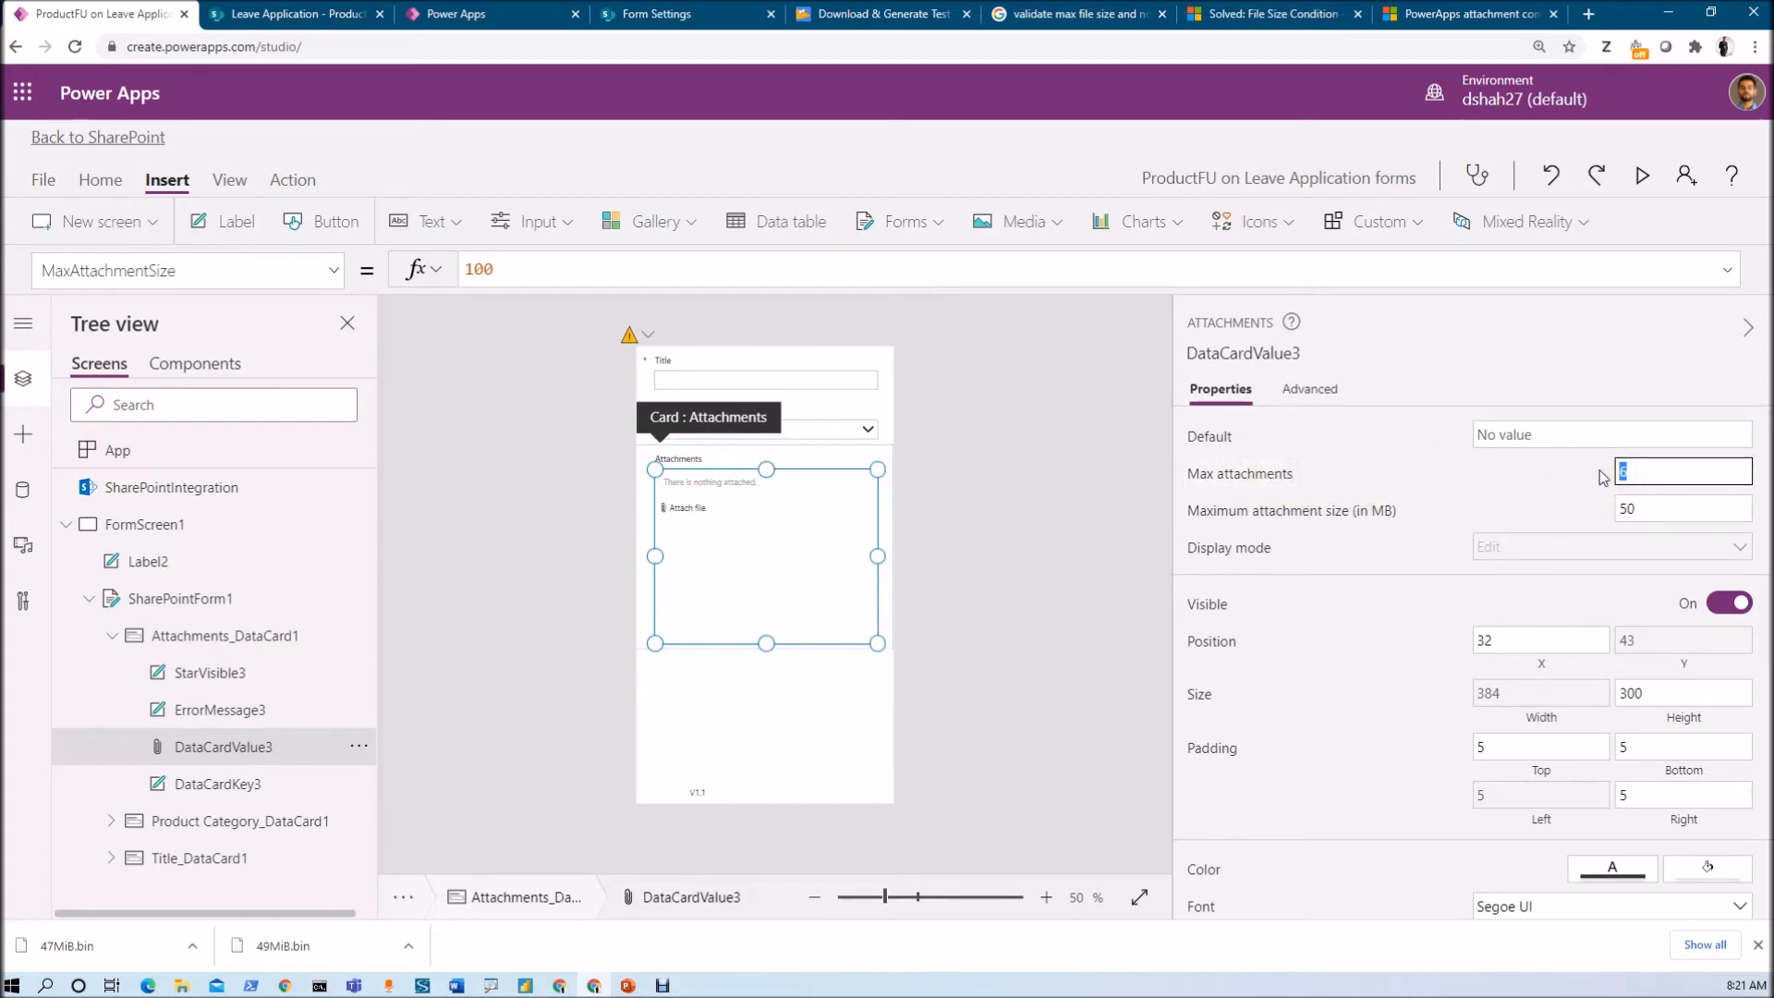
{"action": "type", "text": "2"}
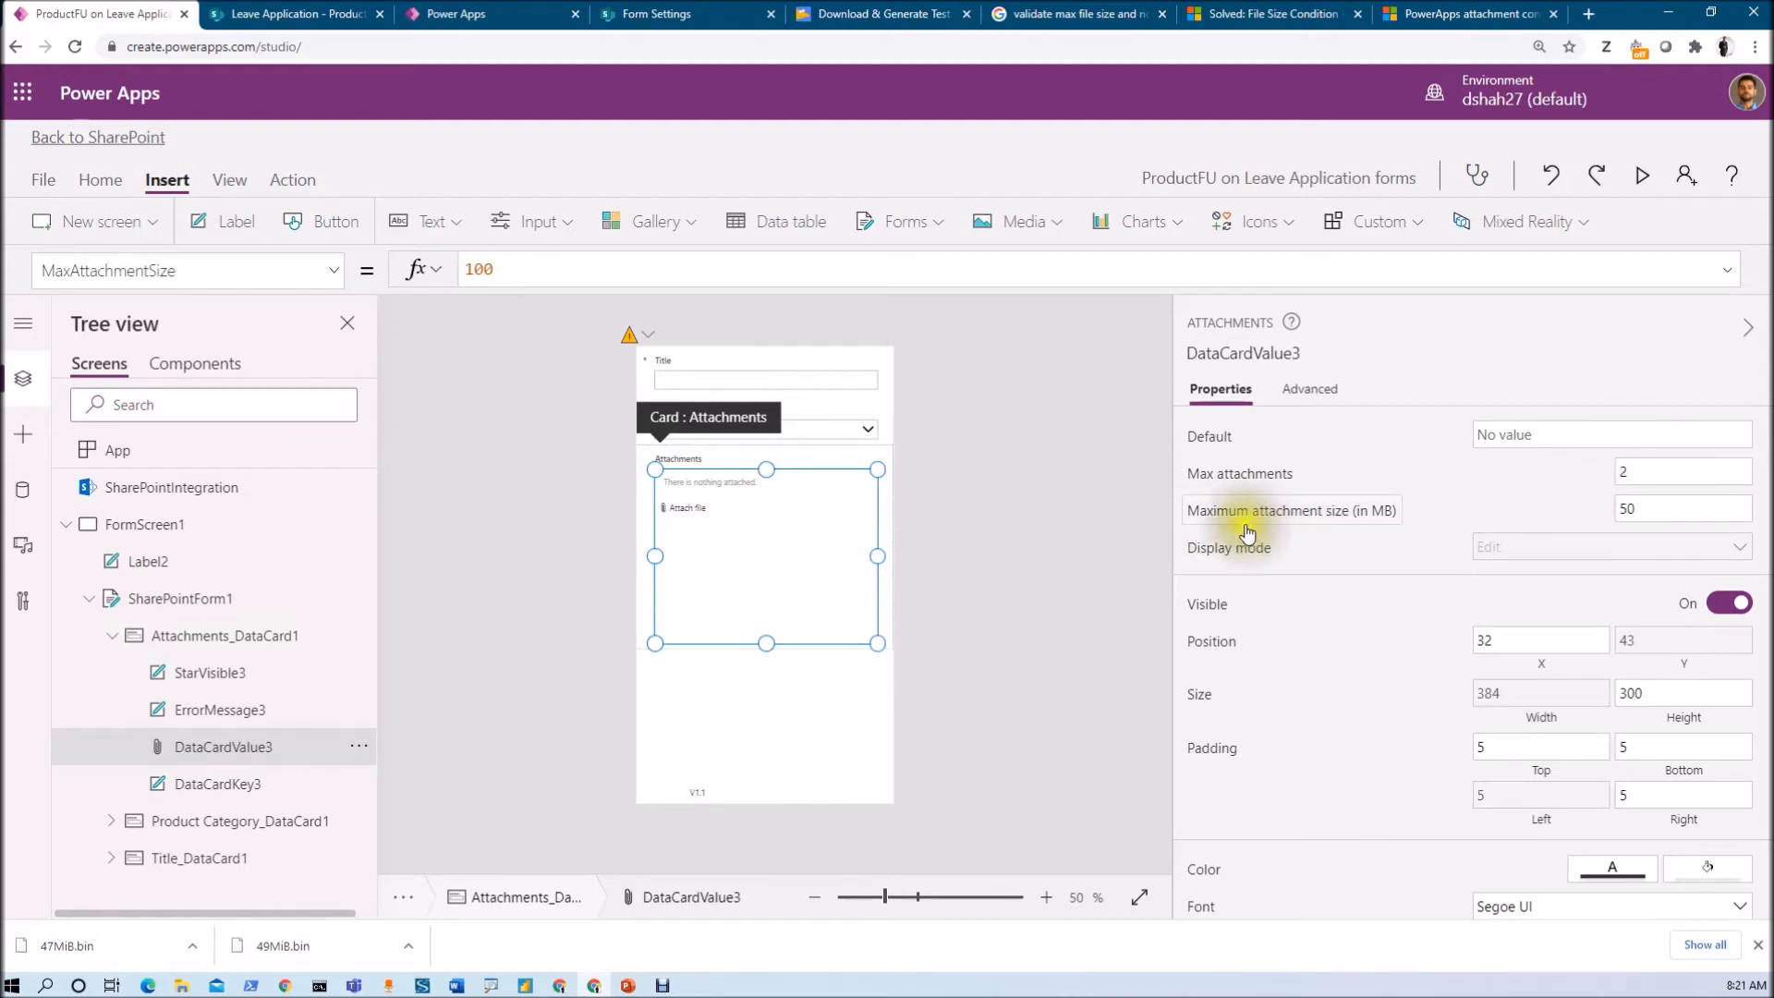
{"action": "mouse_move", "coordinate": [1349, 518]}
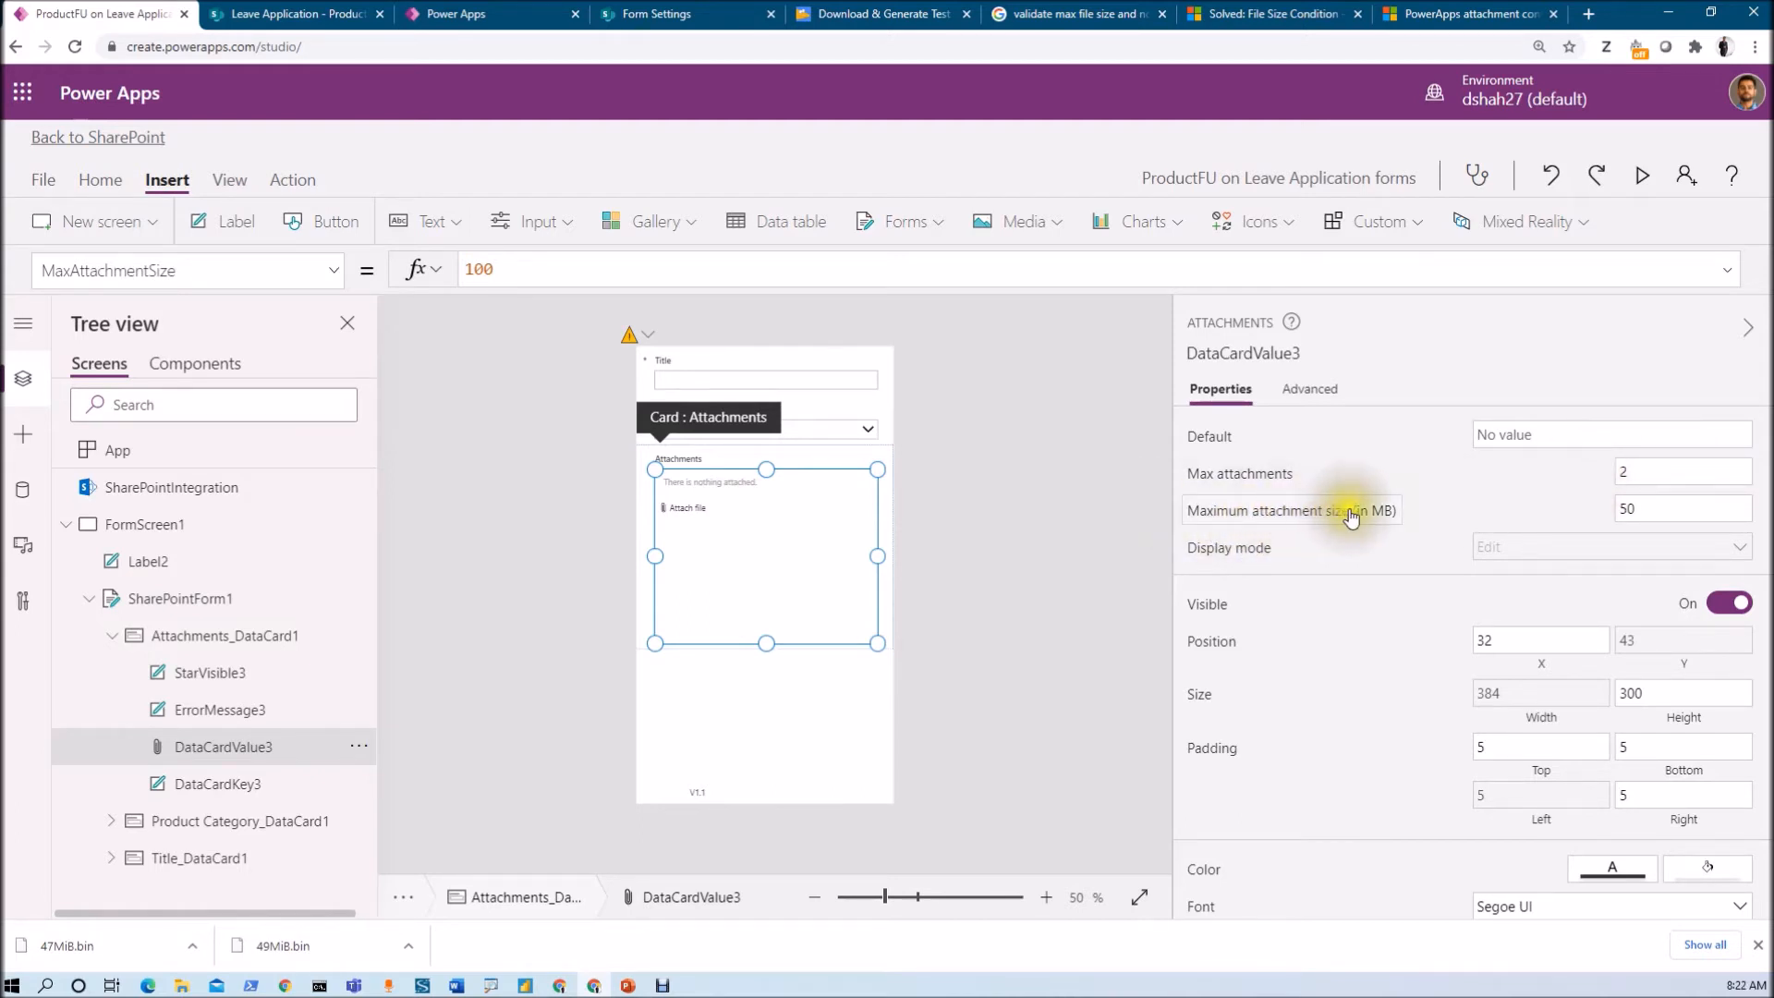
{"action": "left_click", "coordinate": [1682, 508]}
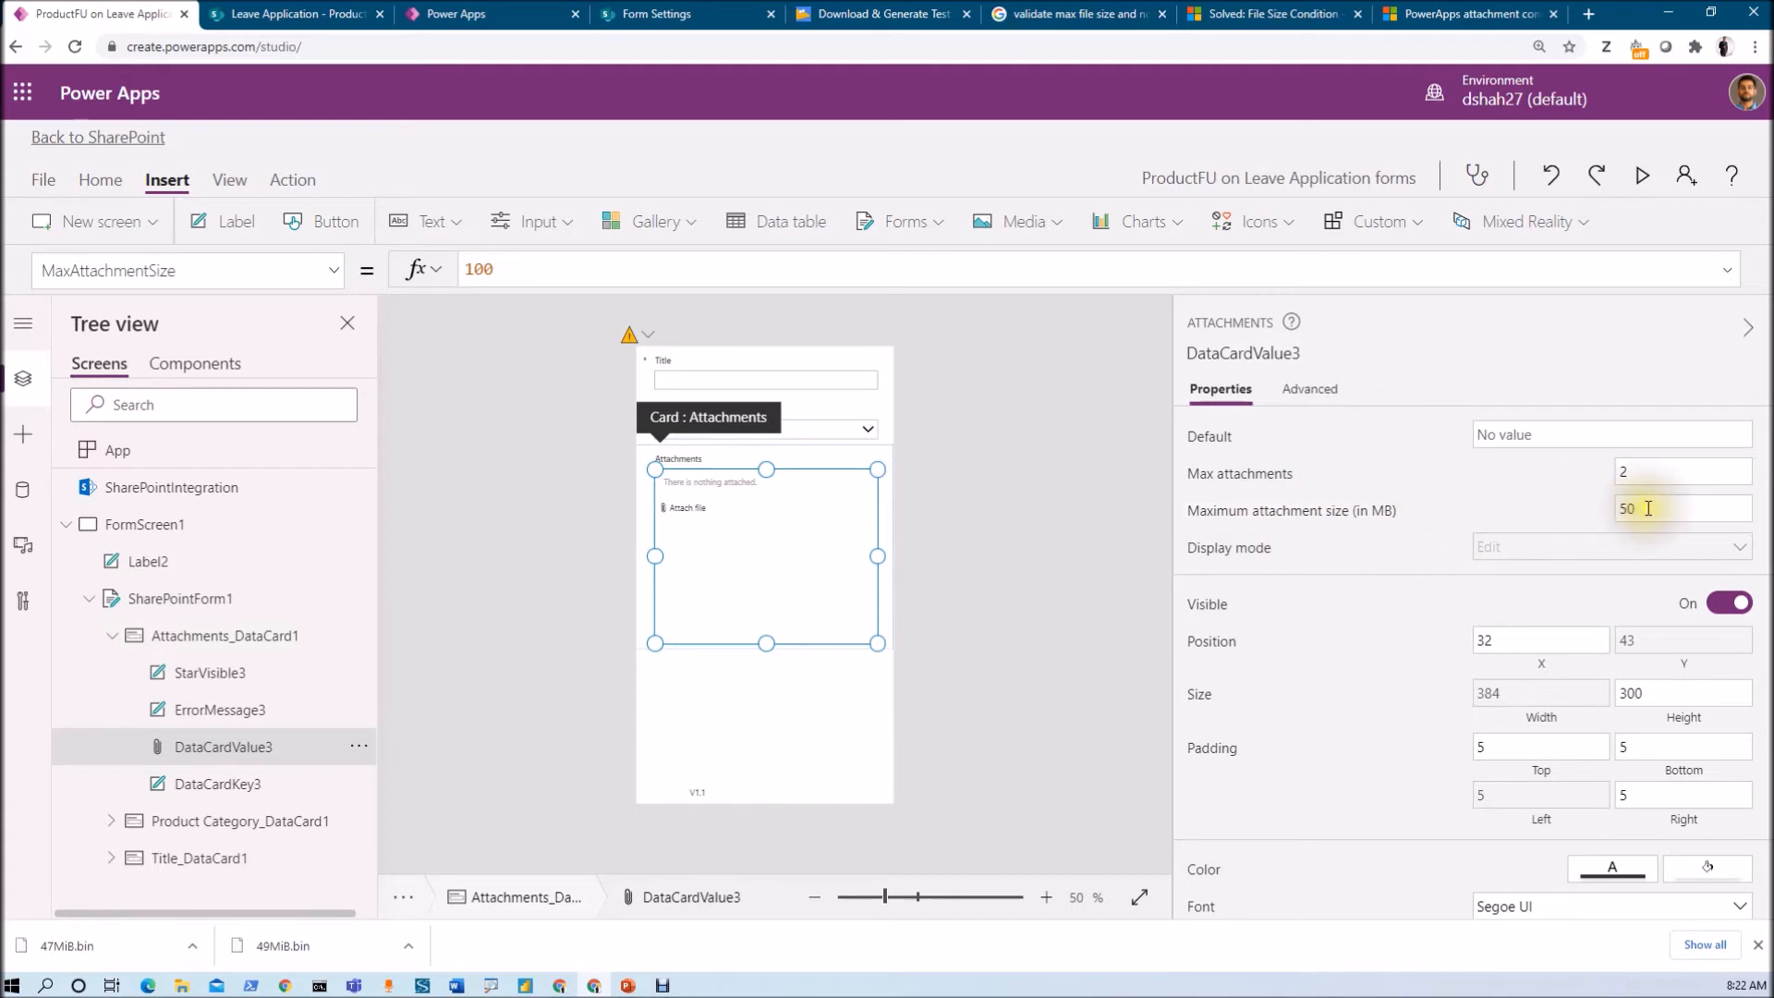
{"action": "mouse_move", "coordinate": [1598, 516]}
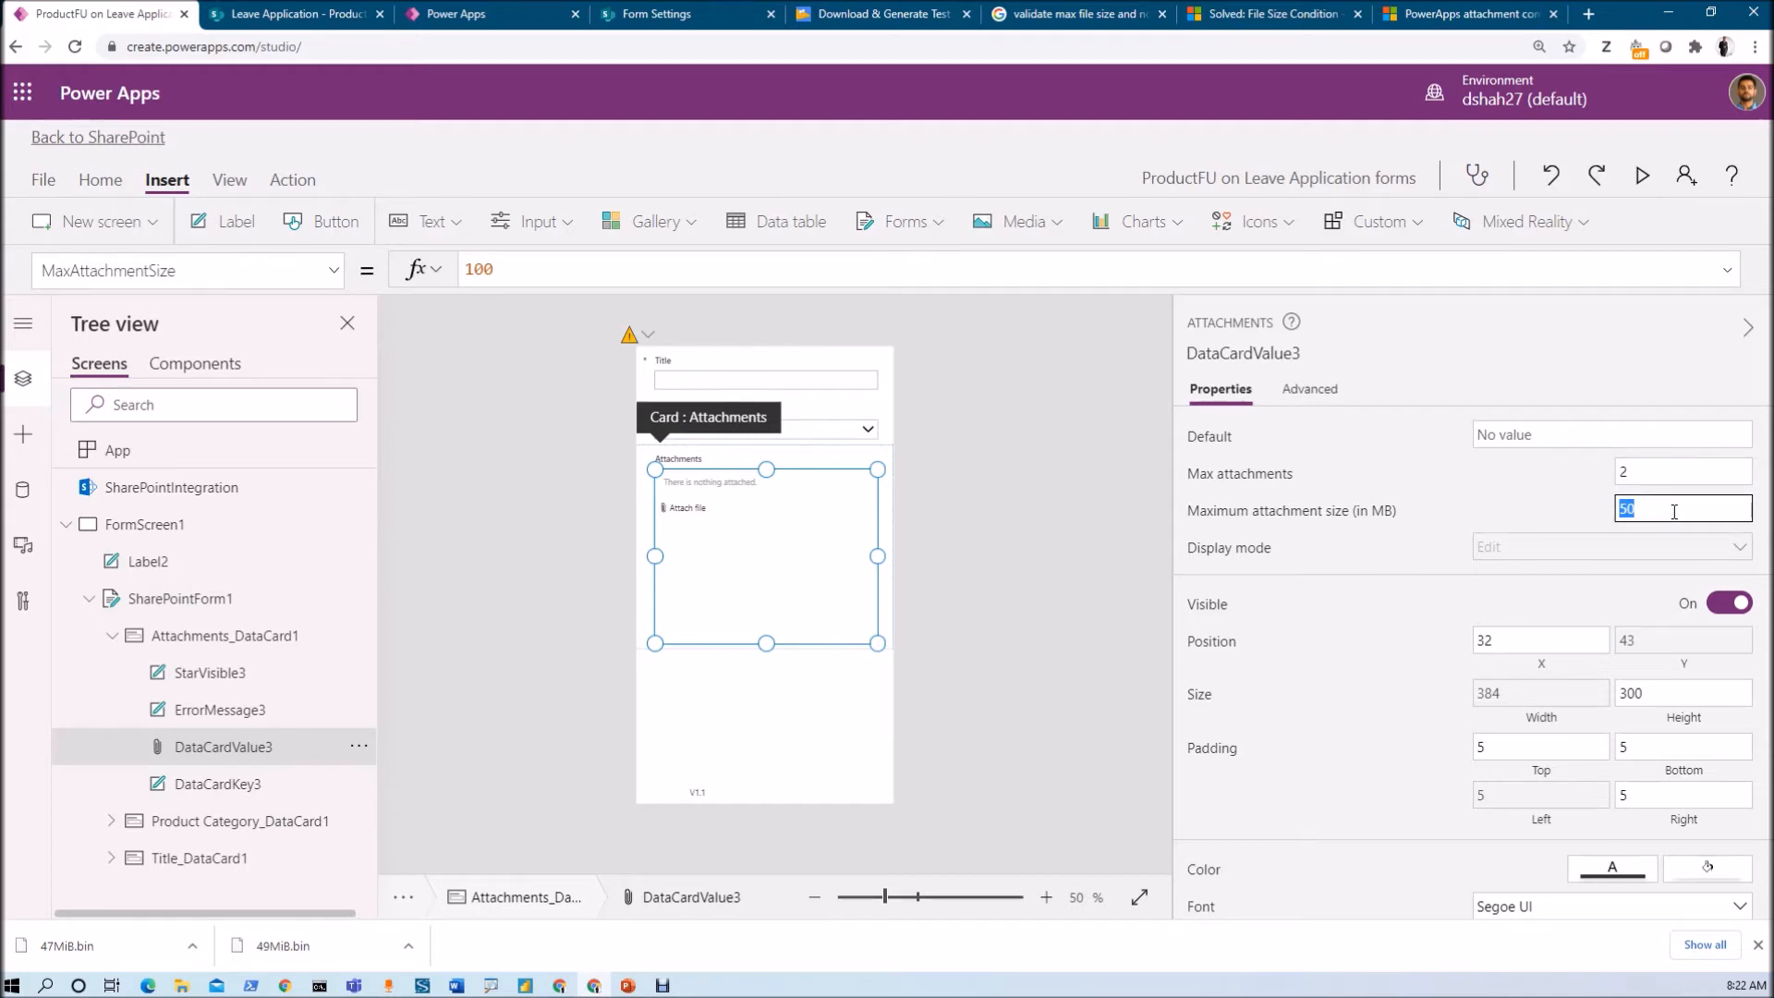
{"action": "key", "text": "Backspace"}
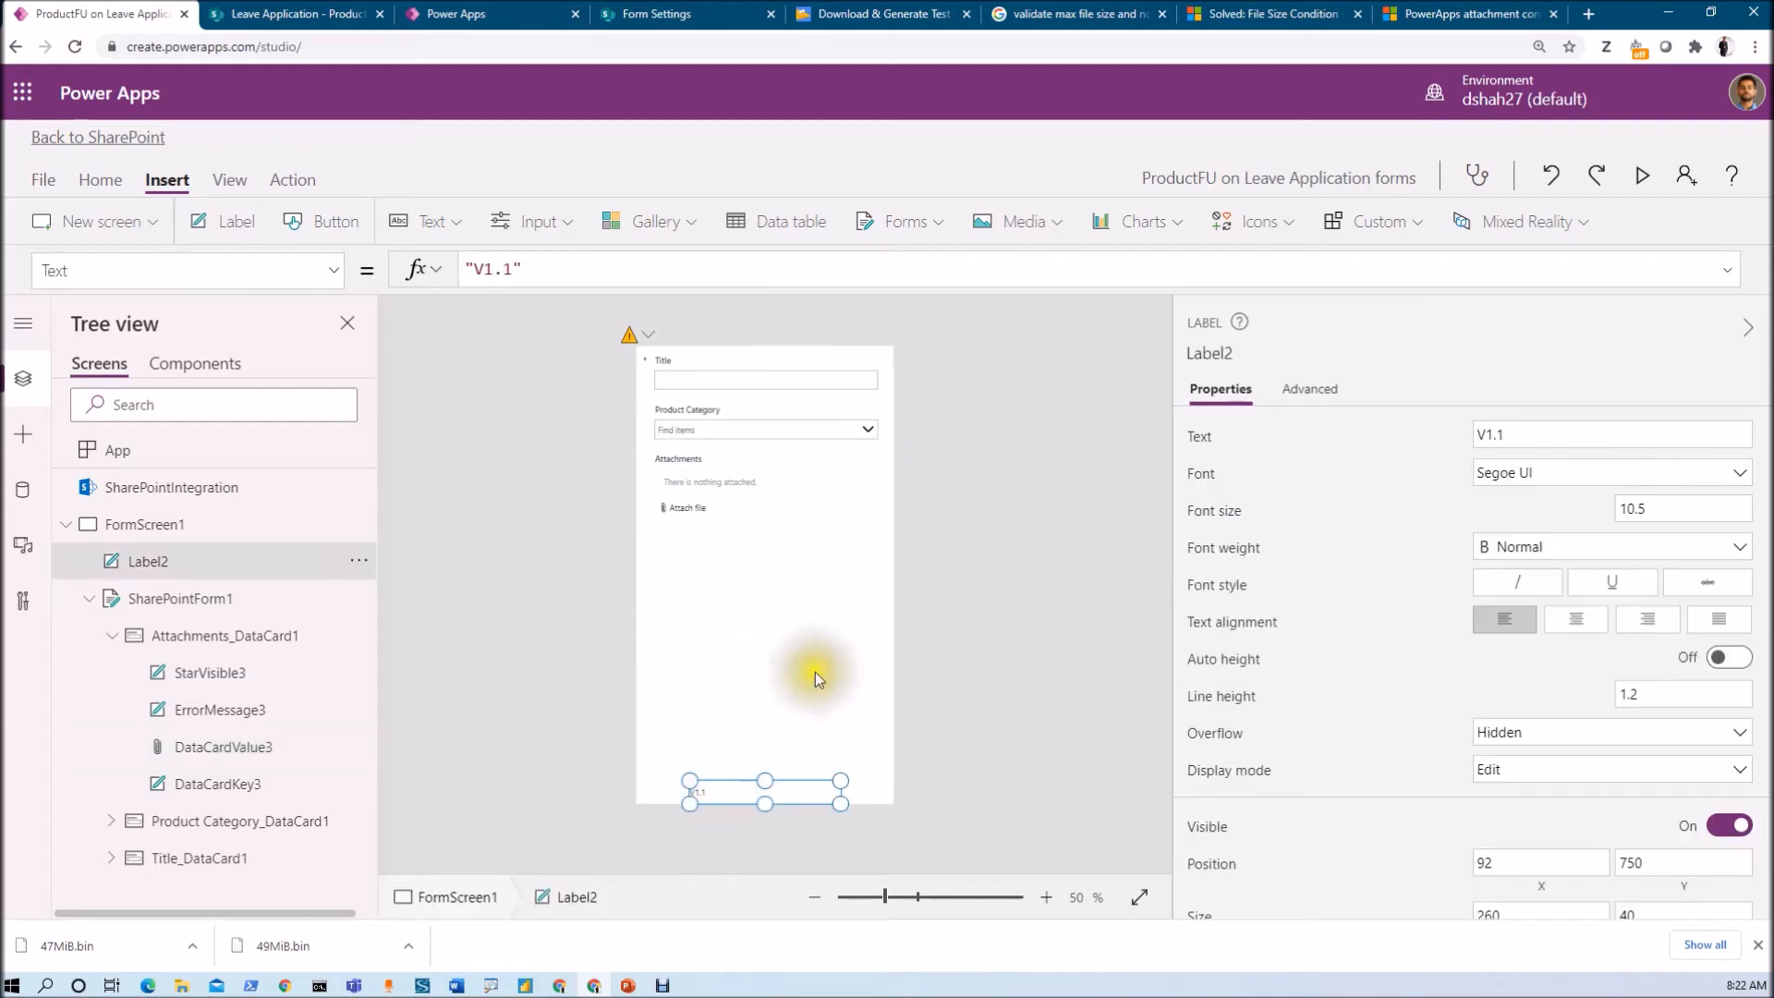
- Change the form's version label to V1.2 and save the app
{"action": "left_click", "coordinate": [1607, 433]}
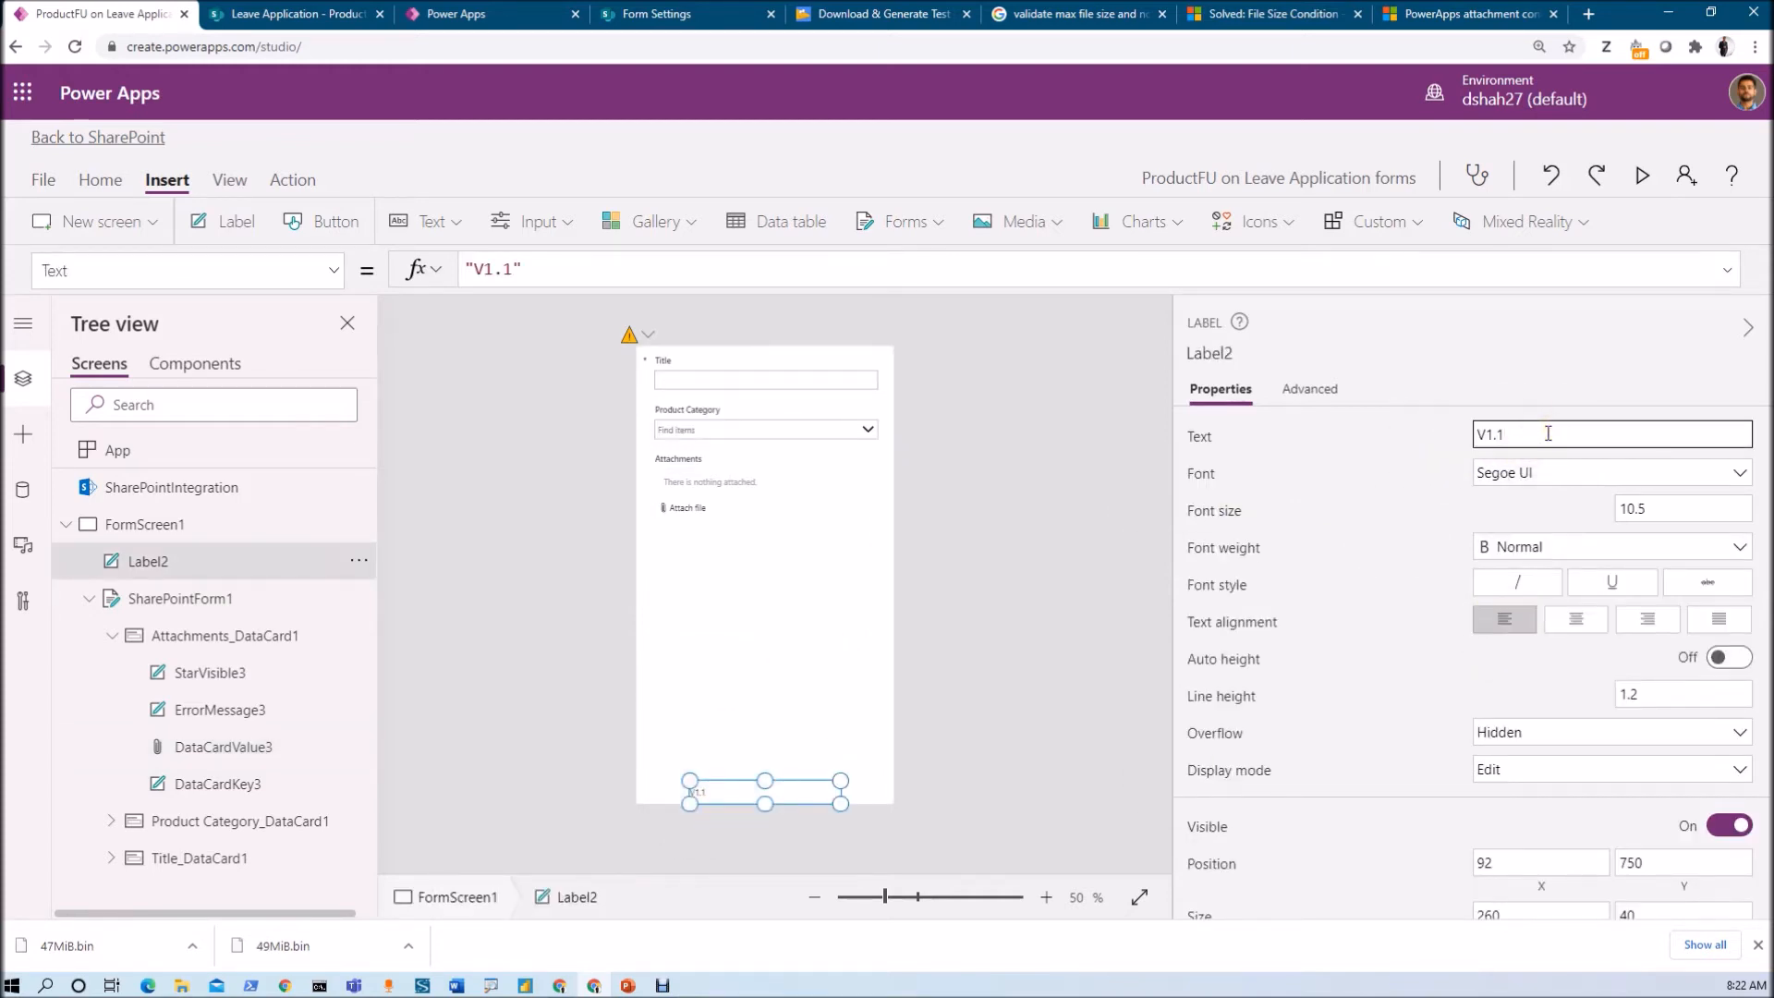
{"action": "type", "text": "V1.2"}
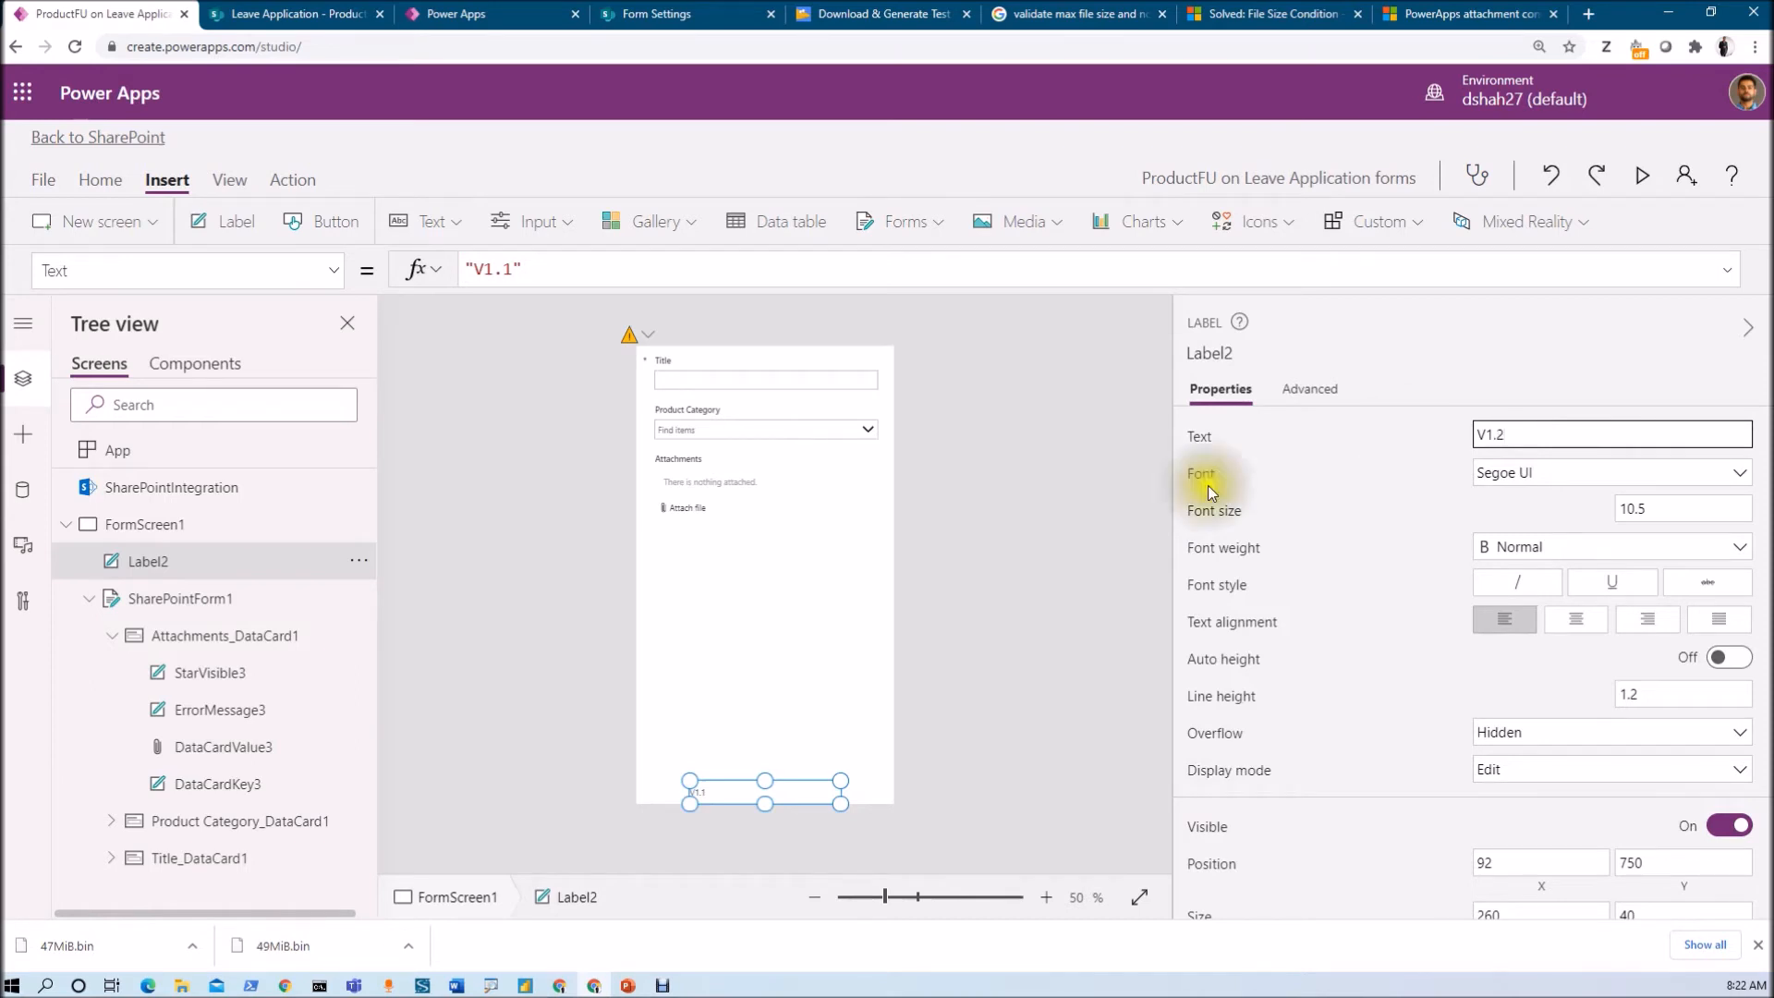
{"action": "left_click", "coordinate": [144, 524]}
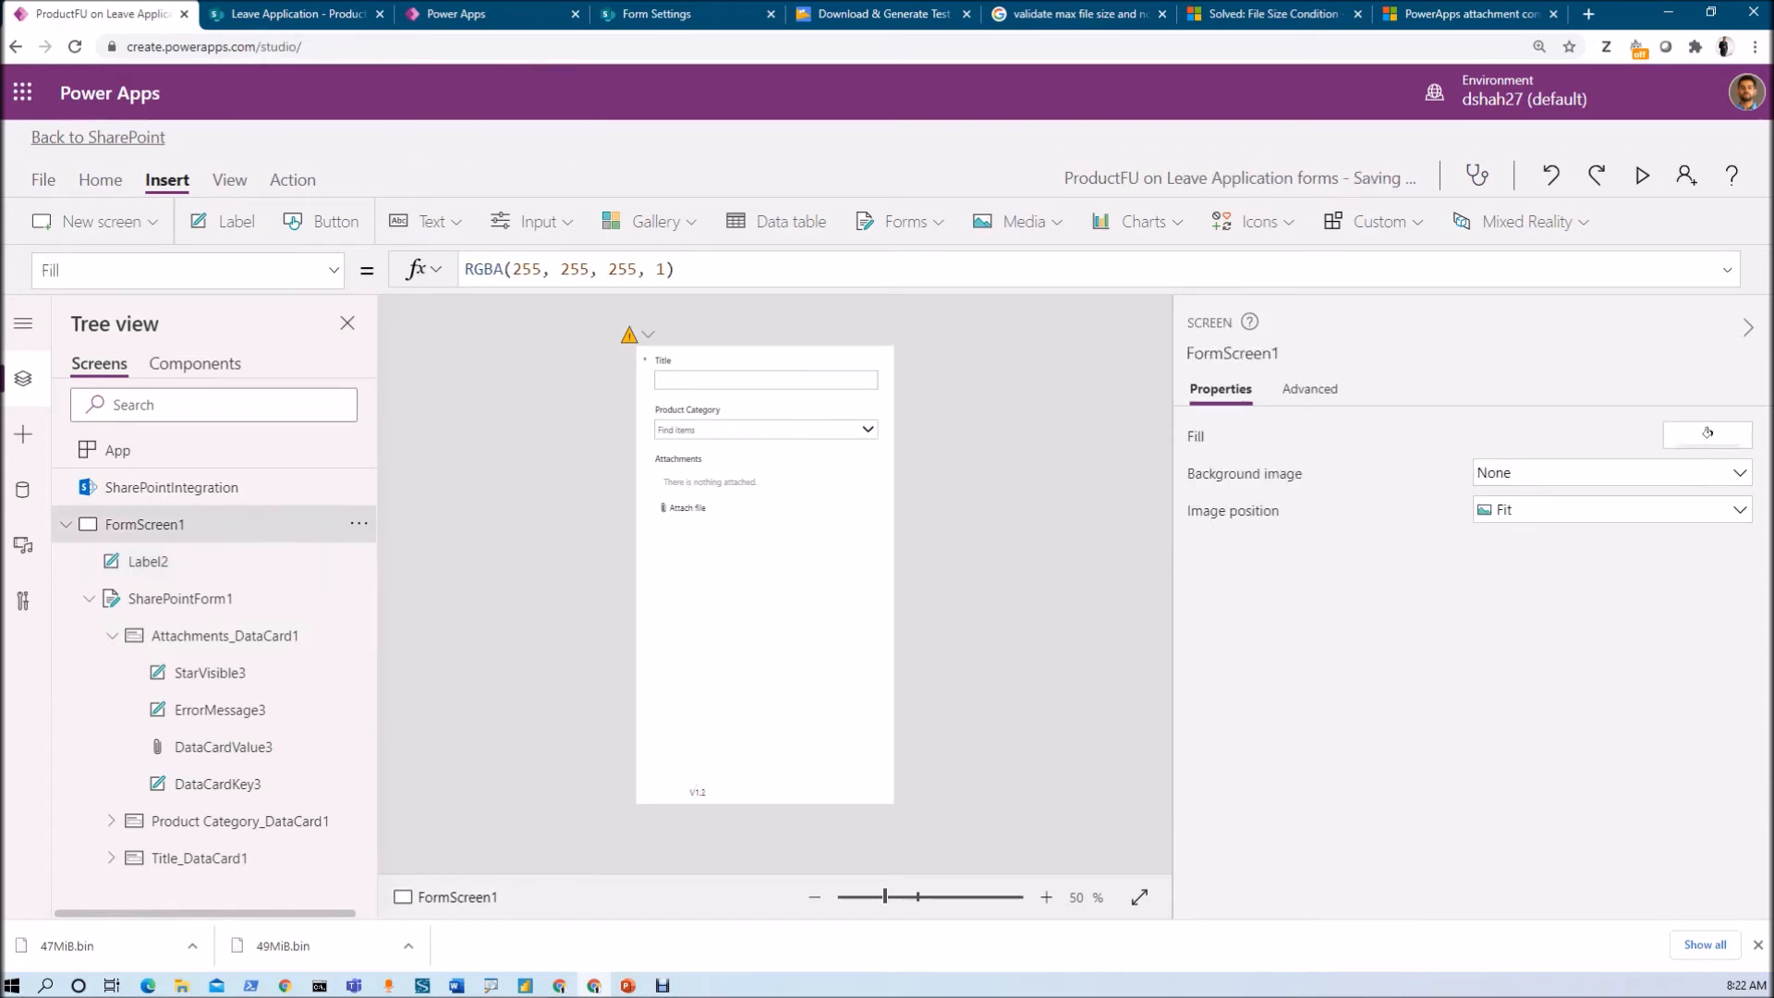
{"action": "left_click", "coordinate": [41, 178]}
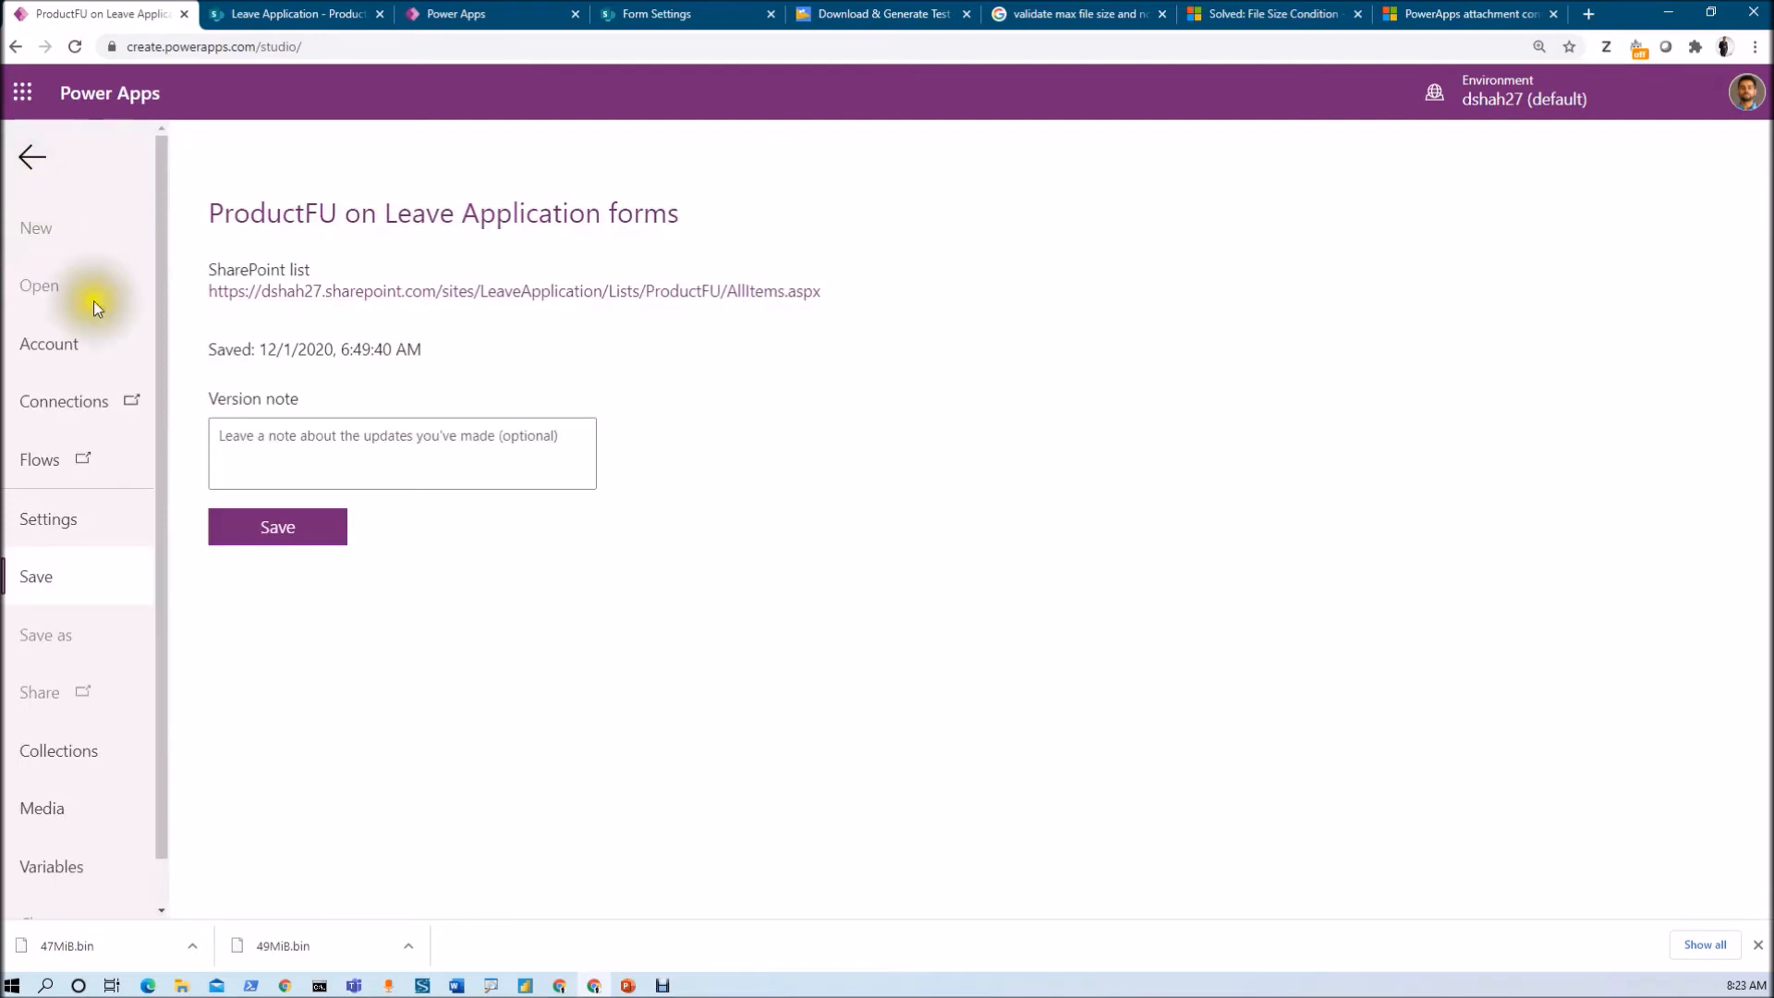
{"action": "left_click", "coordinate": [277, 526]}
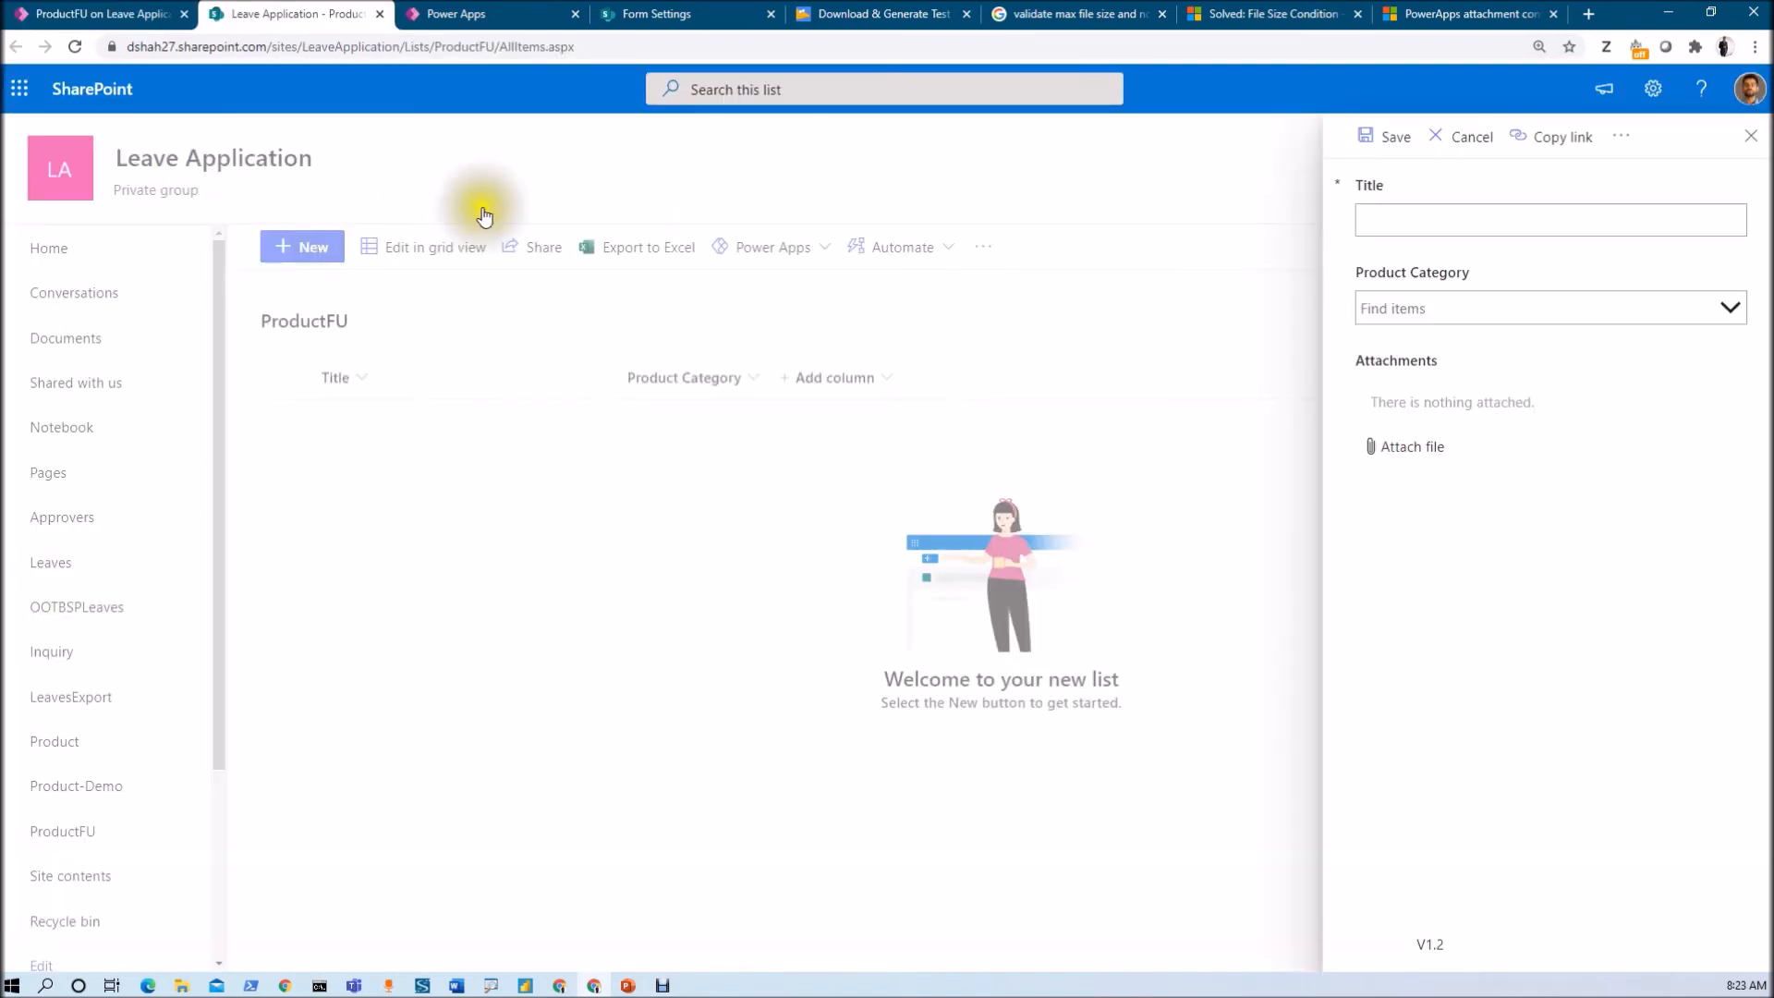
{"action": "mouse_move", "coordinate": [1346, 466]}
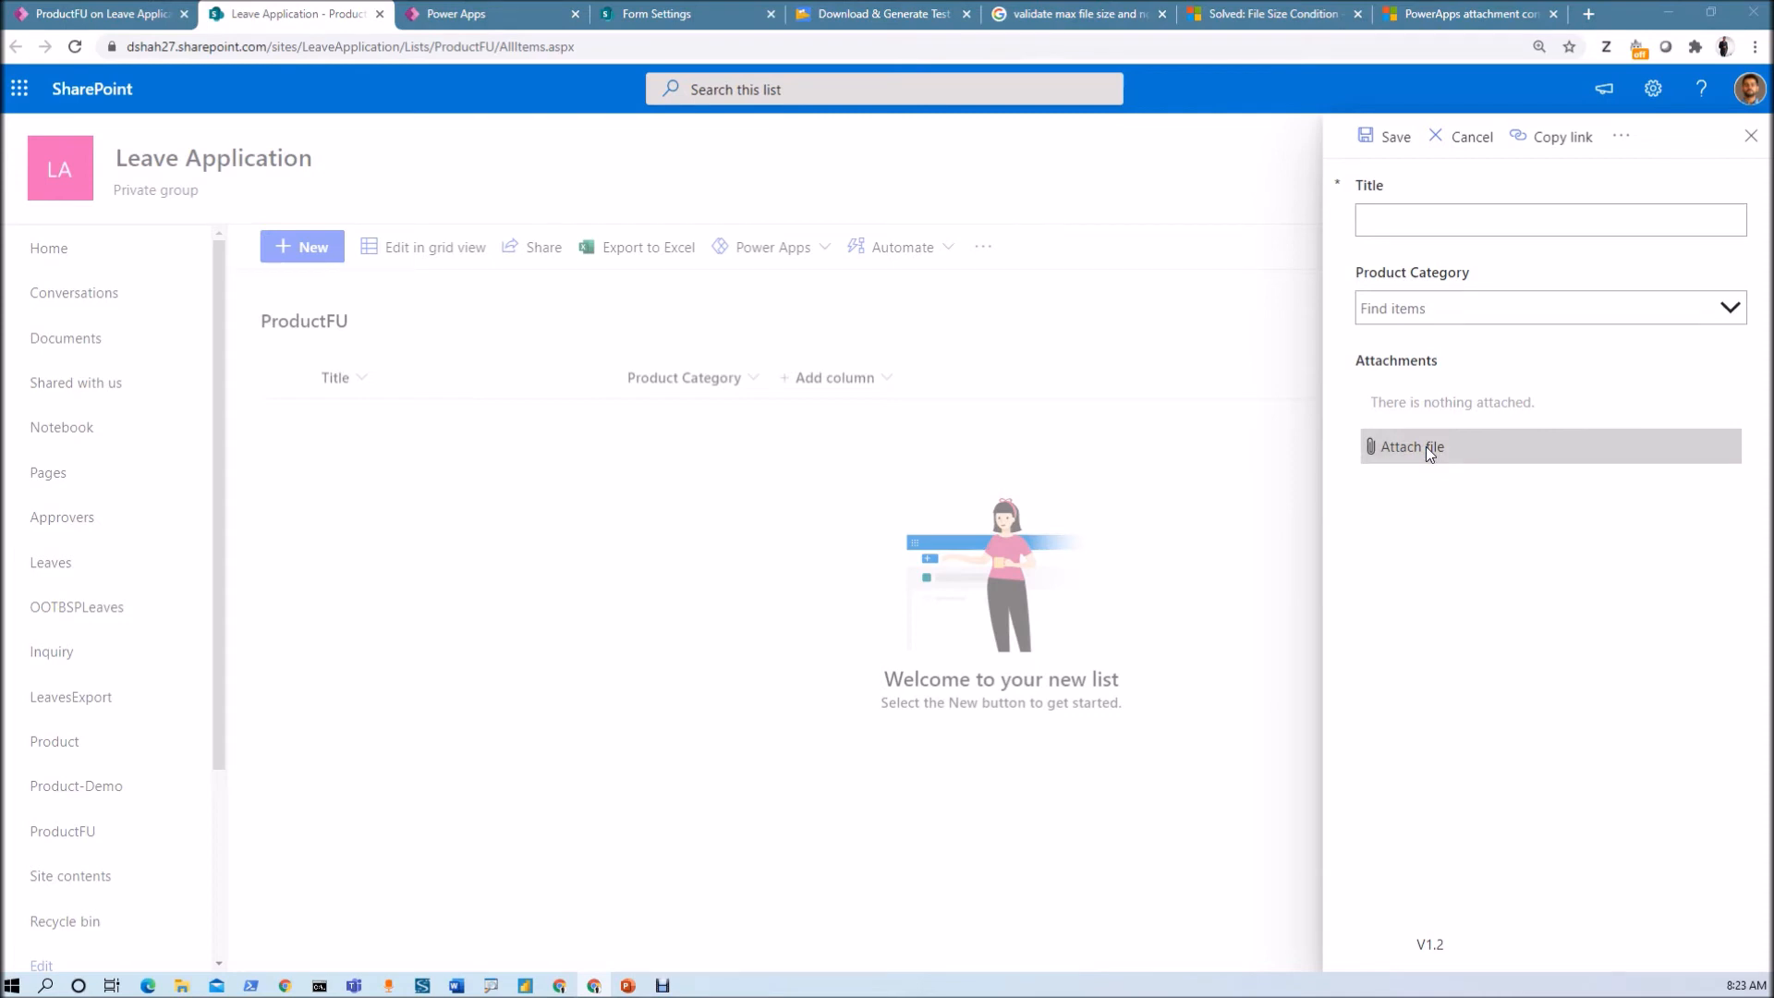
- Attach 50KiB.bin, then try 47MiB.bin and dismiss the 'File too large' error
{"action": "left_click", "coordinate": [1410, 445]}
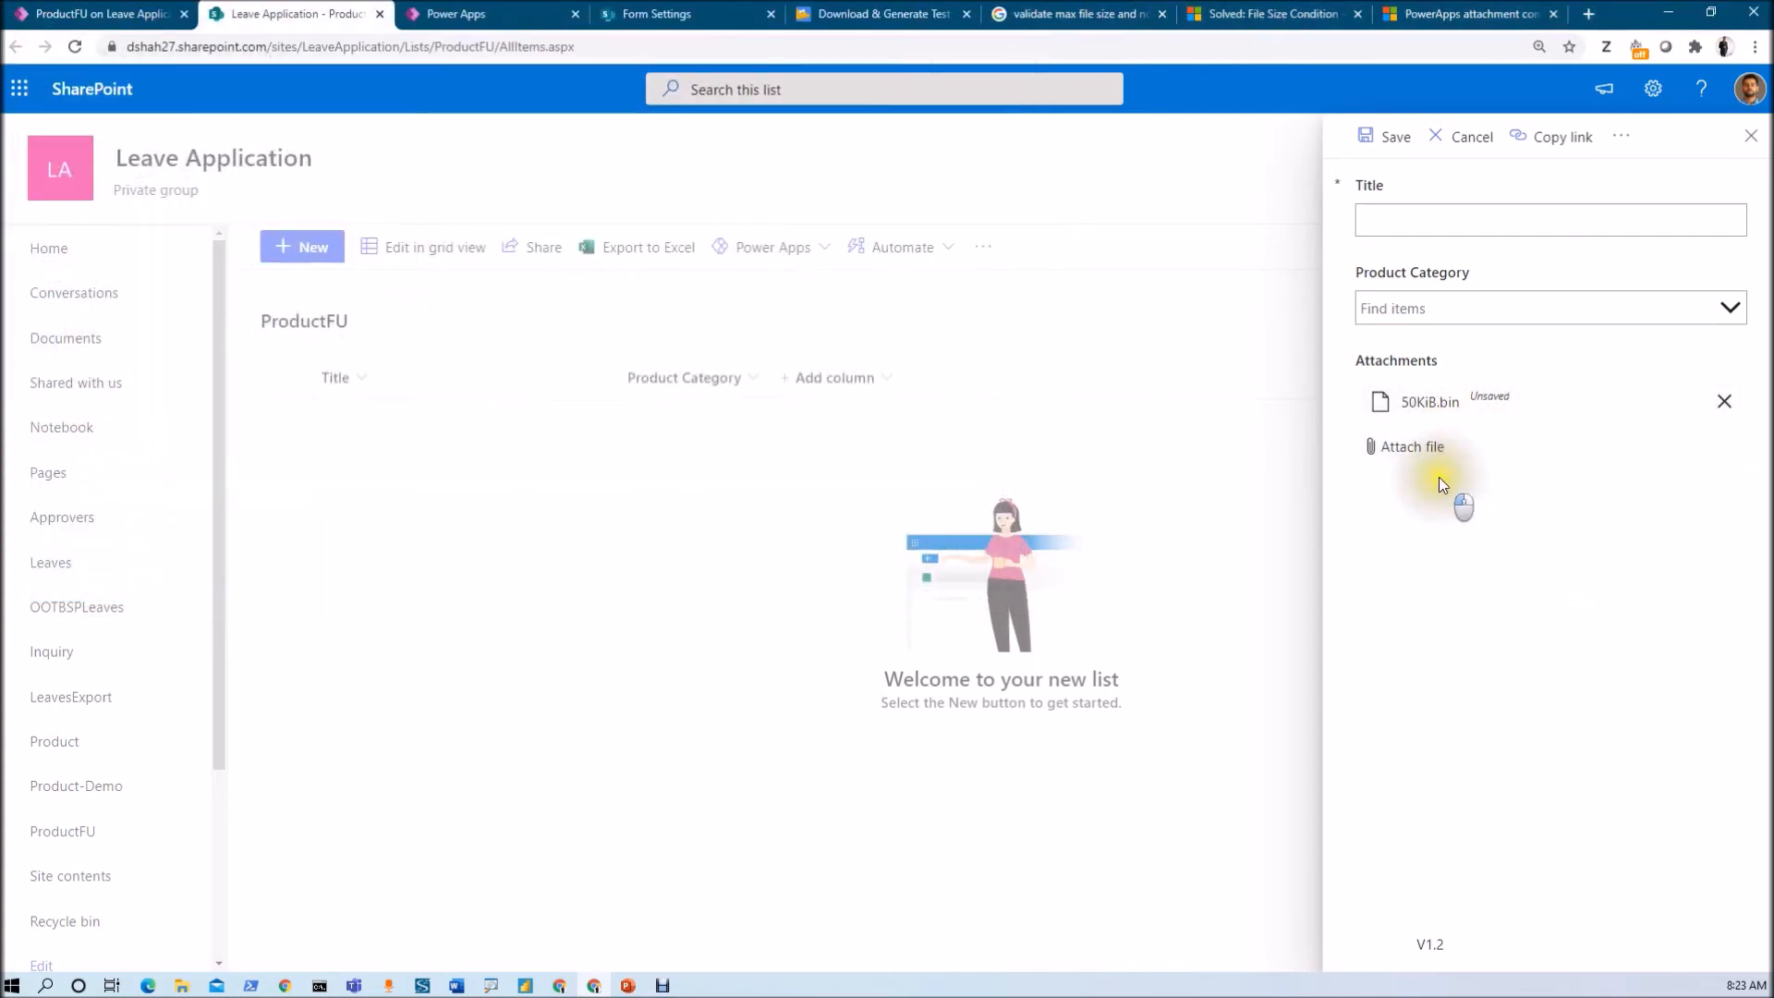
{"action": "left_click", "coordinate": [1411, 445]}
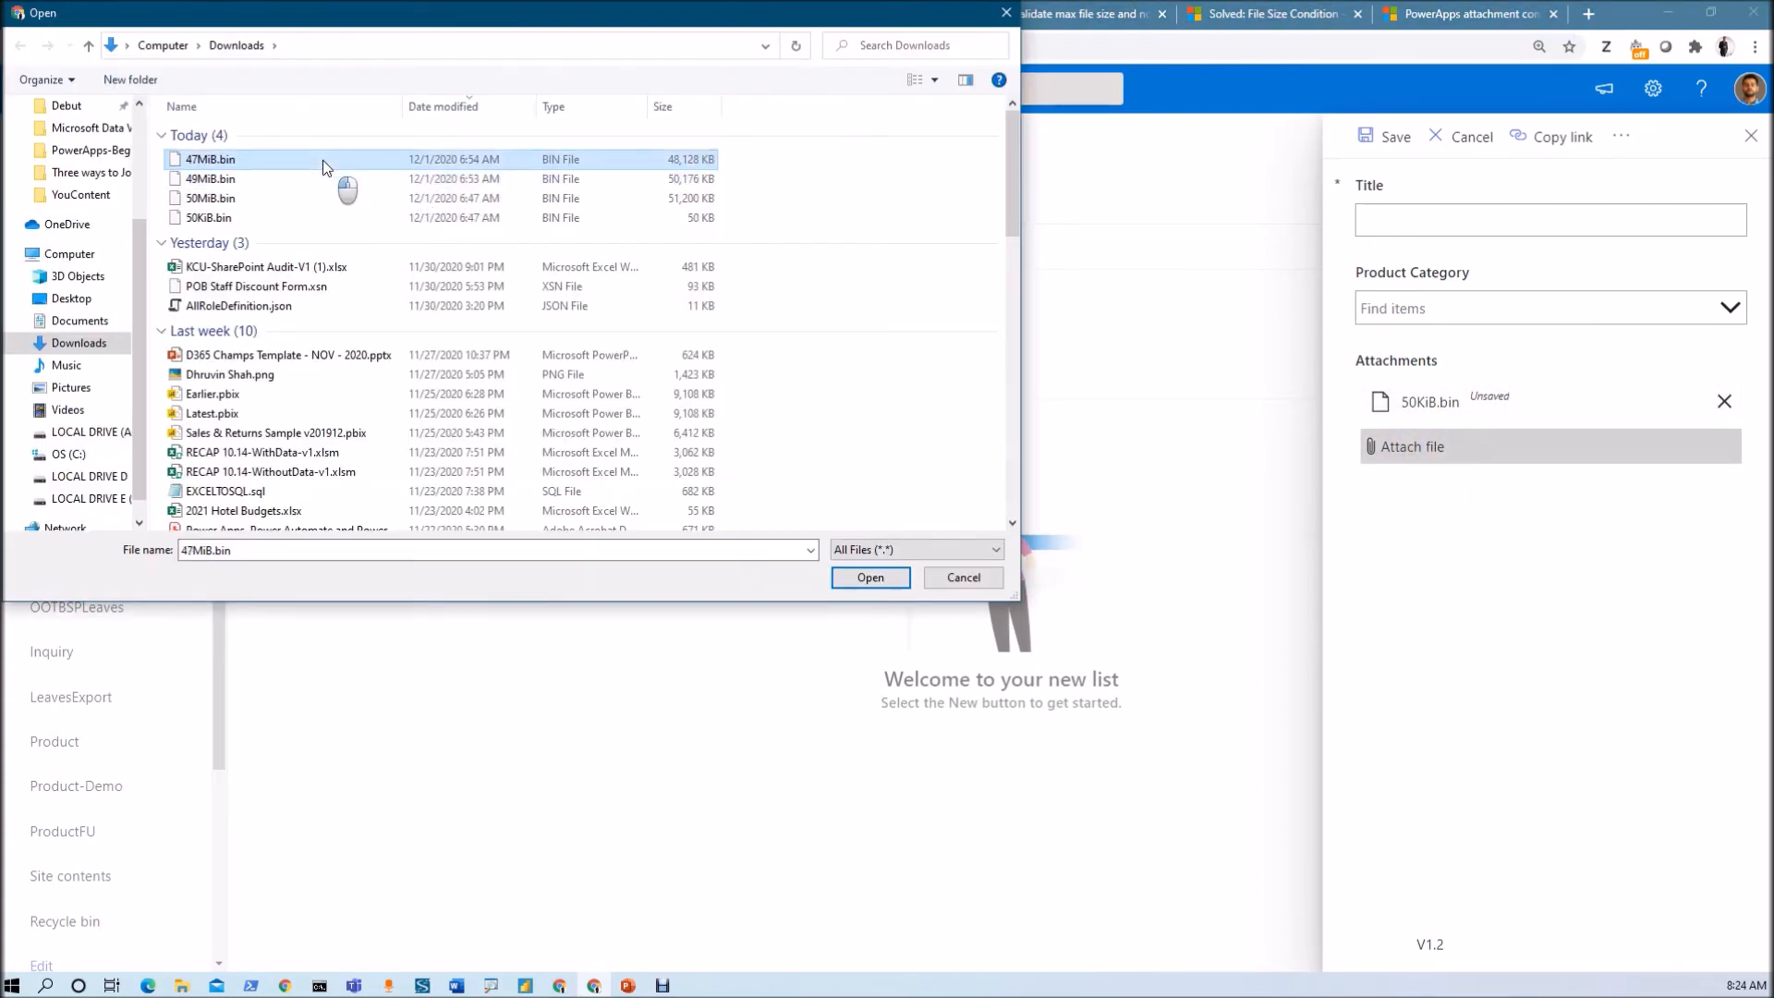
{"action": "left_click", "coordinate": [869, 577]}
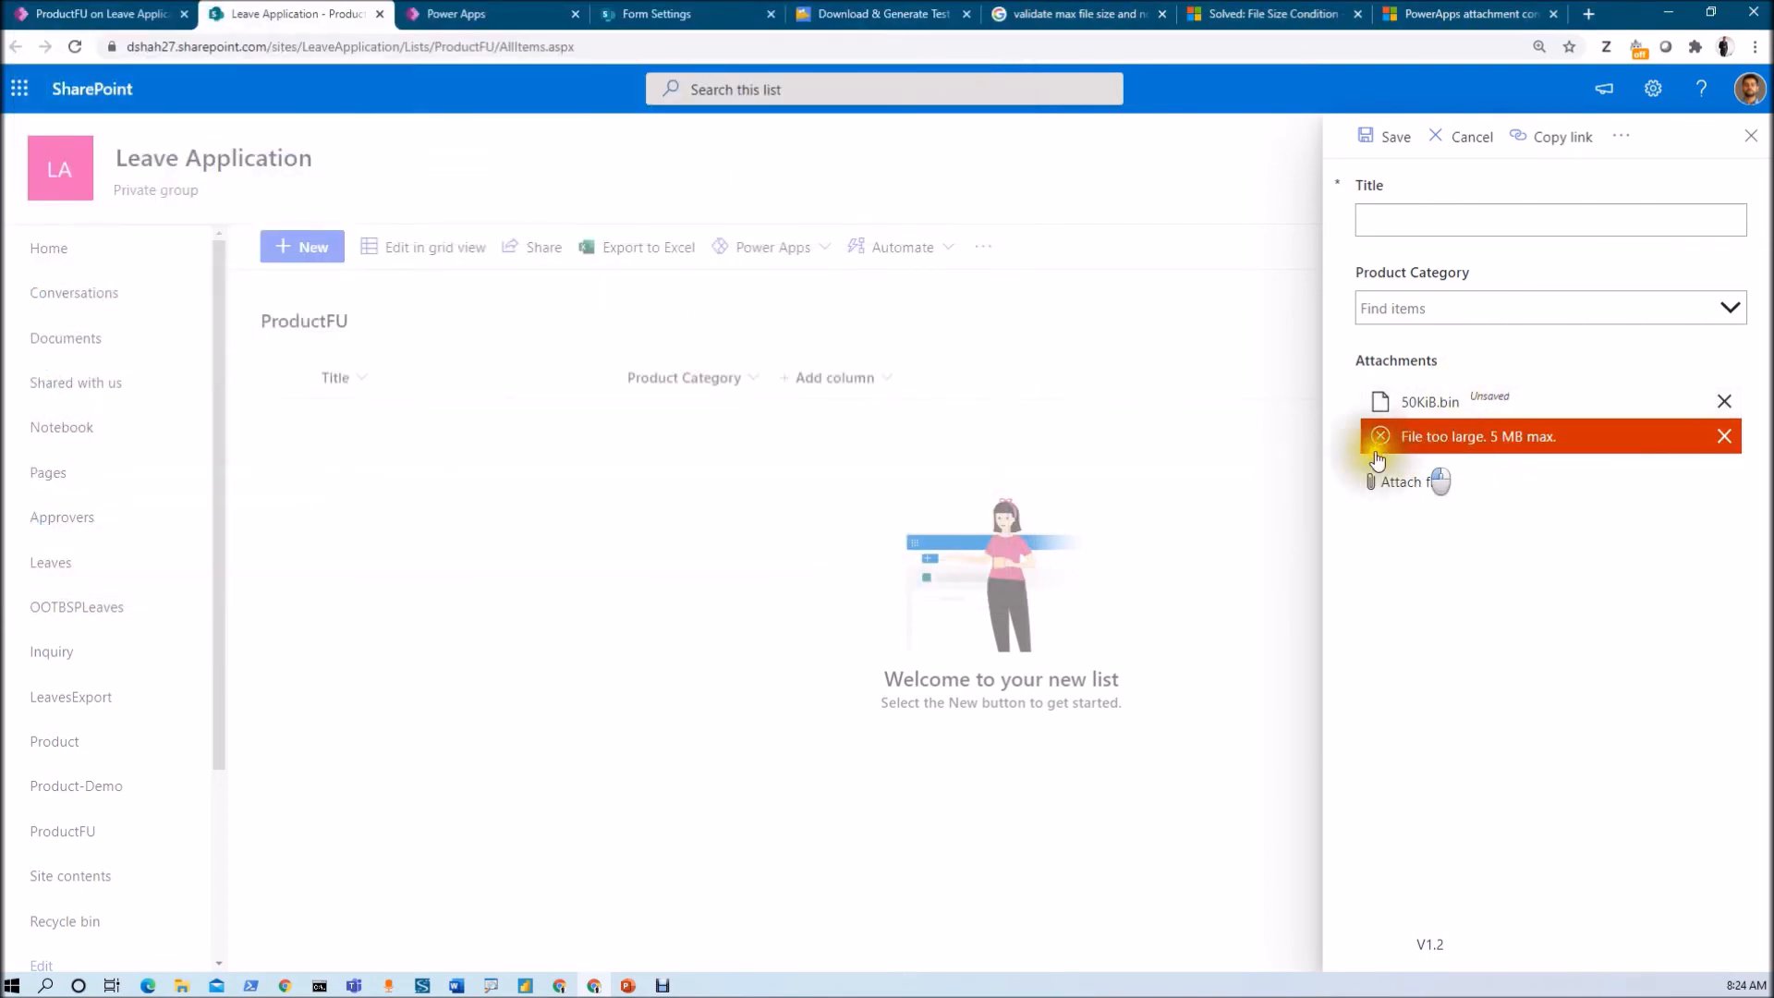
{"action": "mouse_move", "coordinate": [1517, 444]}
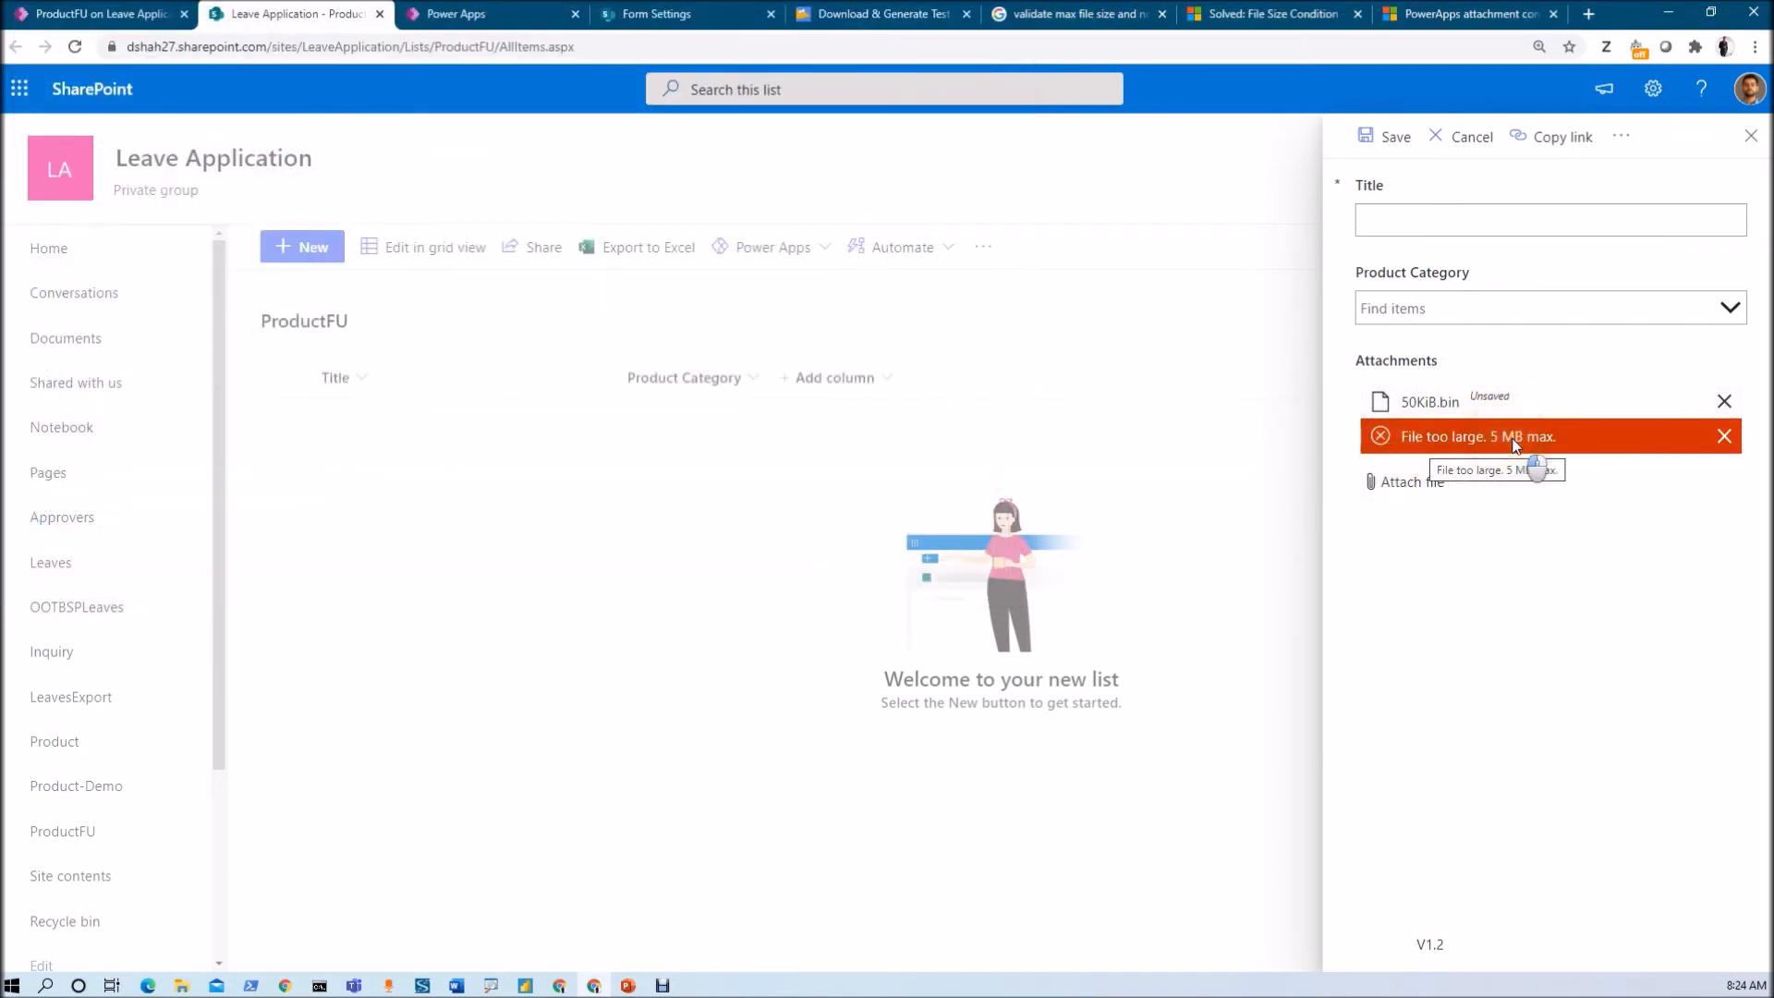
{"action": "left_click", "coordinate": [1723, 435]}
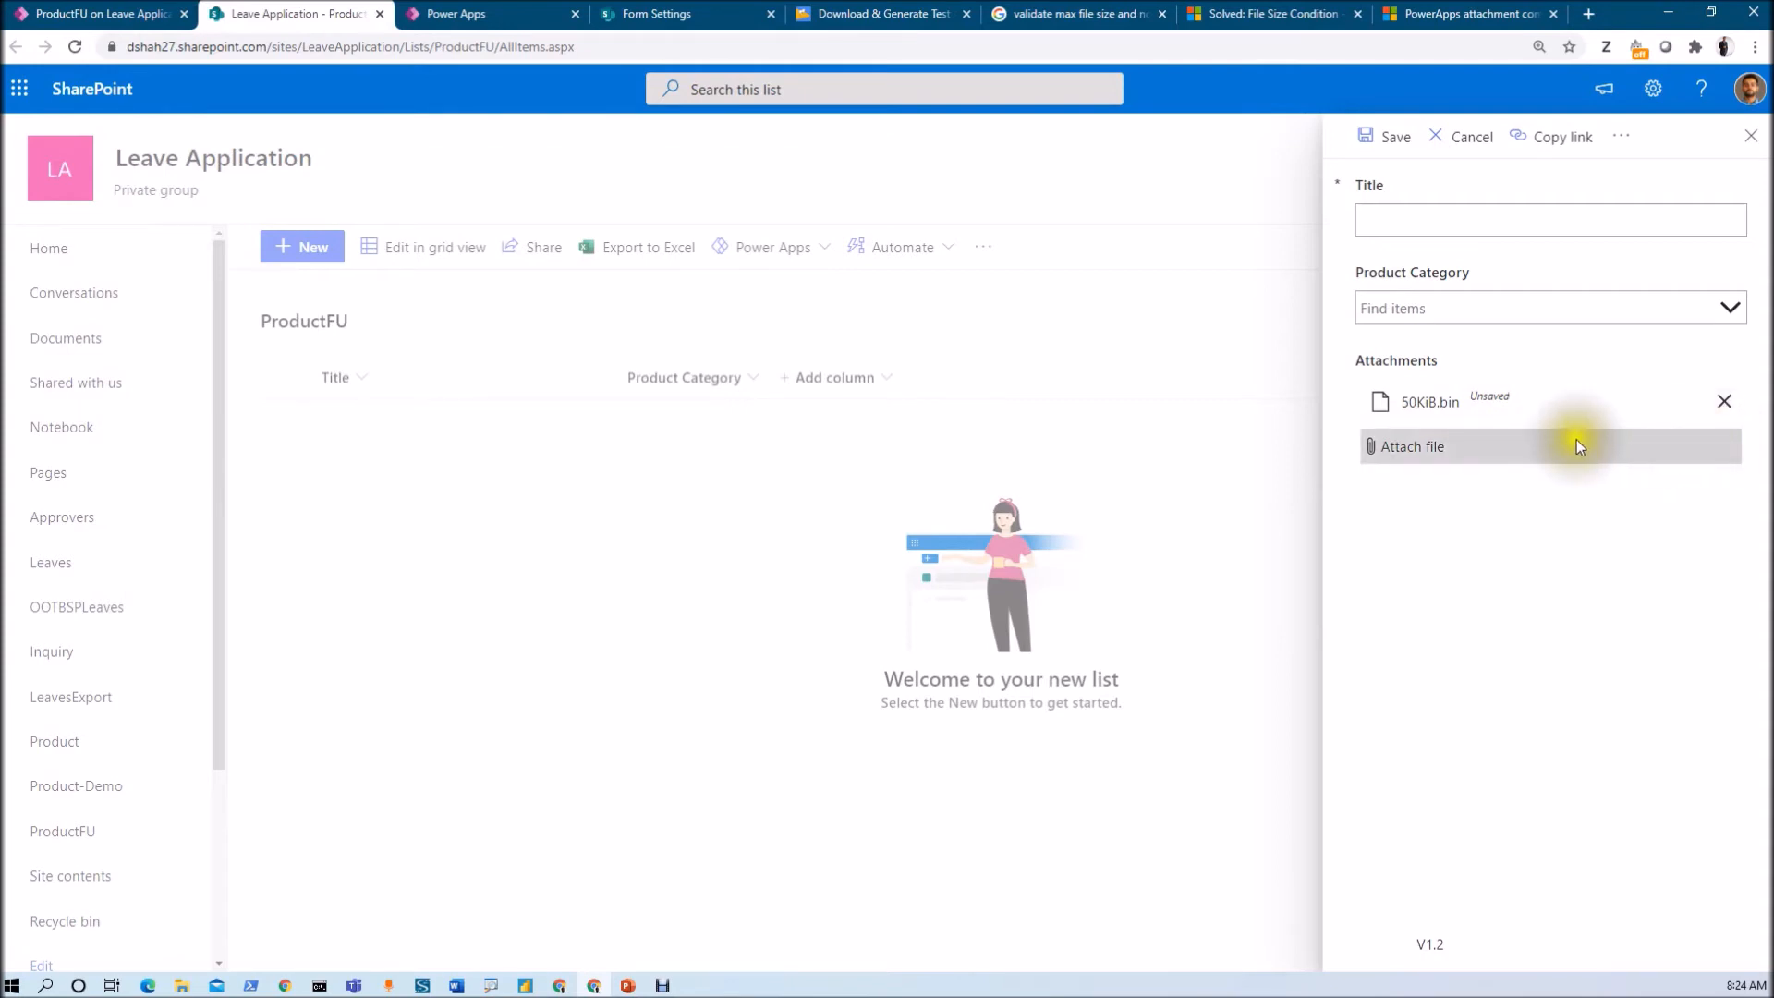
{"action": "mouse_move", "coordinate": [1437, 446]}
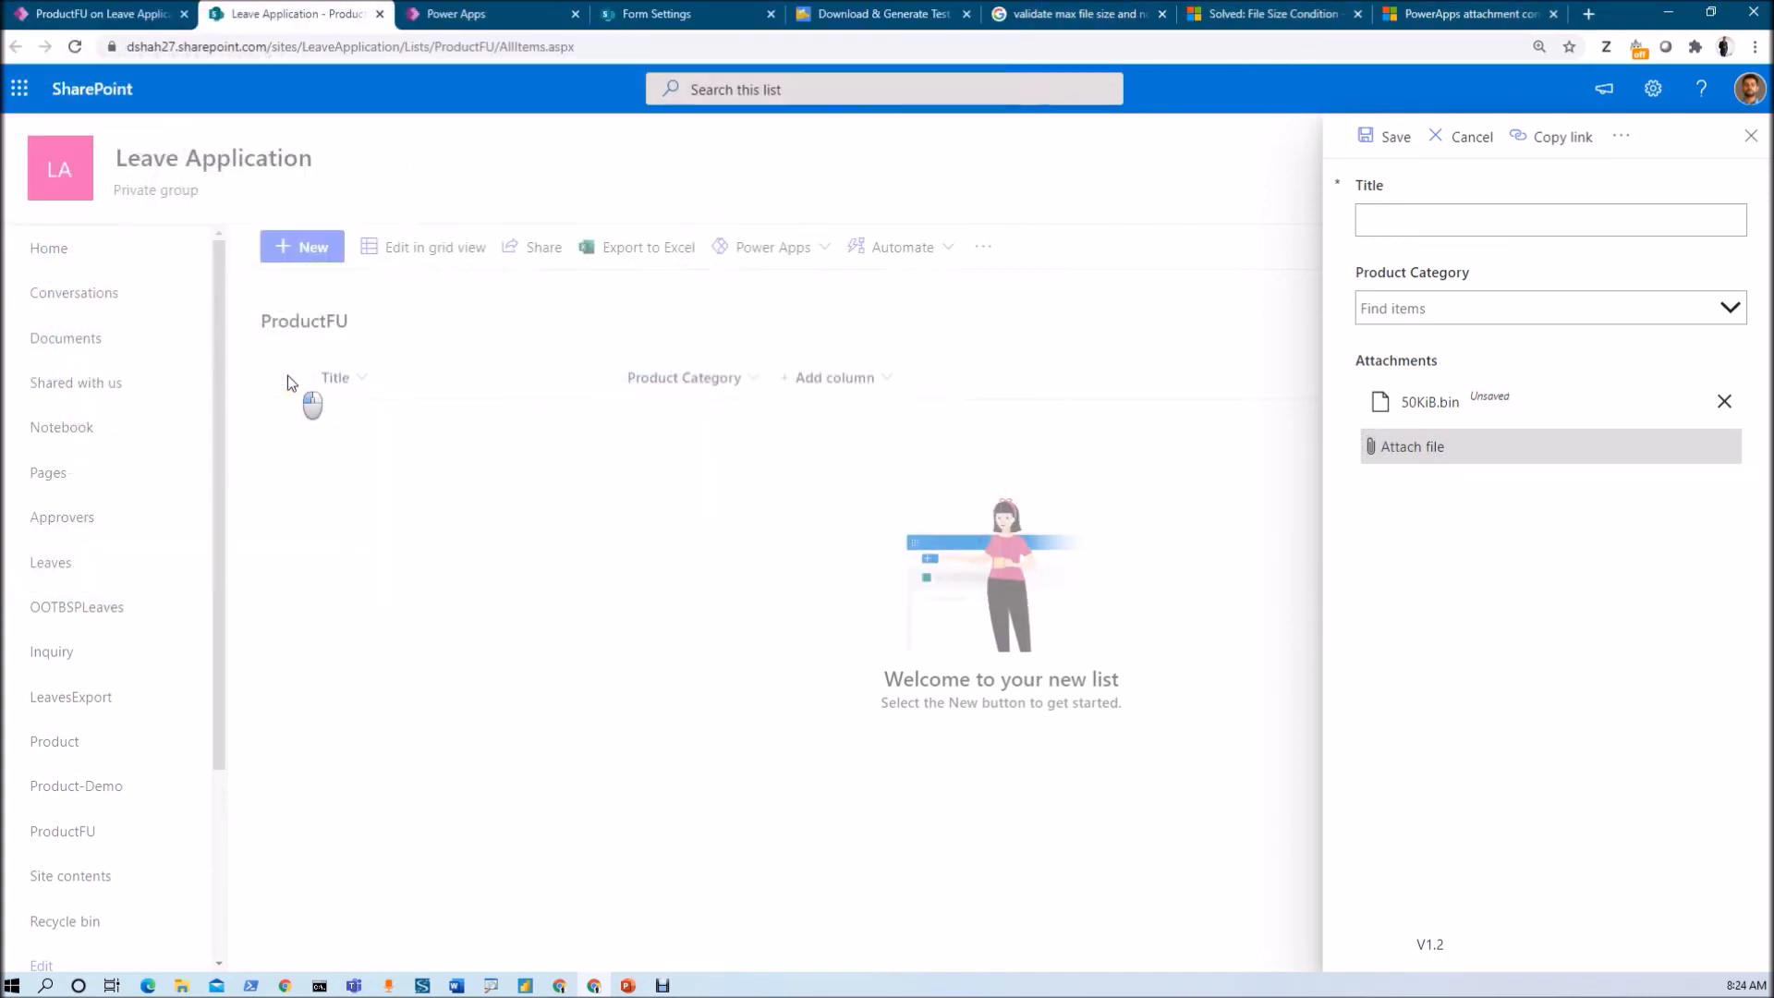
- Attach Dhruvin Shah.png as the second file, reaching the maximum file count
{"action": "left_click", "coordinate": [1412, 446]}
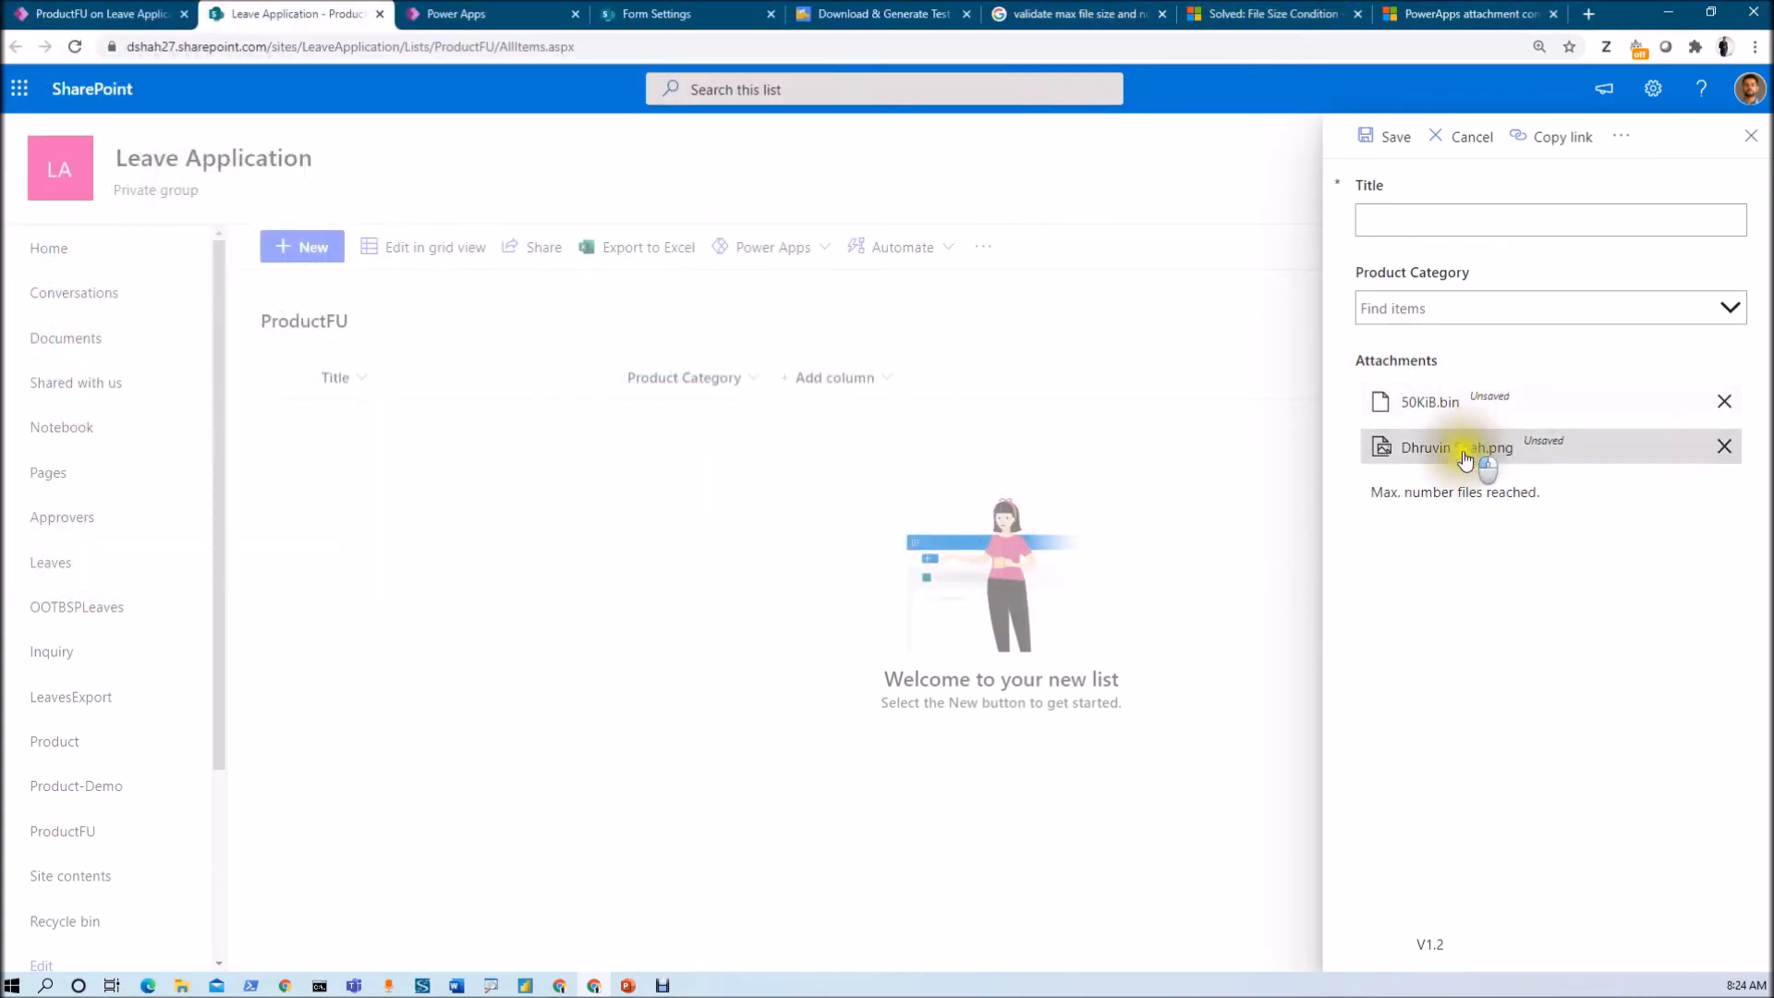
{"action": "mouse_move", "coordinate": [1453, 515]}
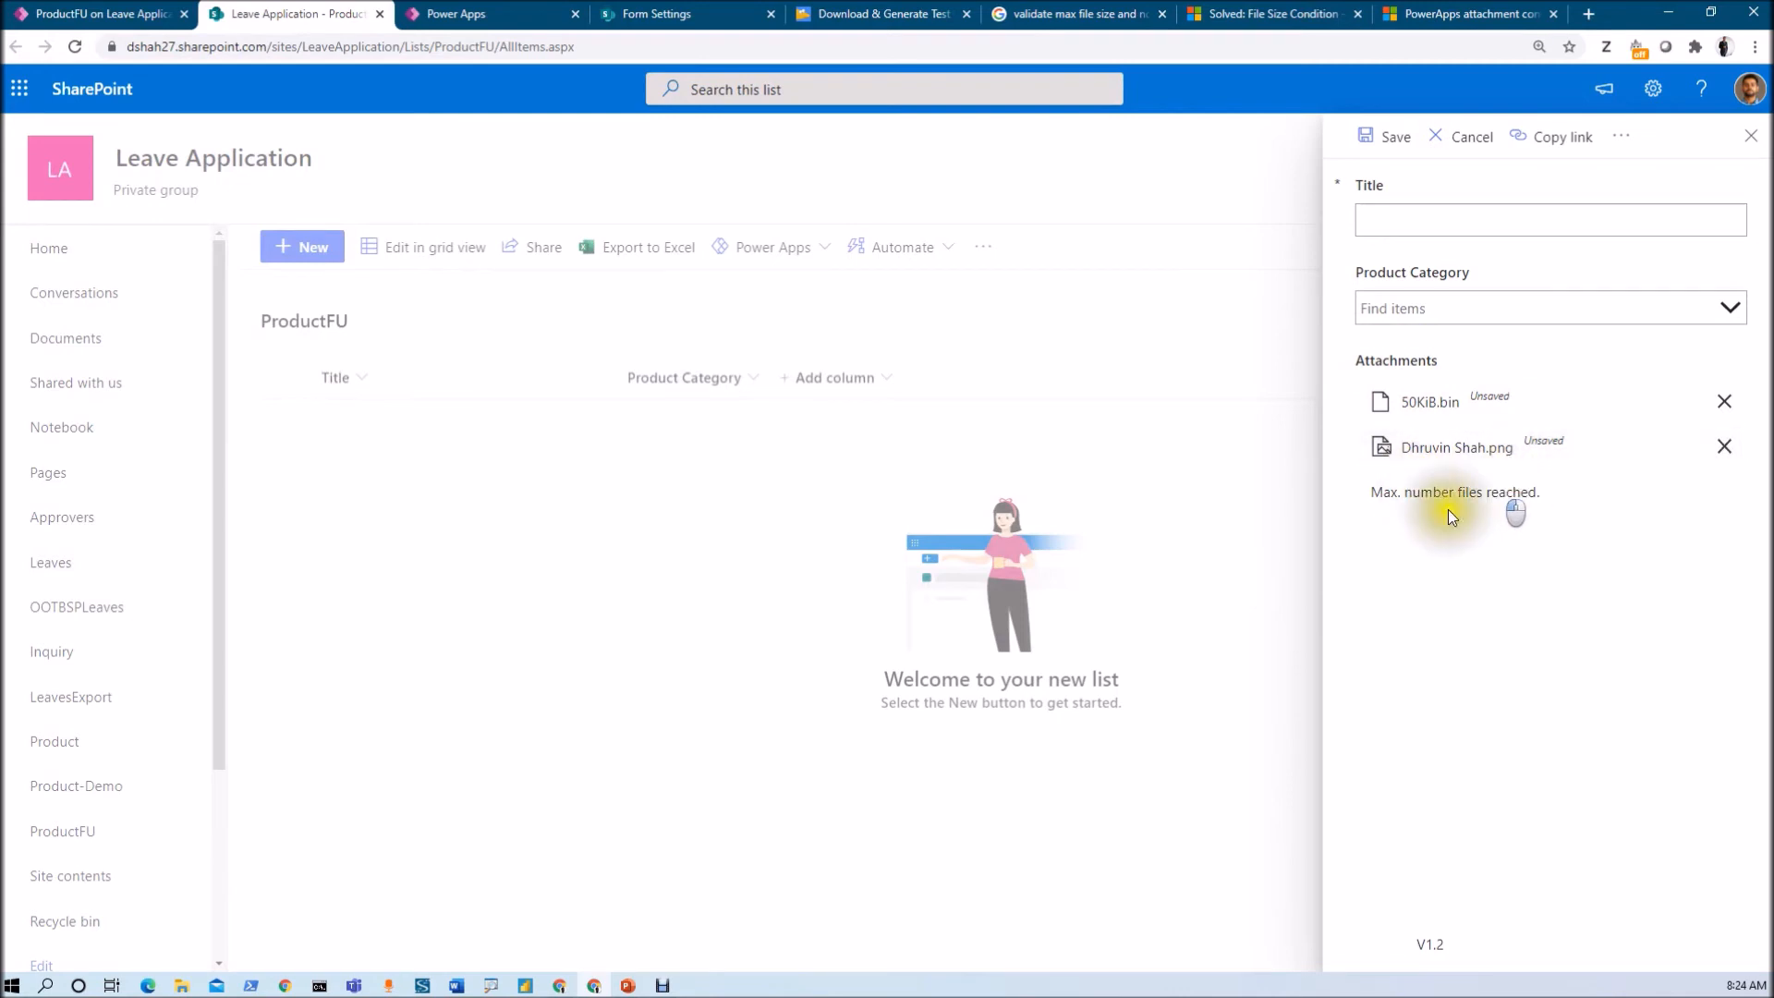
{"action": "mouse_move", "coordinate": [1369, 508]}
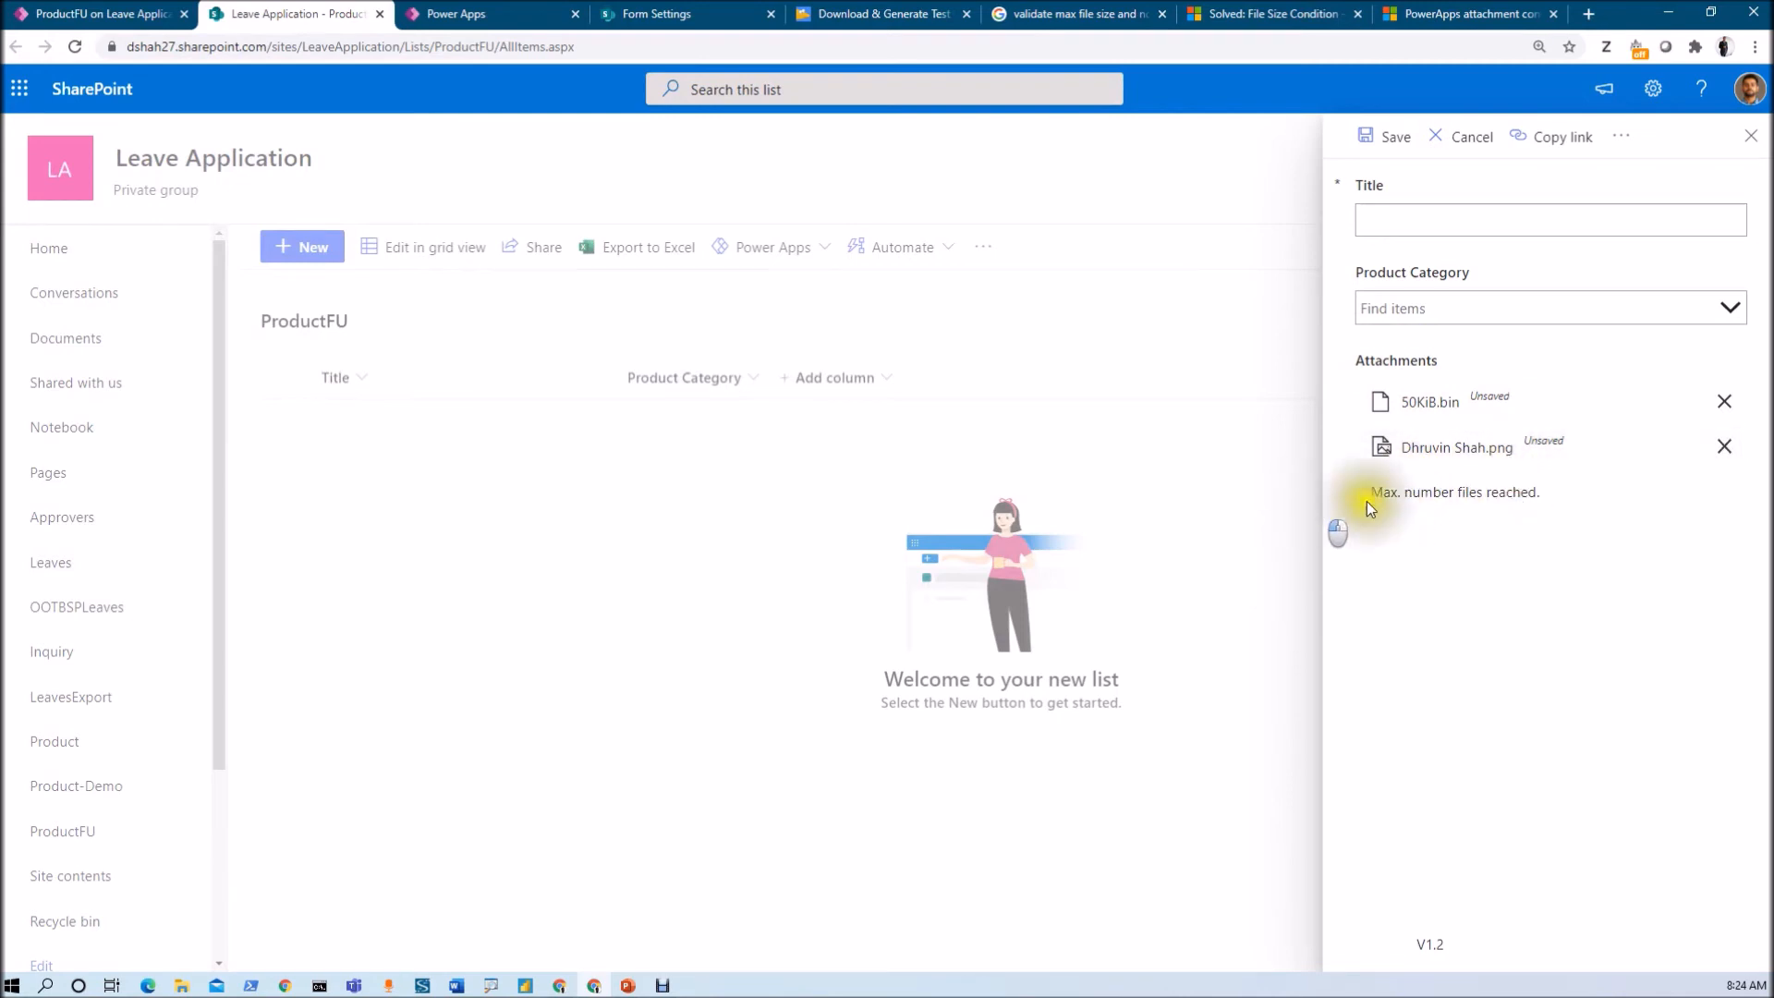
{"action": "mouse_move", "coordinate": [1541, 508]}
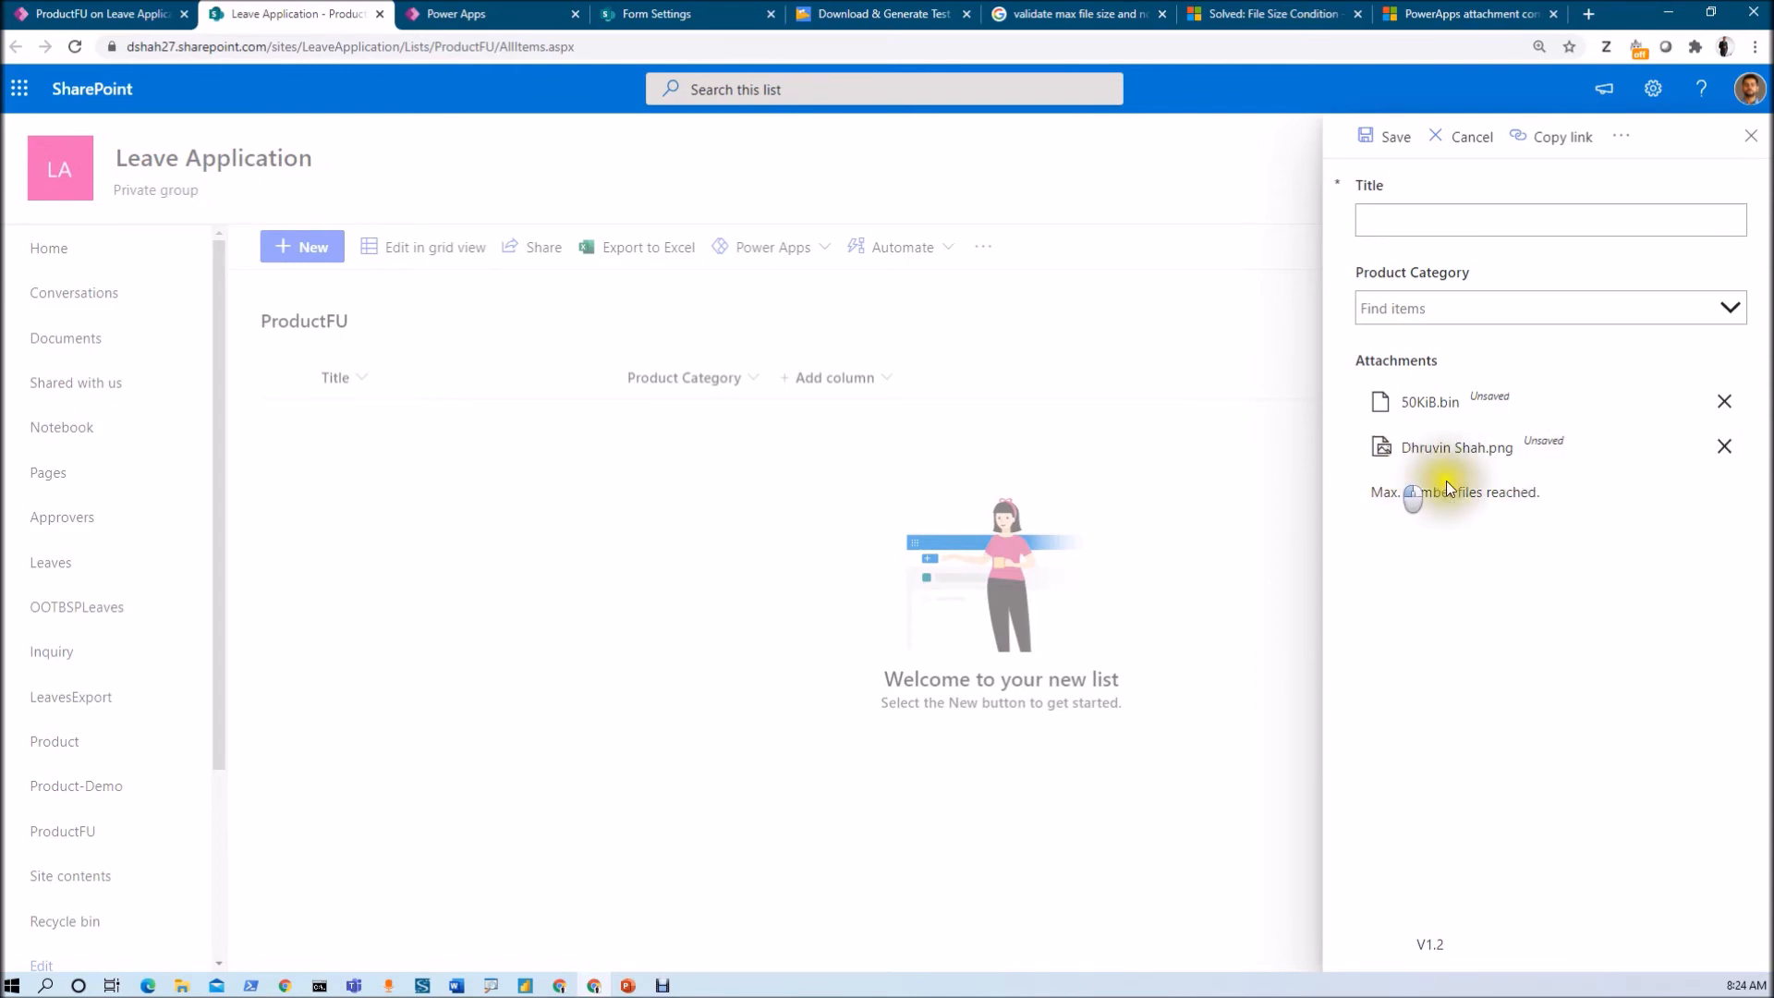
{"action": "mouse_move", "coordinate": [1357, 572]}
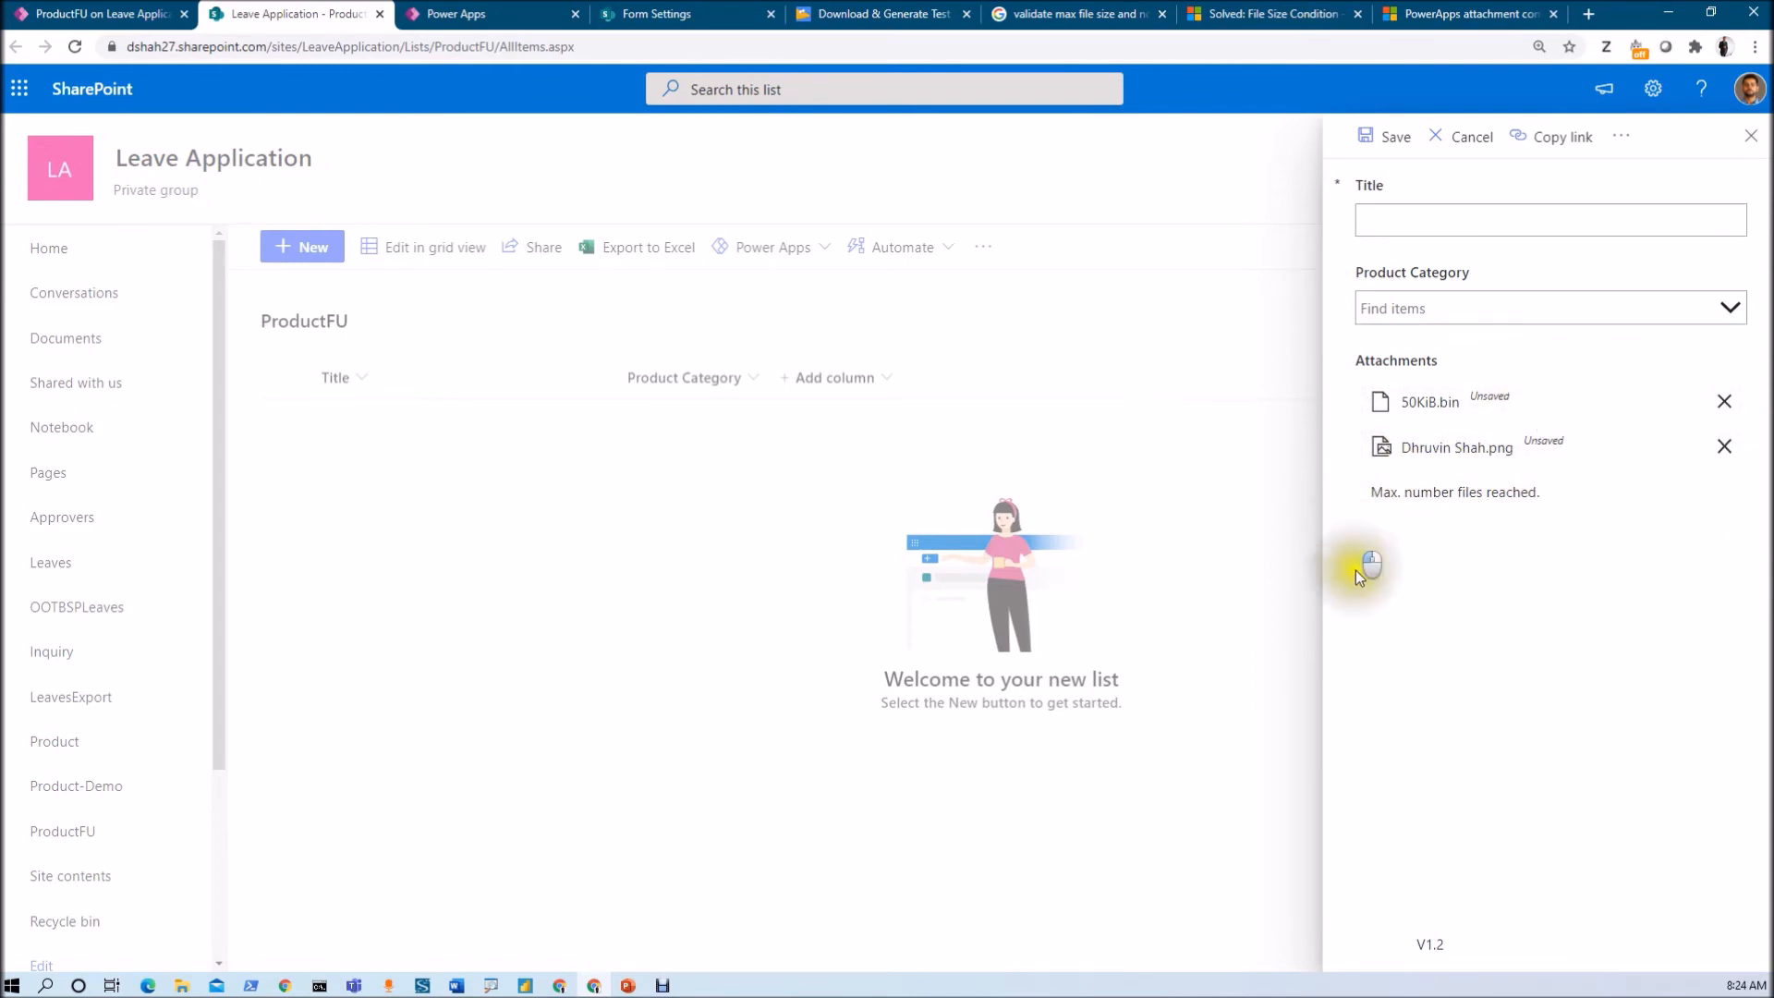
{"action": "mouse_move", "coordinate": [1513, 609]}
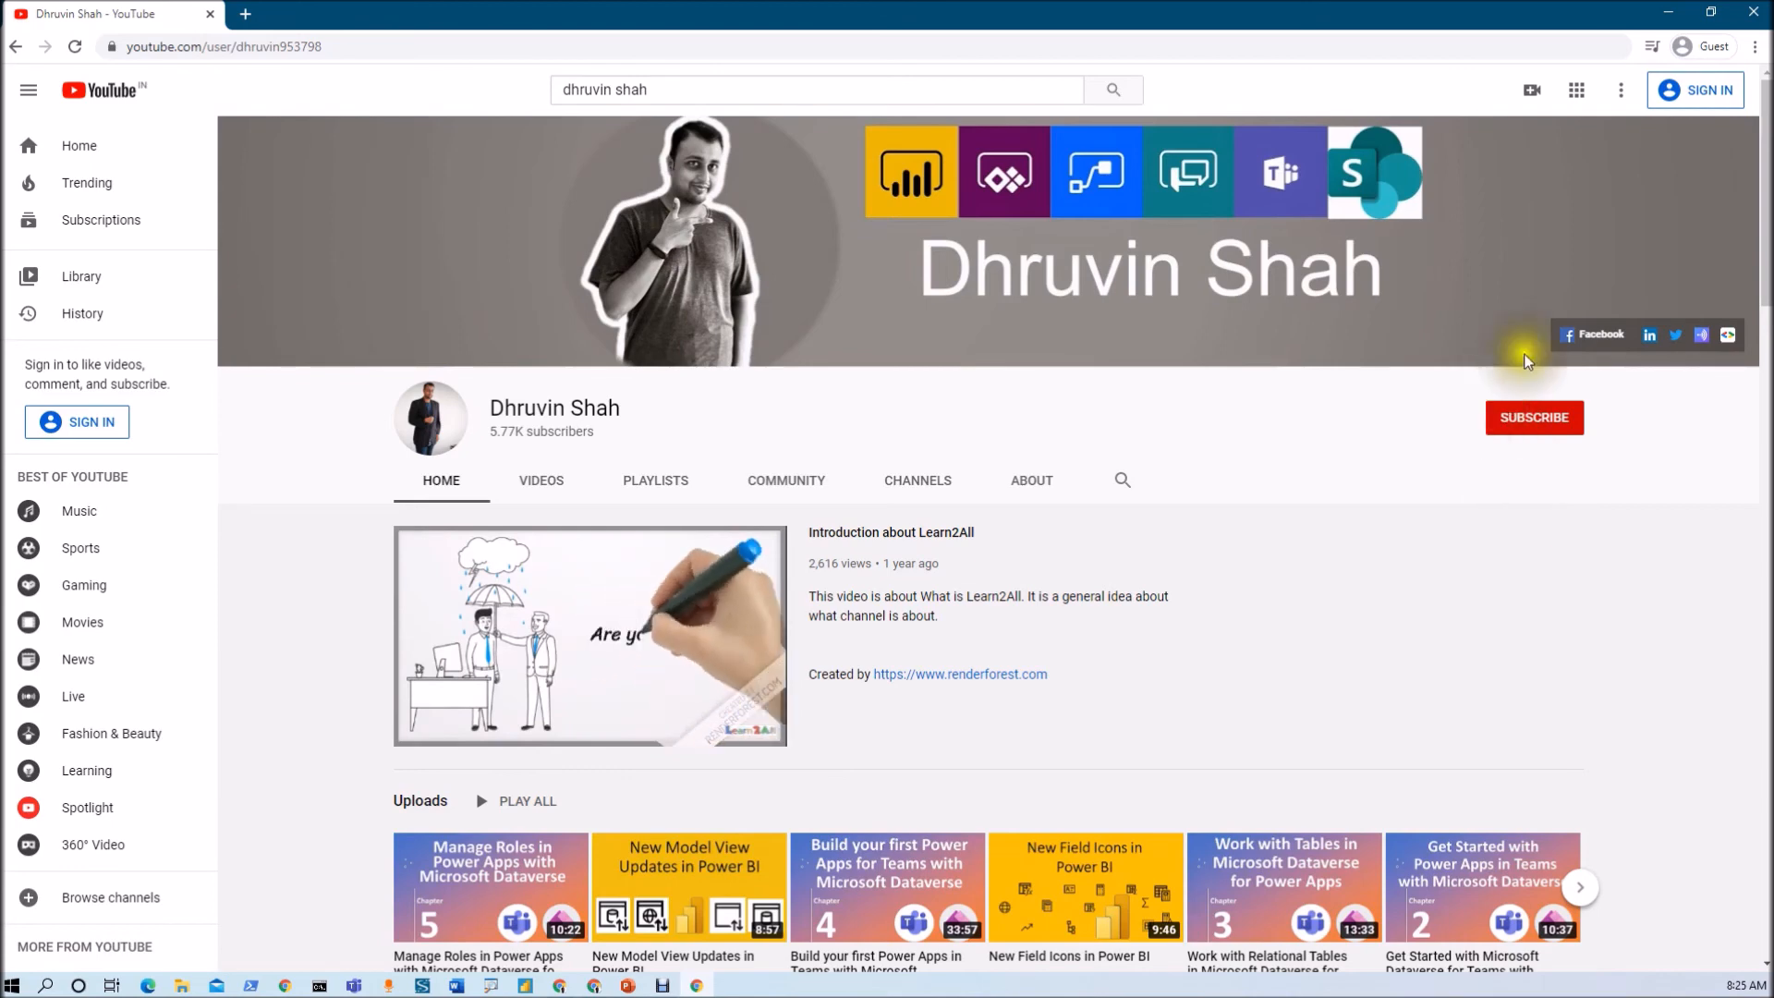
{"action": "mouse_move", "coordinate": [1533, 472]}
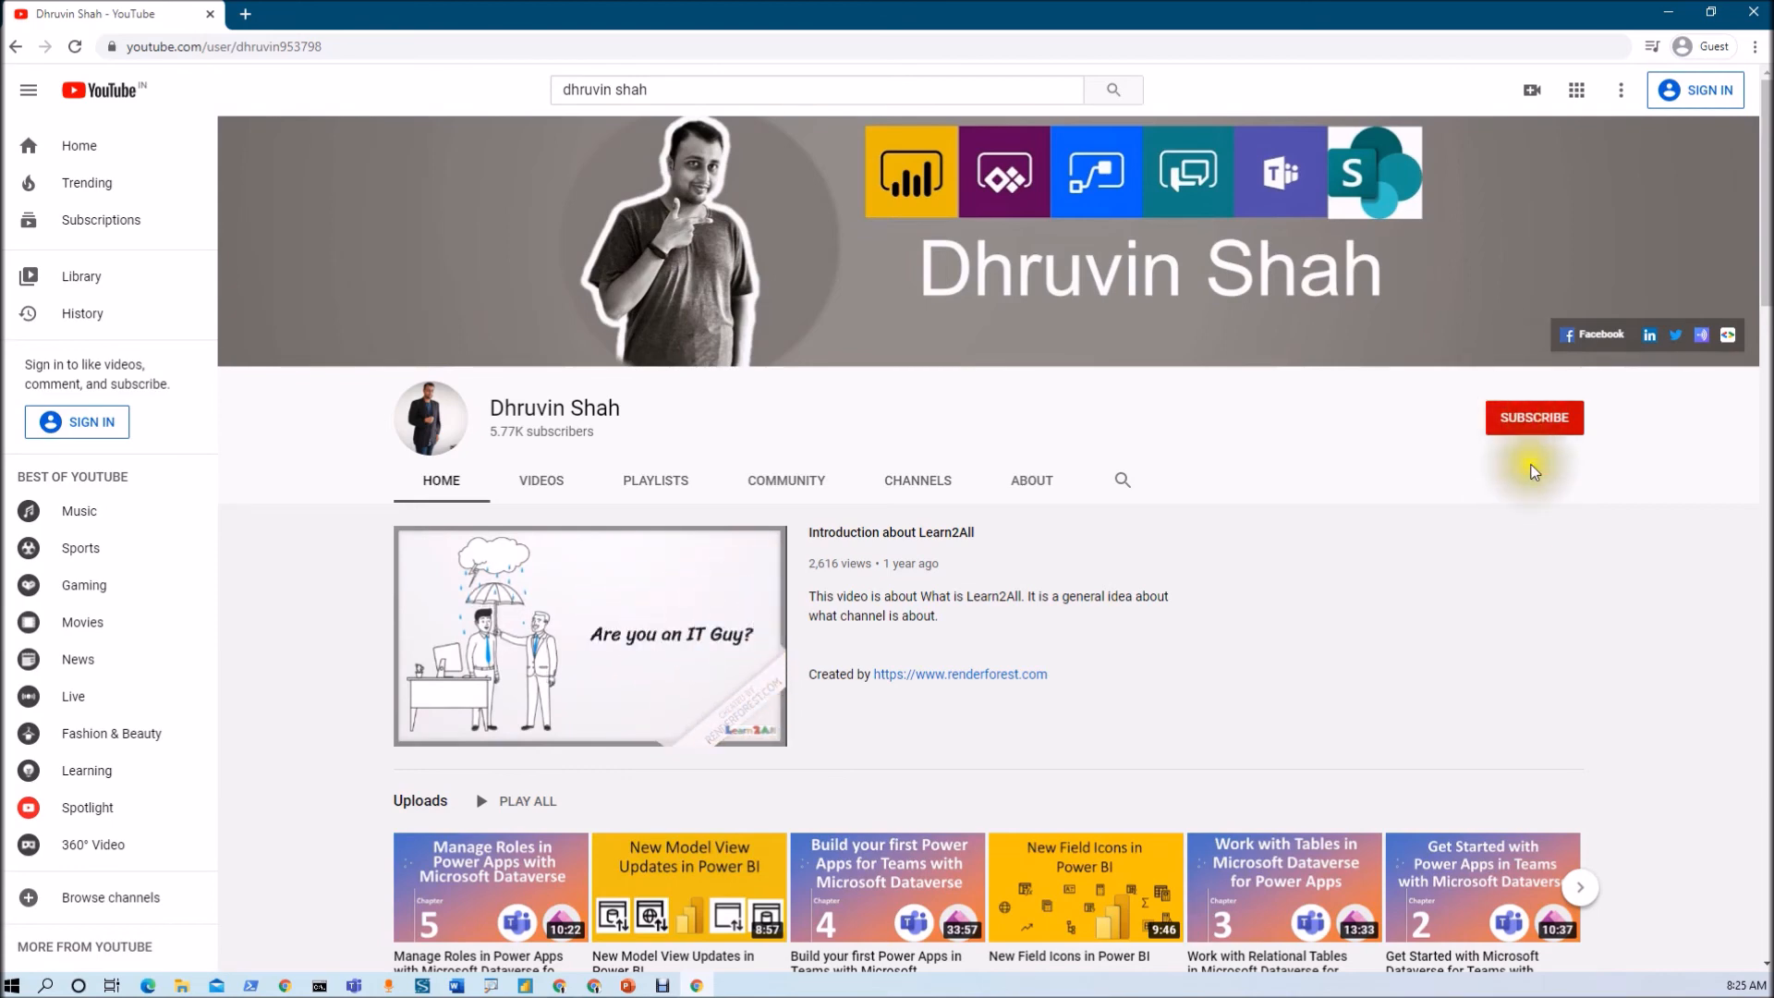
{"action": "mouse_move", "coordinate": [1533, 399]}
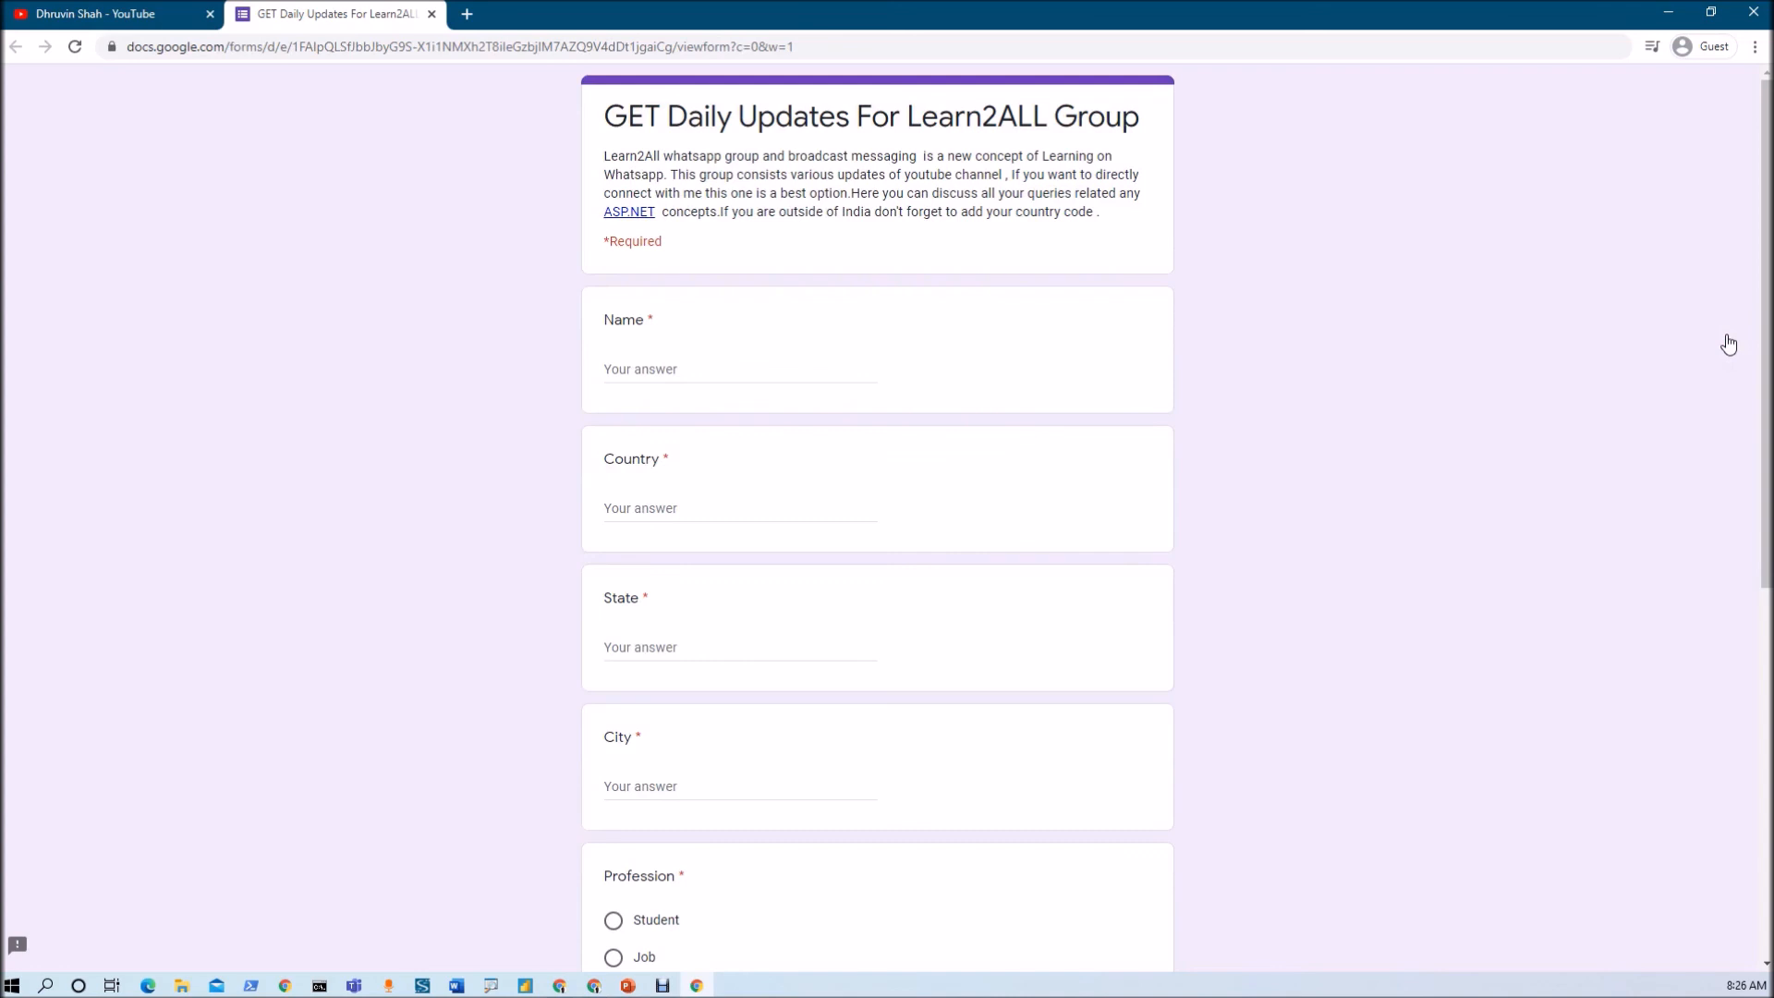
{"action": "mouse_move", "coordinate": [632, 6]}
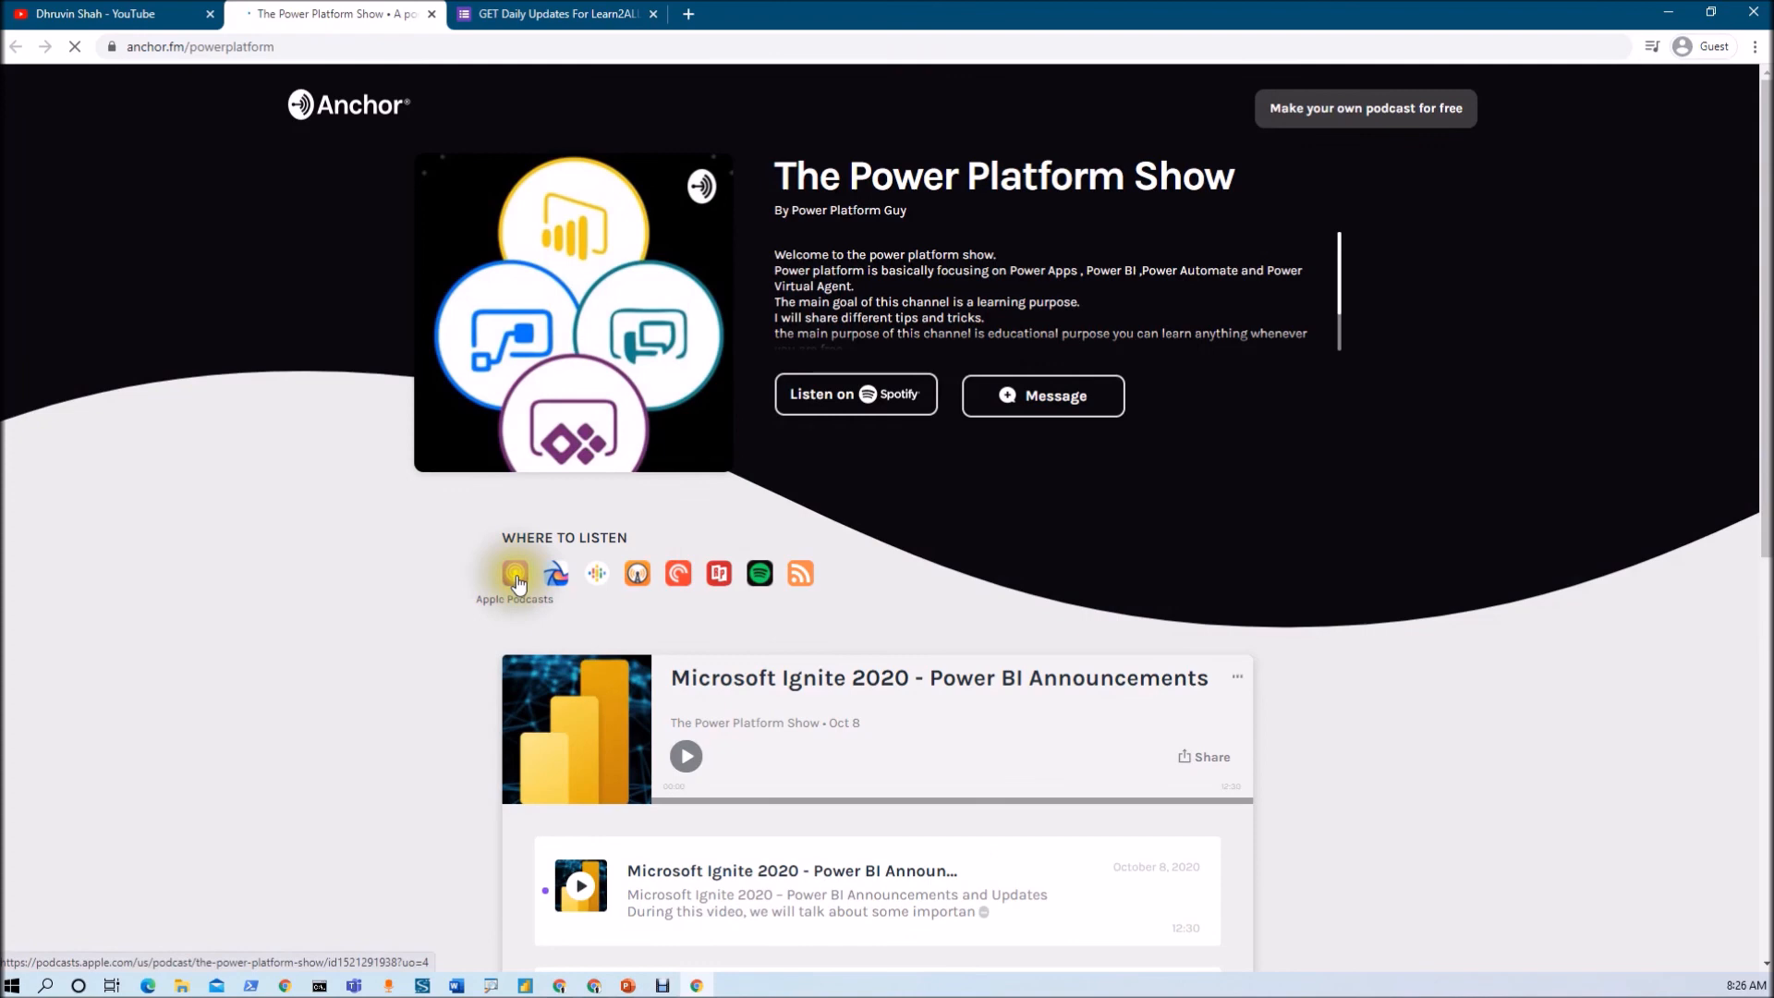
{"action": "mouse_move", "coordinate": [596, 573]}
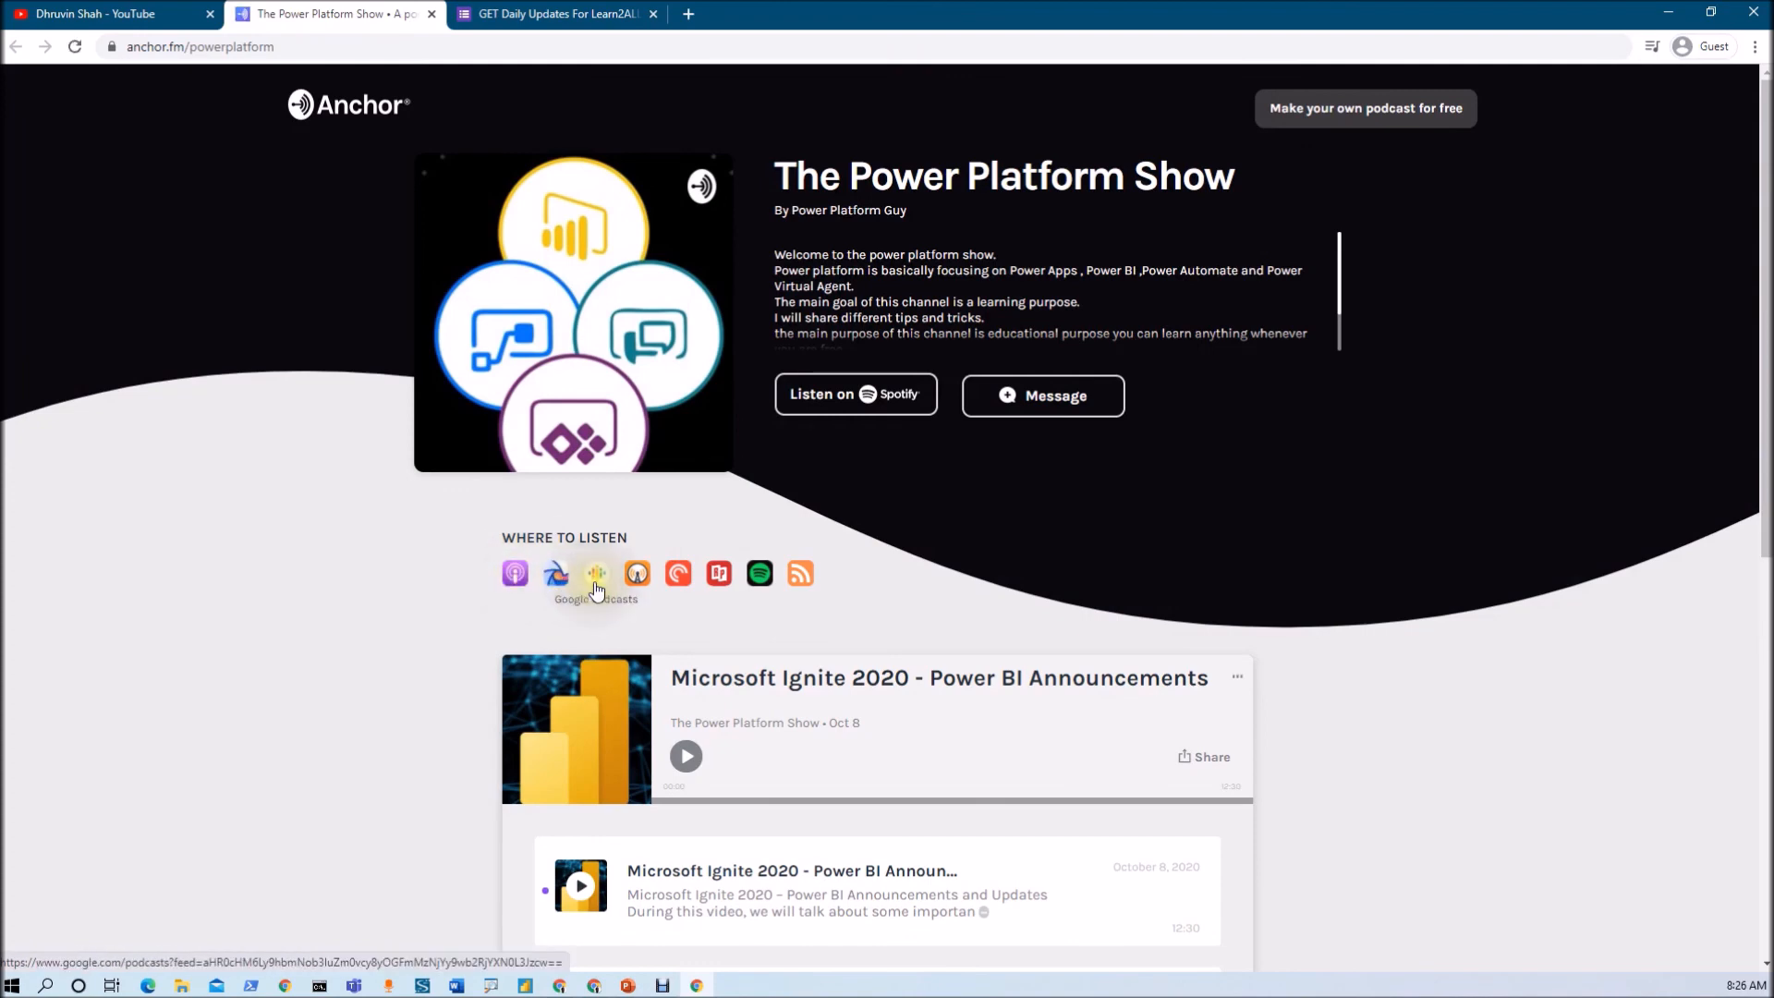
{"action": "mouse_move", "coordinate": [554, 573]}
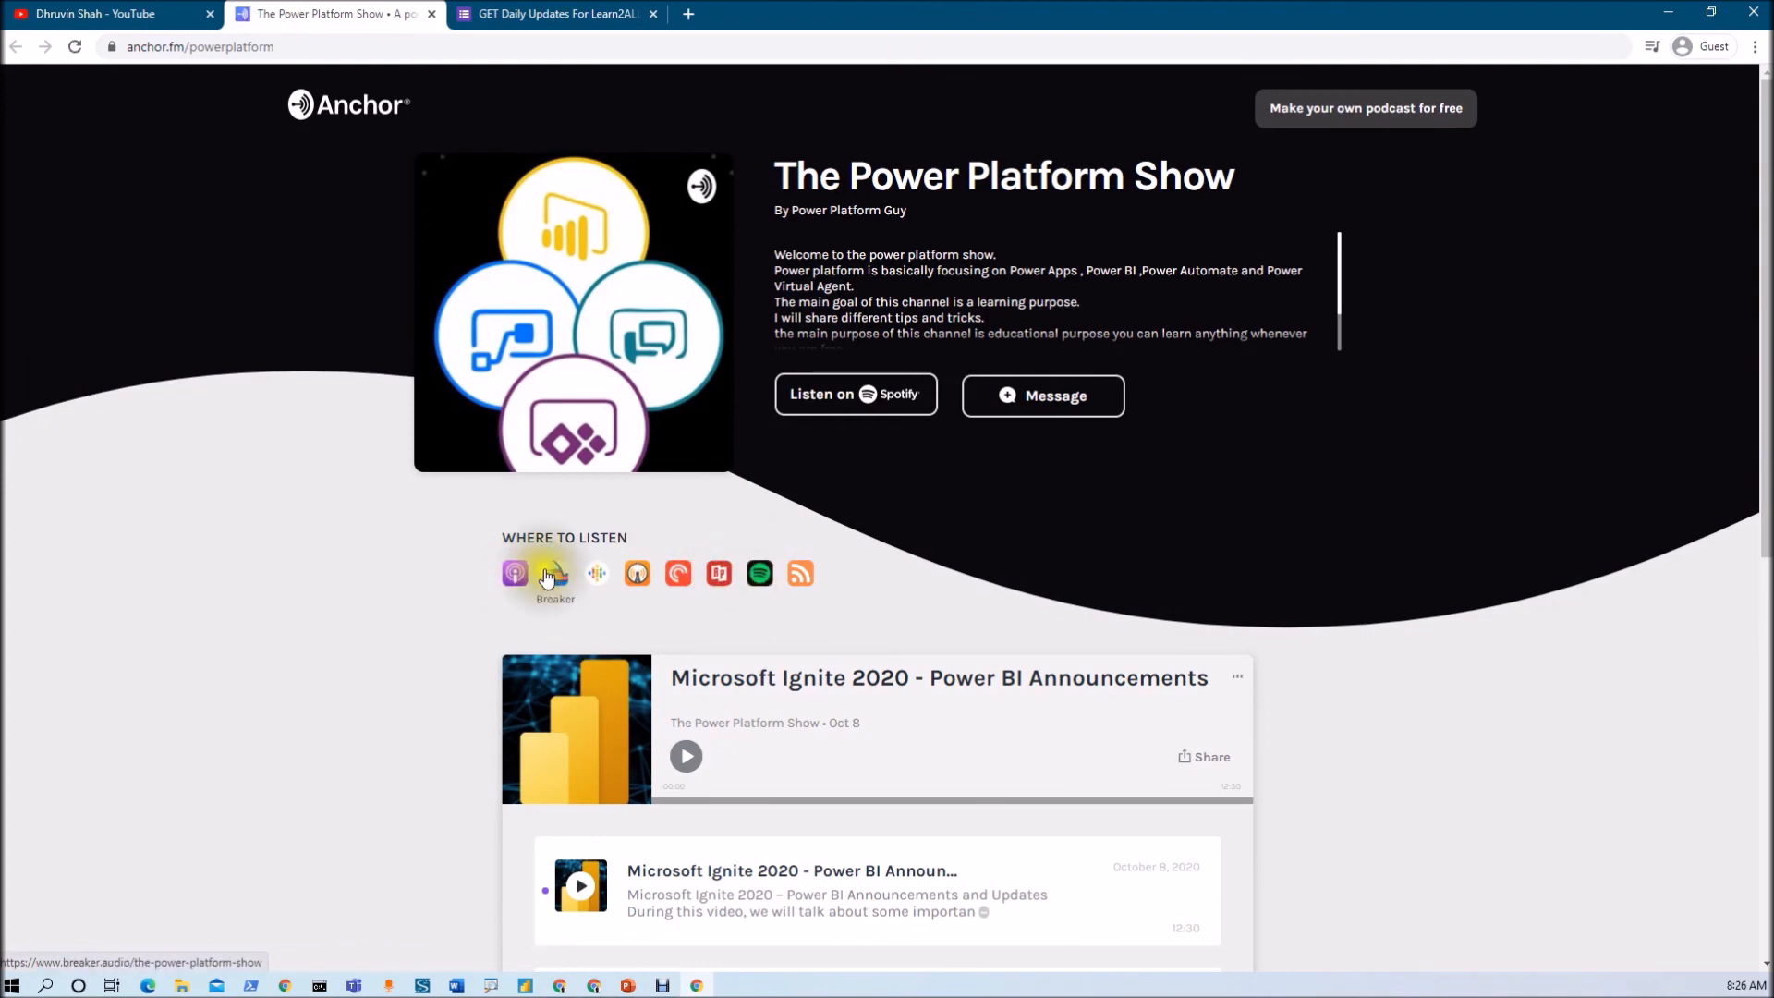
- Switch back to Dhruvin Shah's YouTube channel tab
{"action": "left_click", "coordinate": [102, 13]}
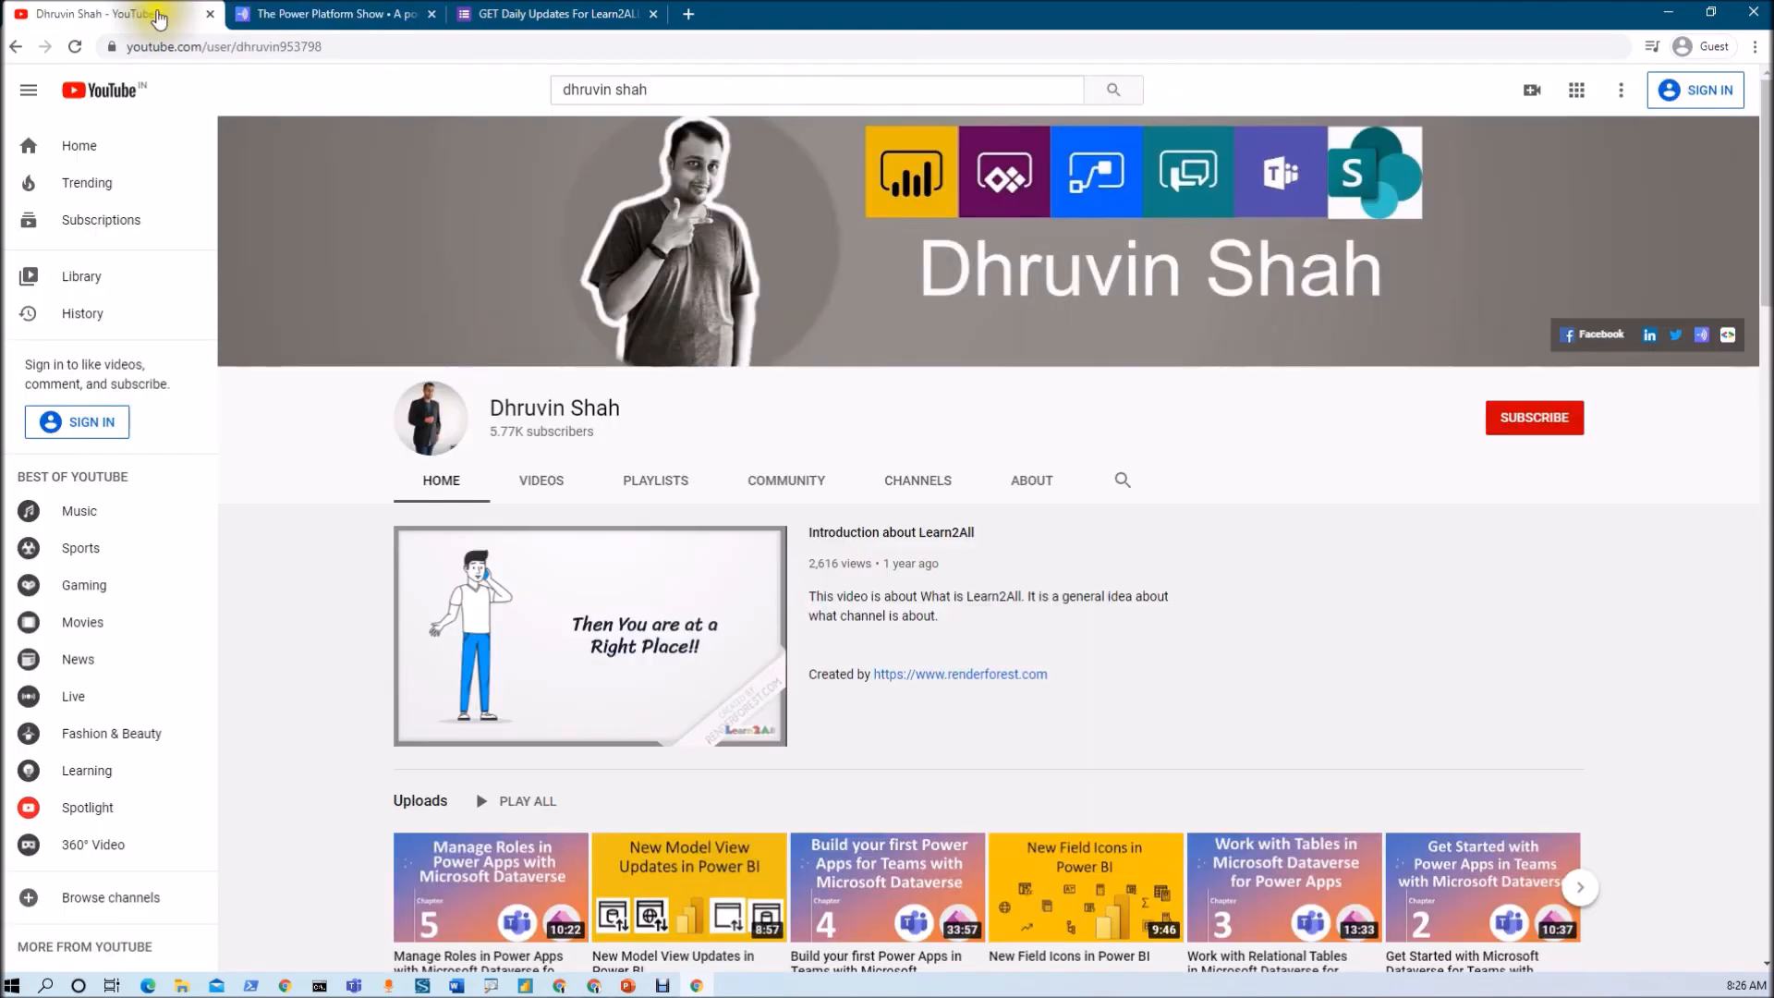